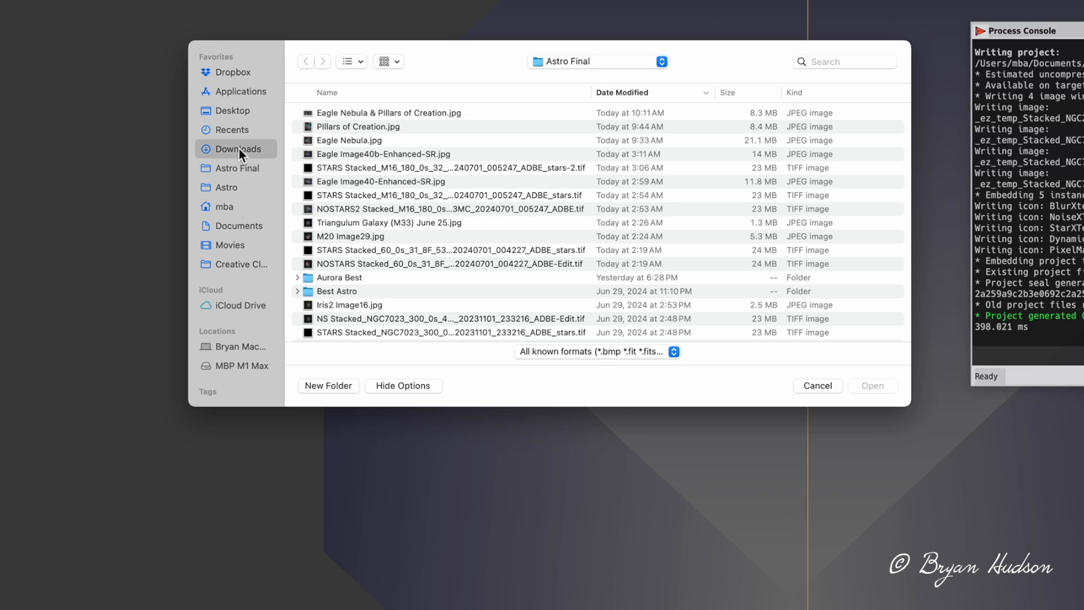
Open Stacked_60.0s_31.8F_533MC_20240701-103154.fit from the Downloads folder.
{"action": "left_click", "coordinate": [238, 149]}
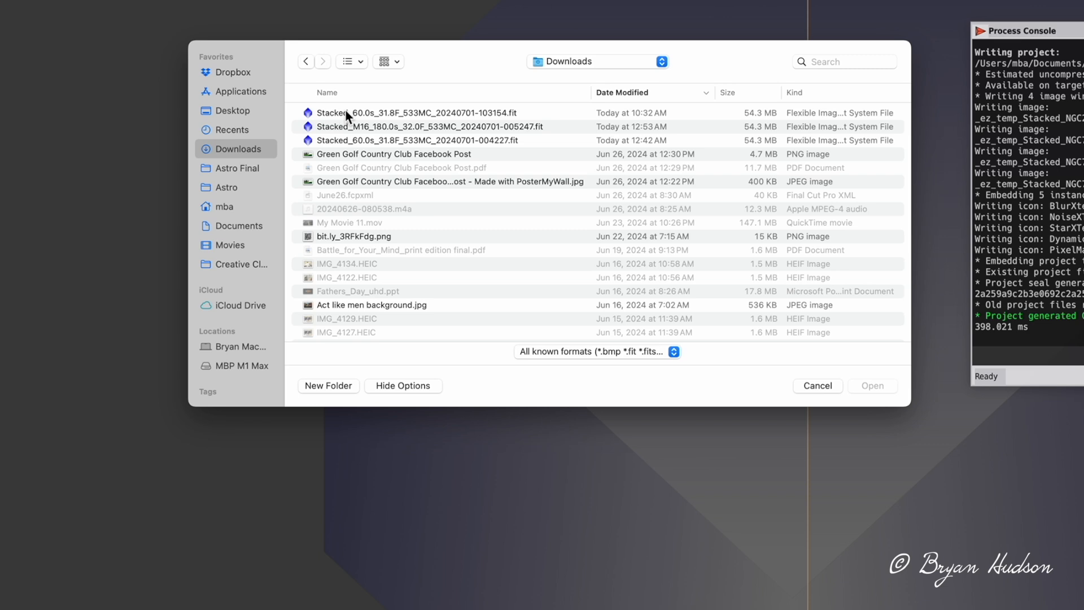
{"action": "left_click", "coordinate": [414, 113]}
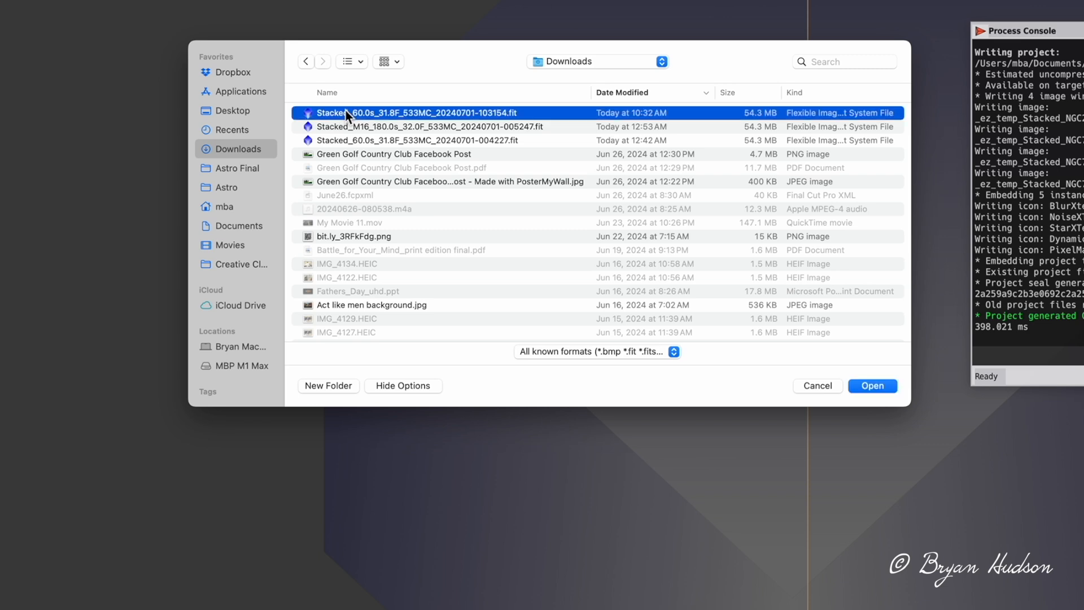
{"action": "mouse_move", "coordinate": [359, 118]}
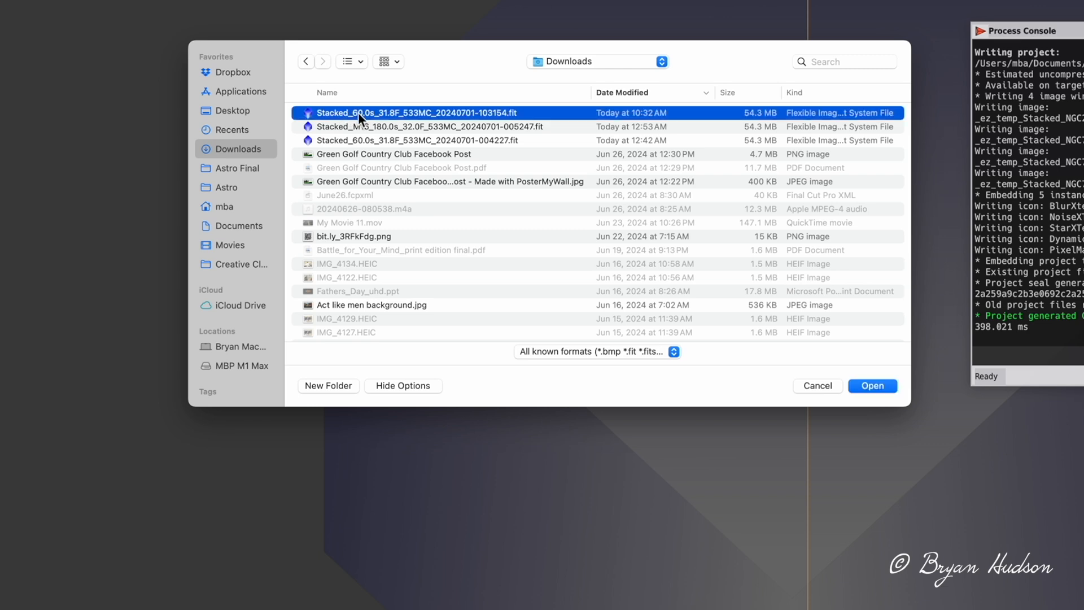
{"action": "left_click", "coordinate": [872, 385]}
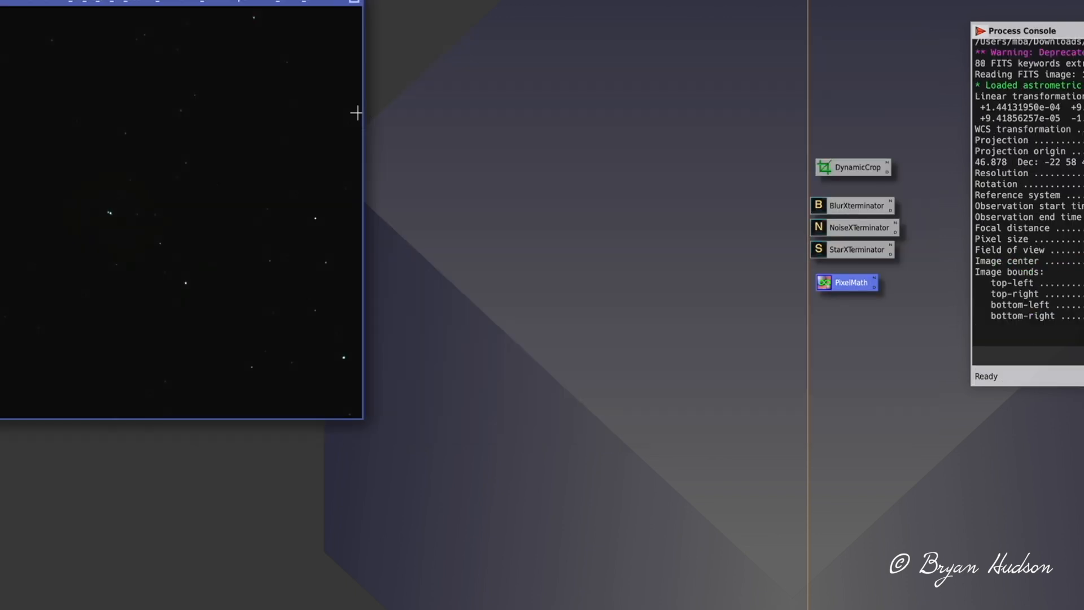
{"action": "mouse_move", "coordinate": [269, 19]}
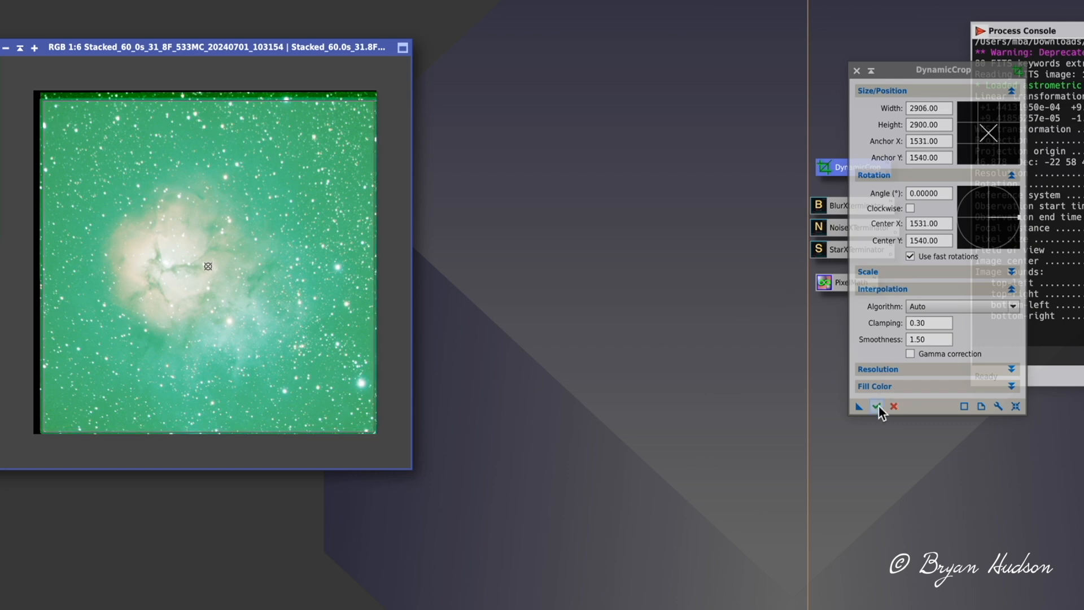
Execute the DynamicCrop to trim the nebula image to 2906×2900 pixels.
{"action": "left_click", "coordinate": [875, 406]}
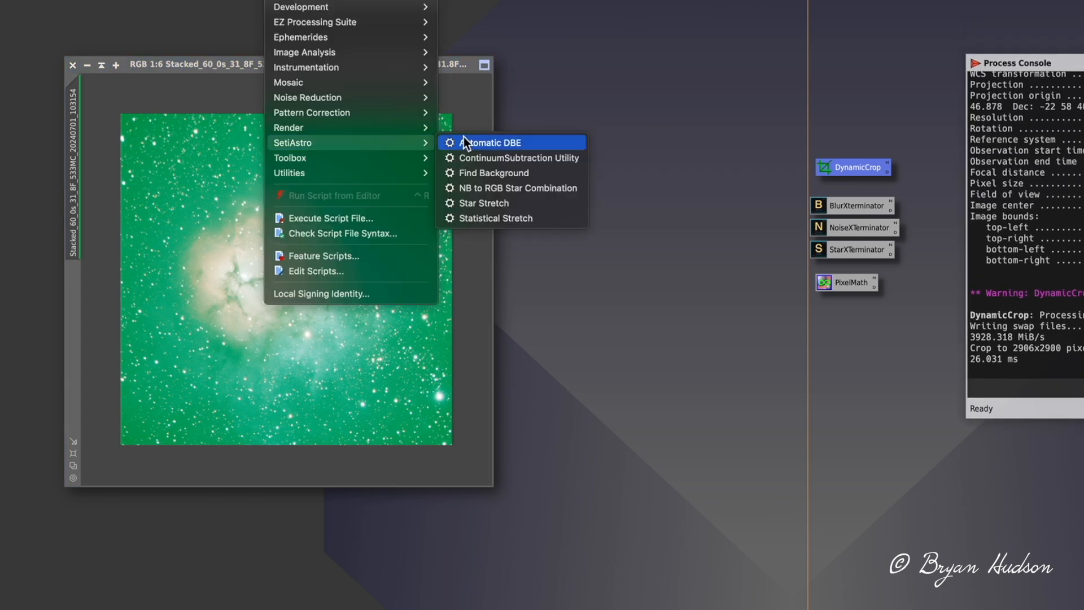
Run SetiAstro Automatic DBE for a neutral ADBE image and minimize the green original.
{"action": "left_click", "coordinate": [493, 143]}
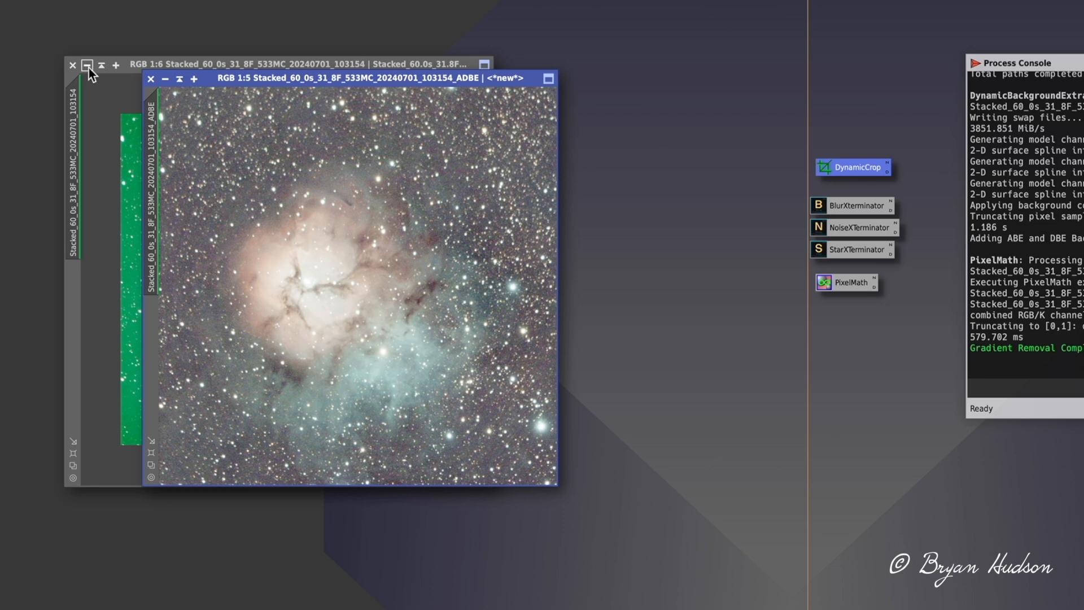
{"action": "left_click", "coordinate": [72, 64]}
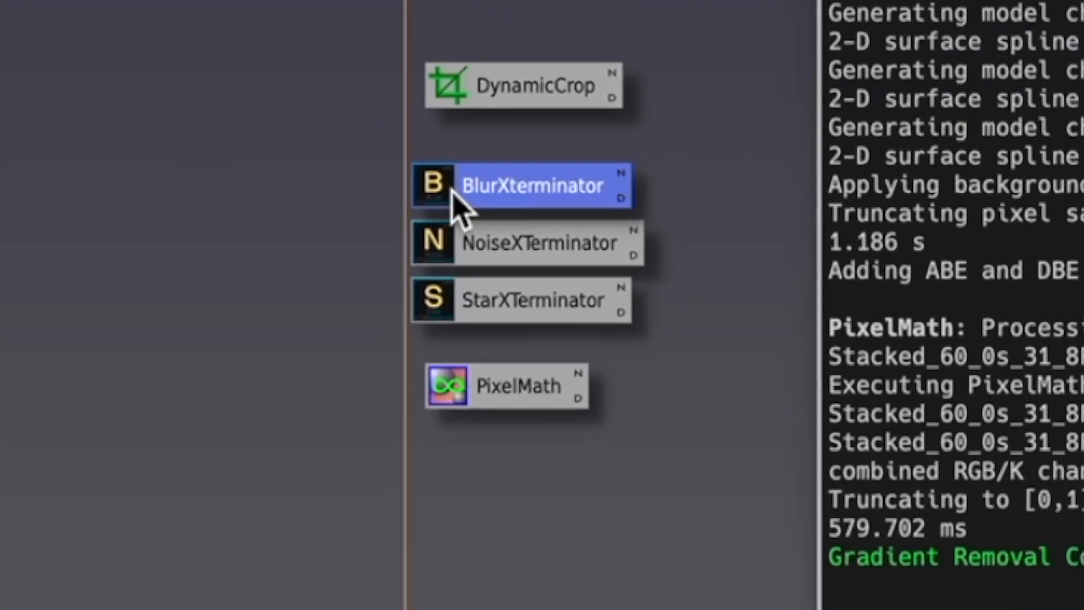
Apply BlurXterminator sharpening to the ADBE nebula image.
{"action": "double_click", "coordinate": [532, 186]}
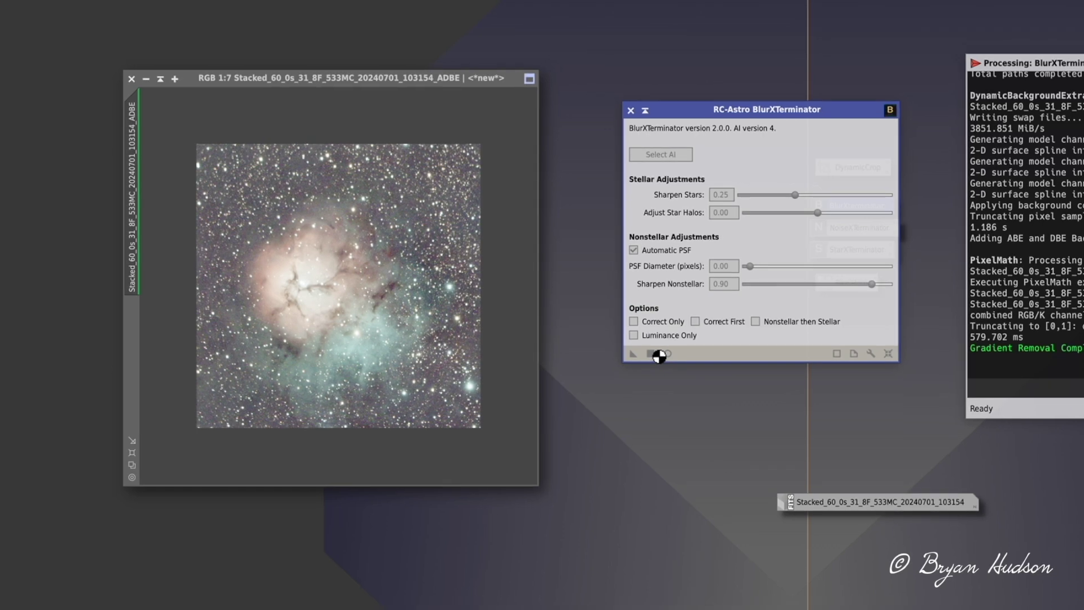
{"action": "left_click", "coordinate": [632, 354]}
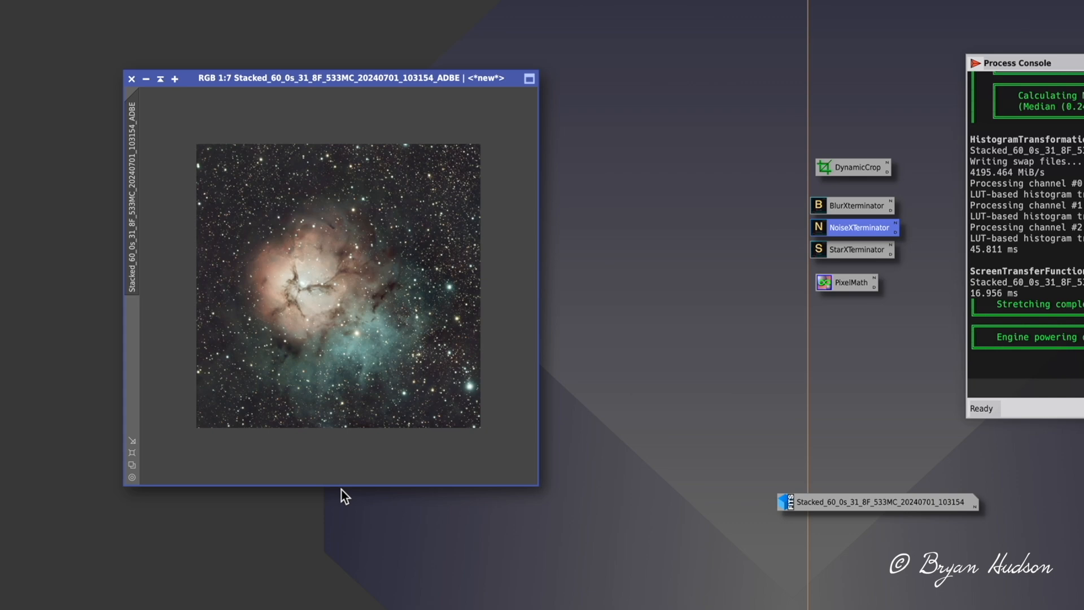
{"action": "mouse_move", "coordinate": [294, 105]}
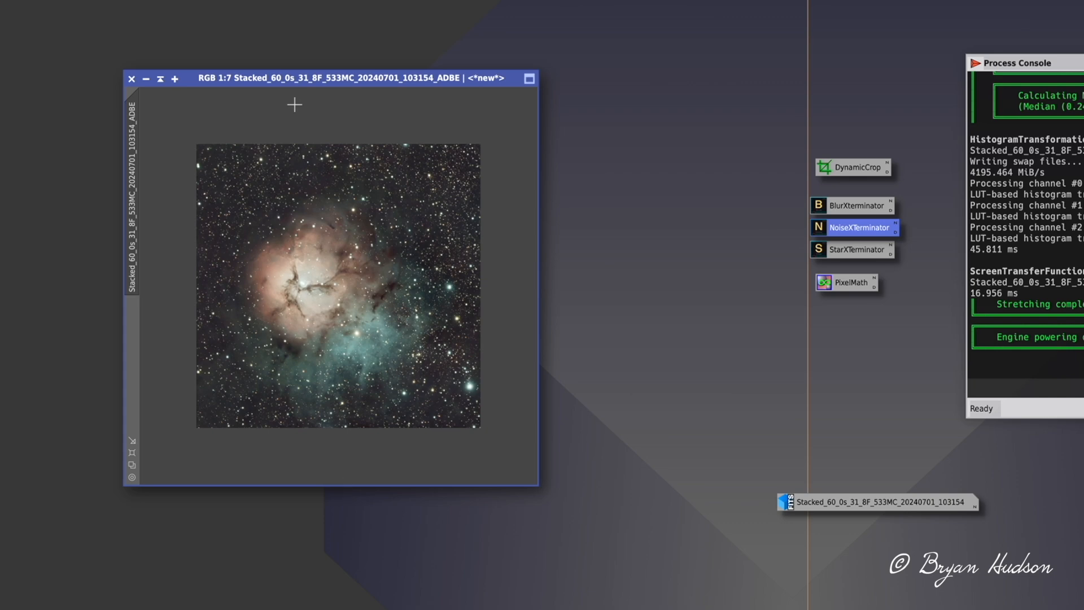
{"action": "mouse_move", "coordinate": [140, 193]}
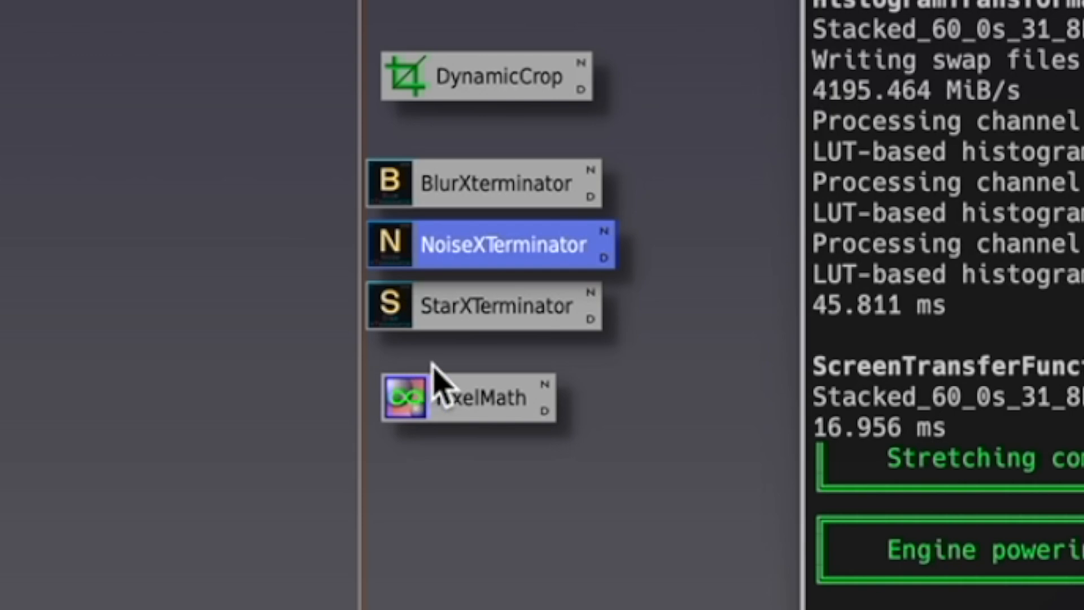
Run StarXTerminator with Generate Star Image to get starless and stars-only images.
{"action": "left_click", "coordinate": [494, 305]}
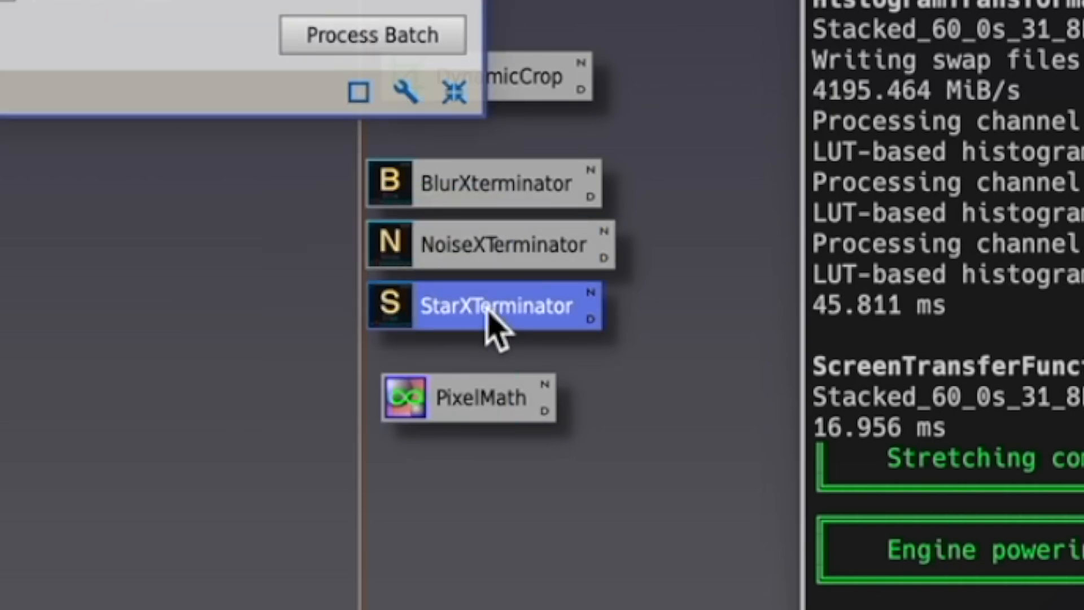
{"action": "double_click", "coordinate": [484, 304]}
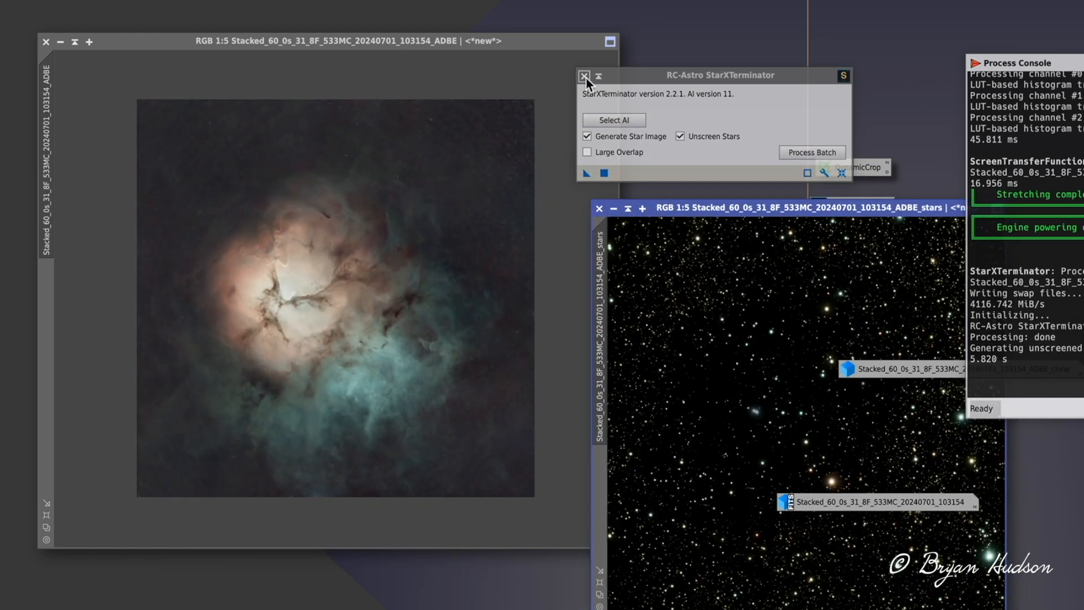
{"action": "left_click", "coordinate": [584, 76]}
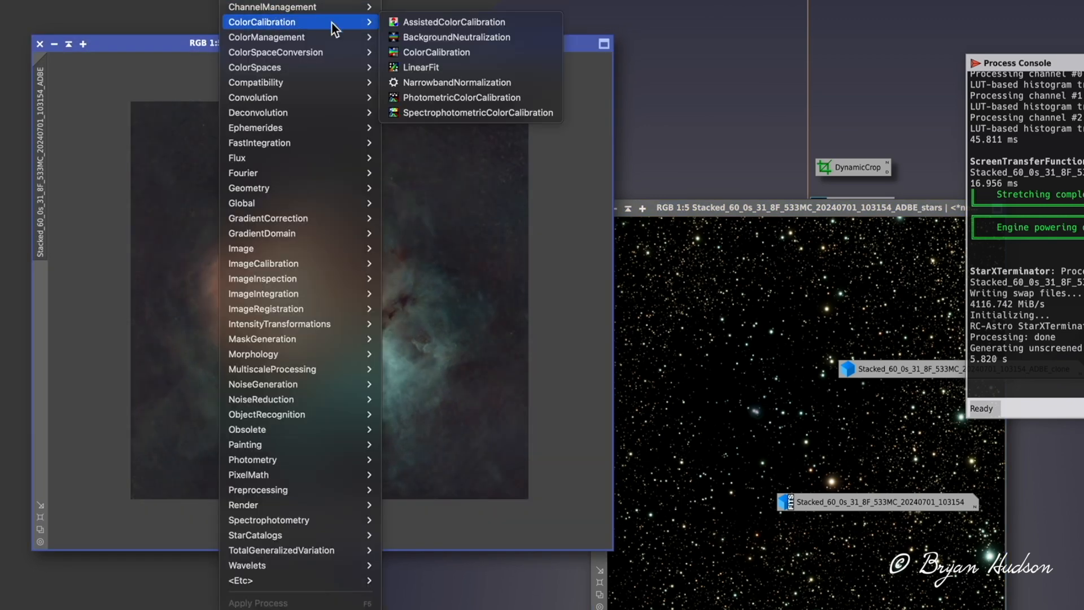
Apply NarrowbandNormalization, trying SHO then HOO palette with adjusted OIII boost.
{"action": "left_click", "coordinate": [459, 82]}
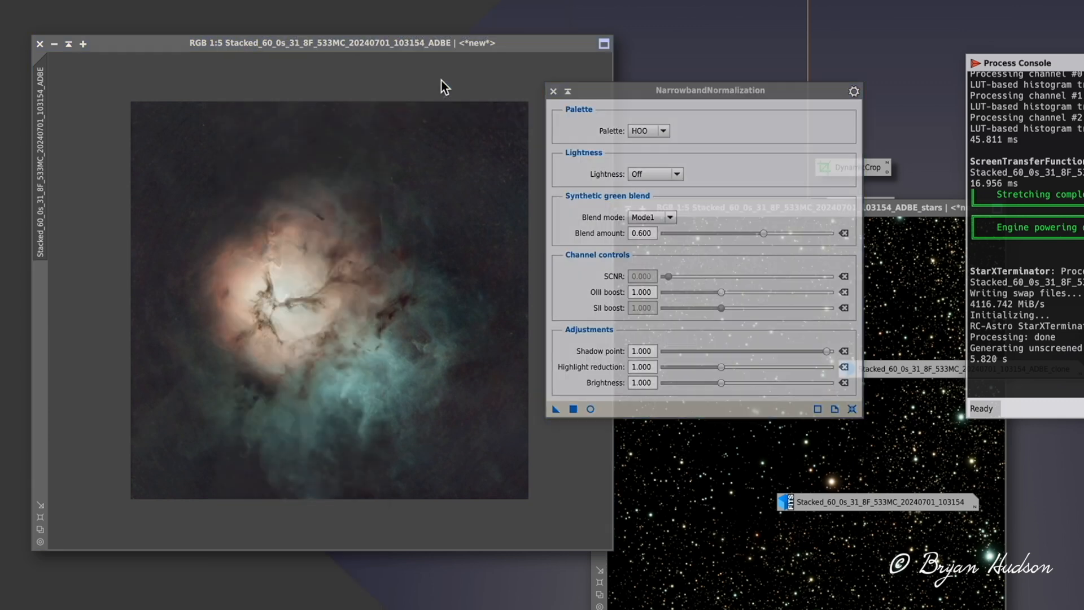
{"action": "left_click", "coordinate": [663, 131]}
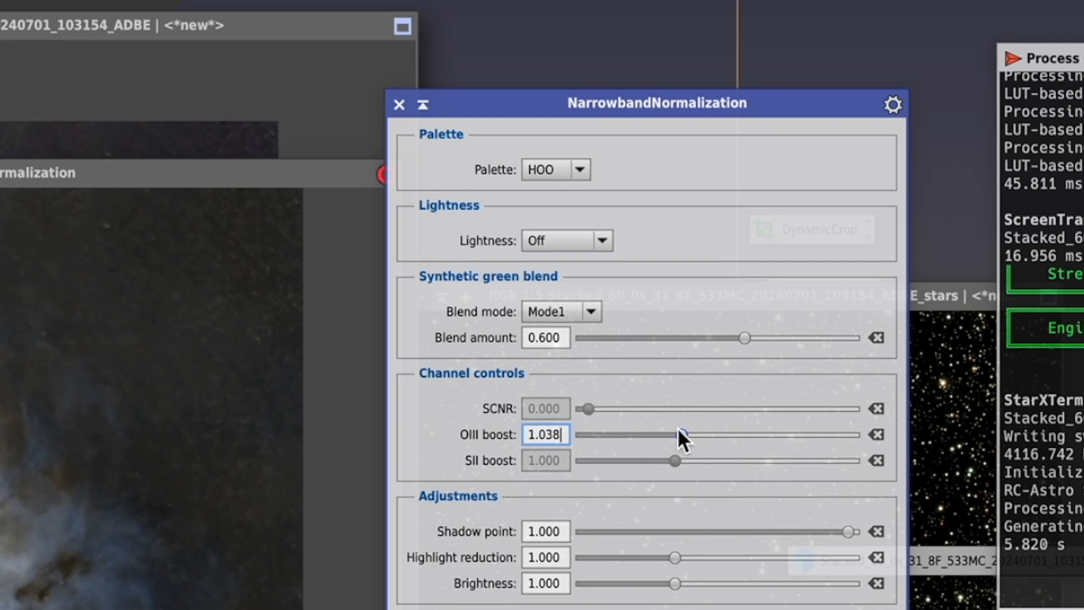
{"action": "left_click", "coordinate": [711, 131]}
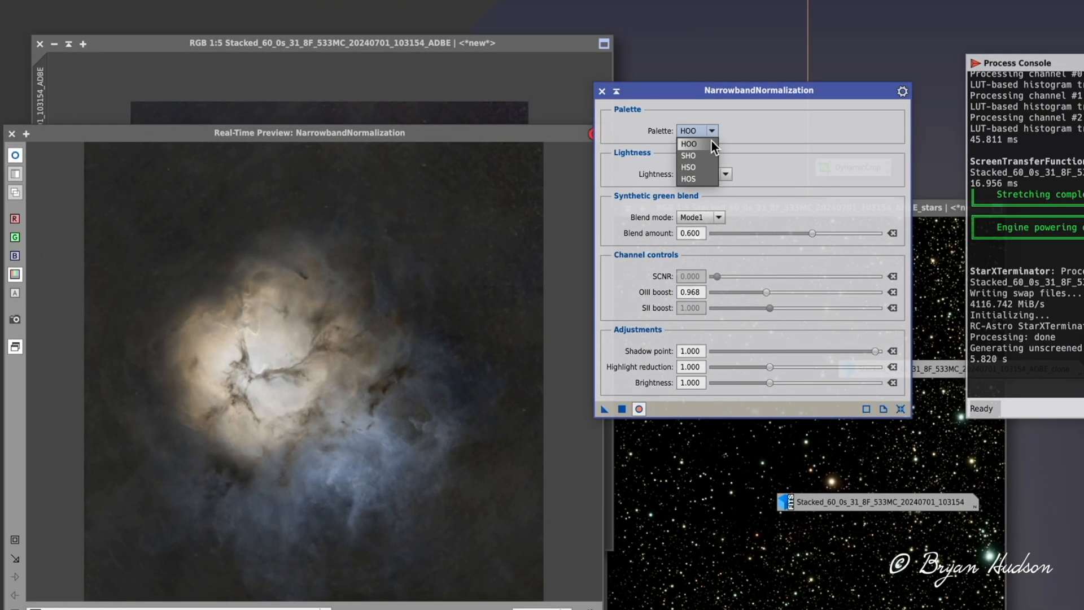
{"action": "left_click", "coordinate": [688, 155]}
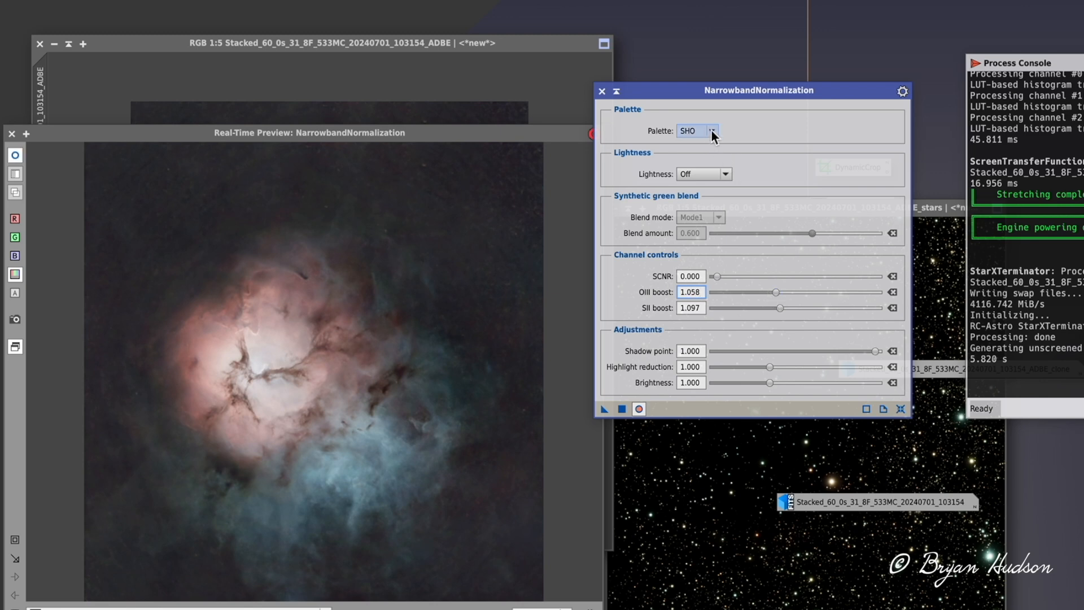
{"action": "left_click", "coordinate": [712, 131]}
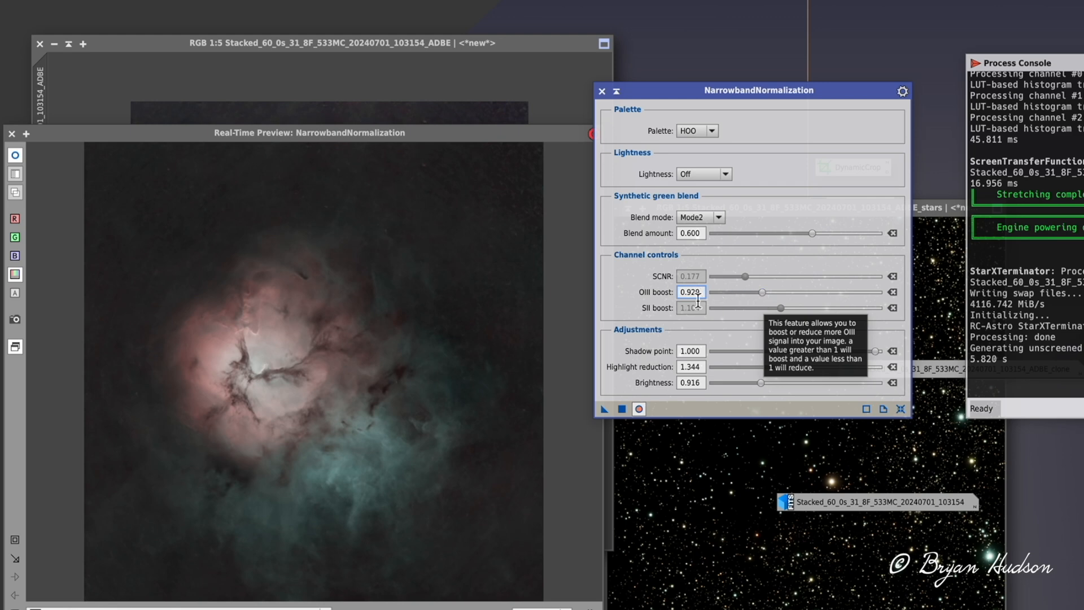
{"action": "left_click", "coordinate": [621, 409]}
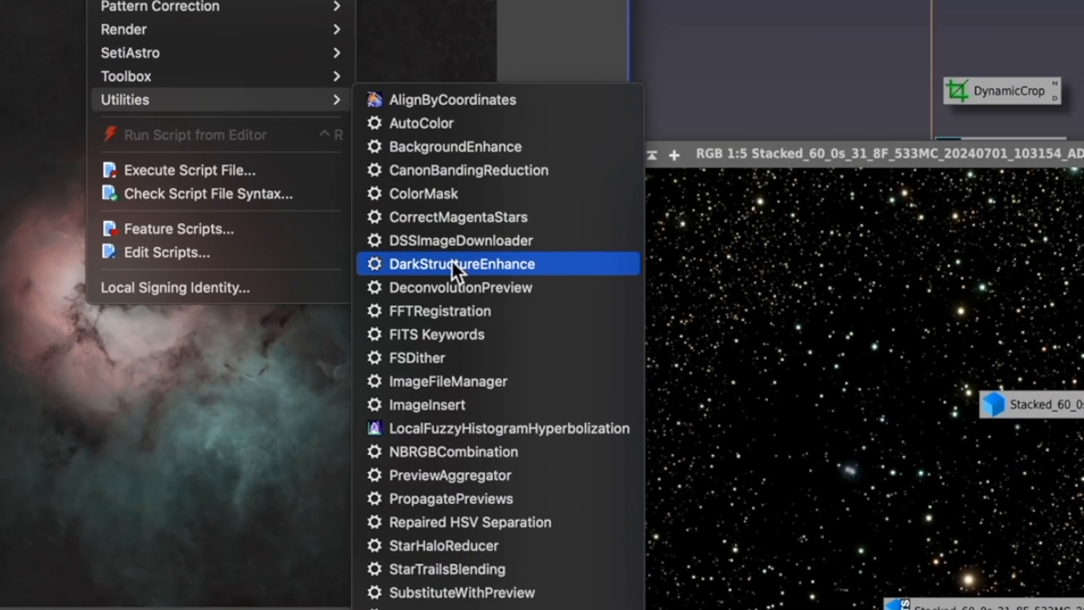
Run DarkStructureEnhance on the ADBE starless image to deepen its dust lanes.
{"action": "left_click", "coordinate": [463, 264]}
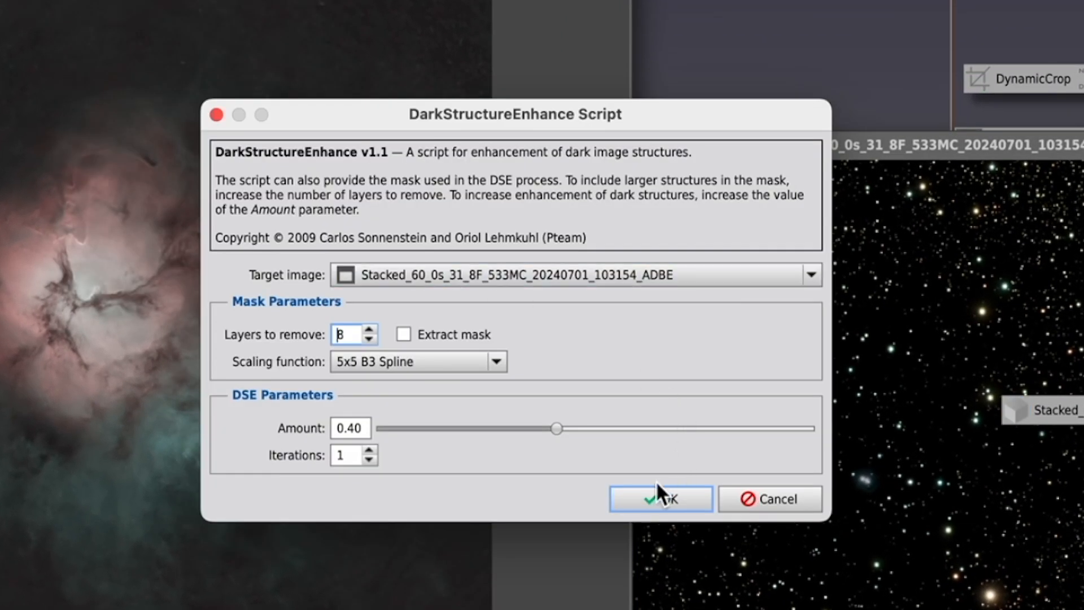
{"action": "left_click", "coordinate": [659, 498]}
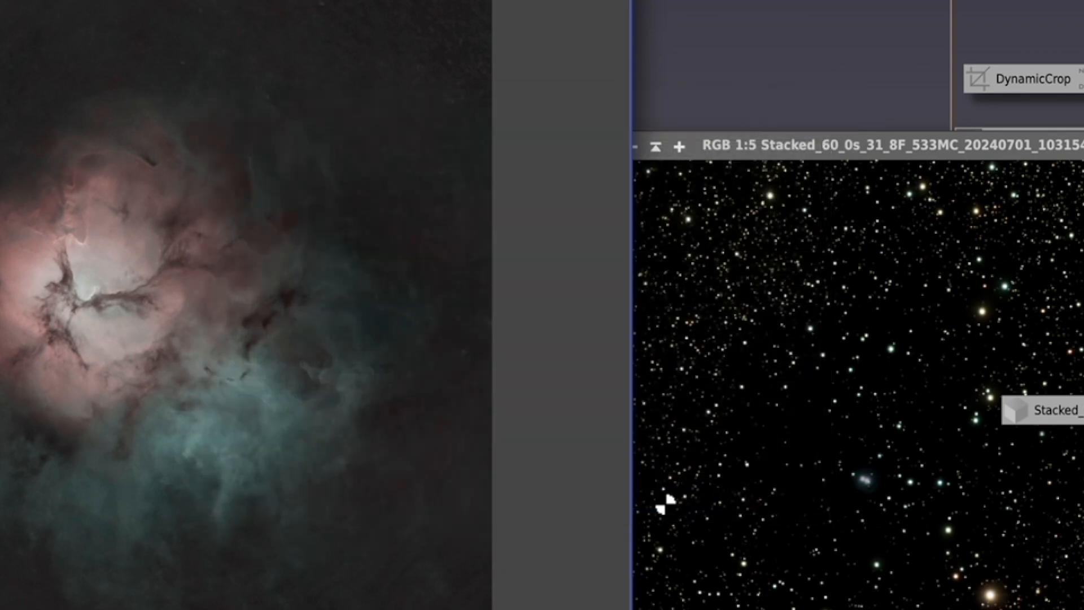
{"action": "left_click", "coordinate": [978, 79]}
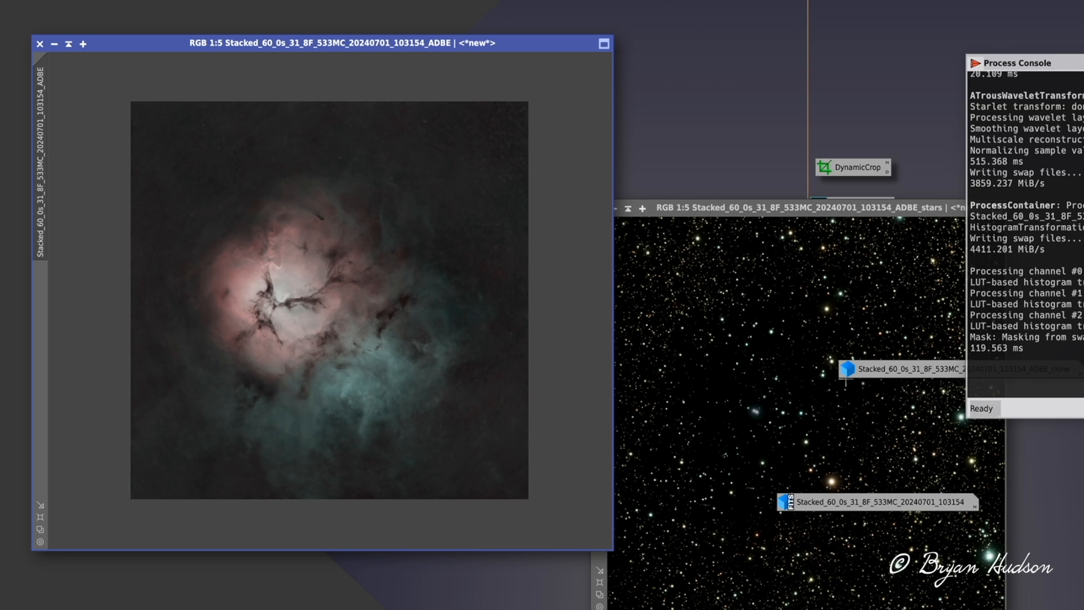
{"action": "mouse_move", "coordinate": [839, 337]}
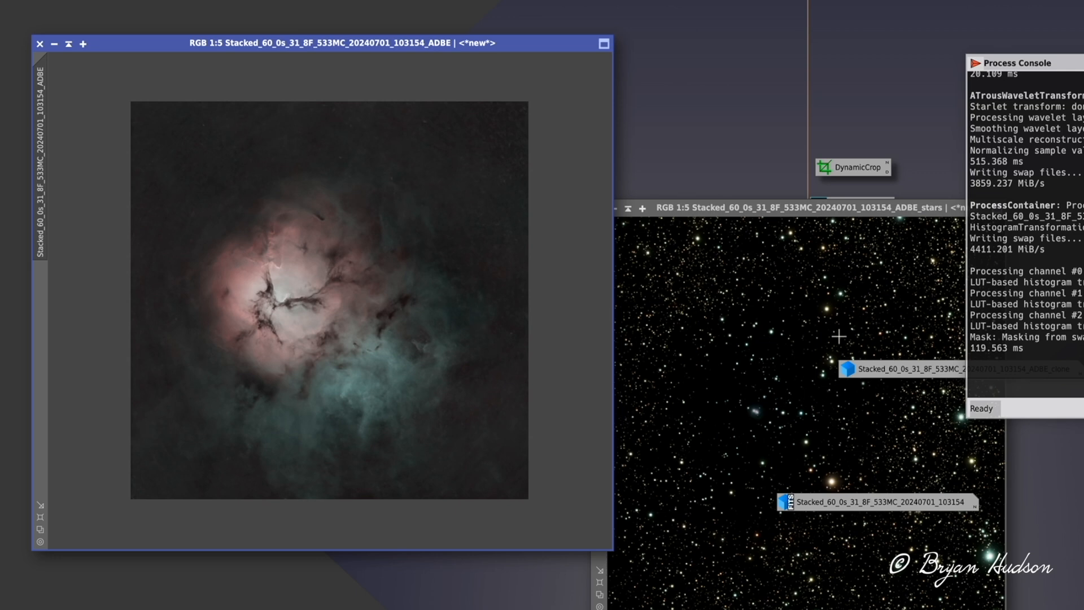
{"action": "mouse_move", "coordinate": [1024, 291]}
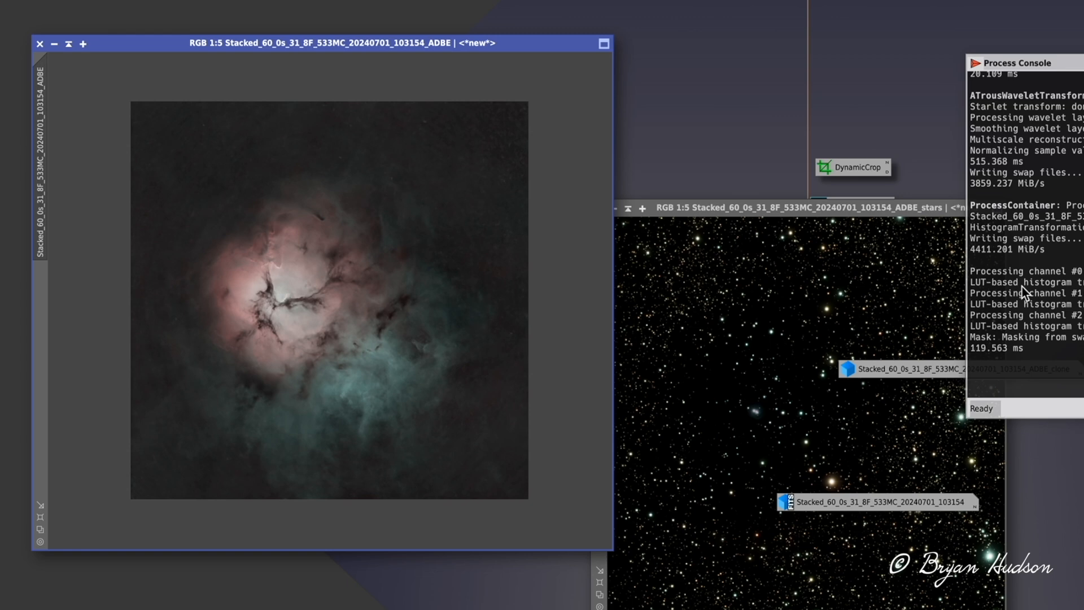
{"action": "mouse_move", "coordinate": [710, 203]}
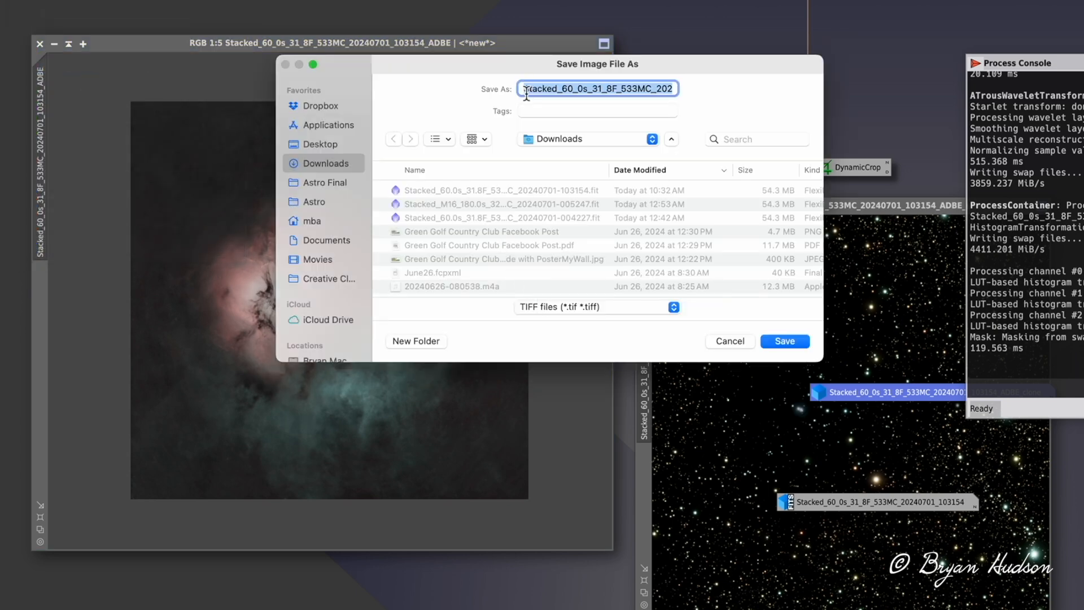
Save the starless image as a NOSTARS-prefixed TIFF, accepting the FITS-keyword warning.
{"action": "type", "text": "NOSTARS"}
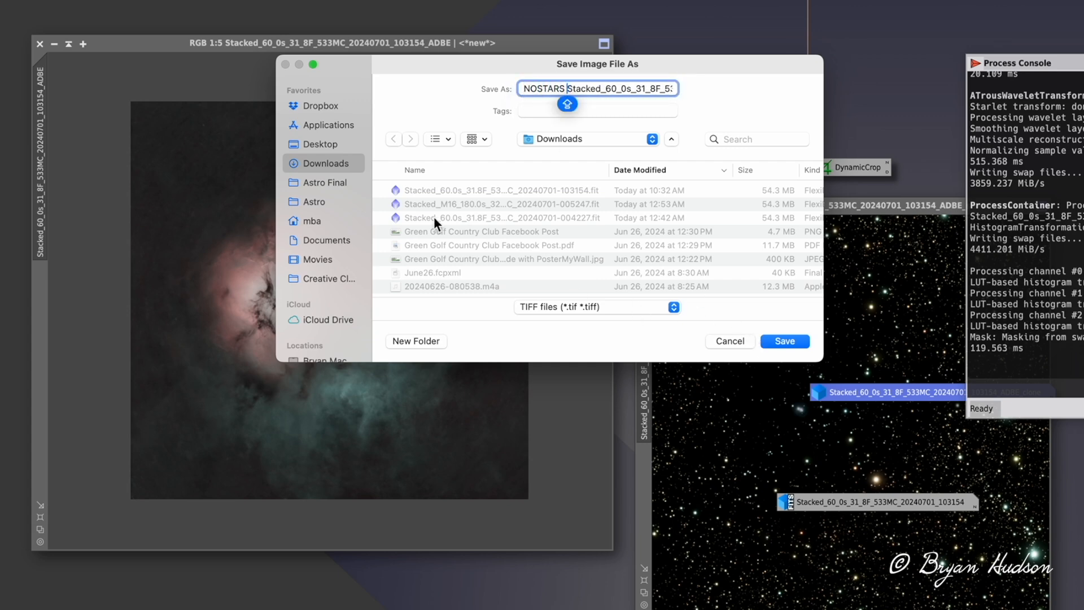
{"action": "left_click", "coordinate": [312, 201]}
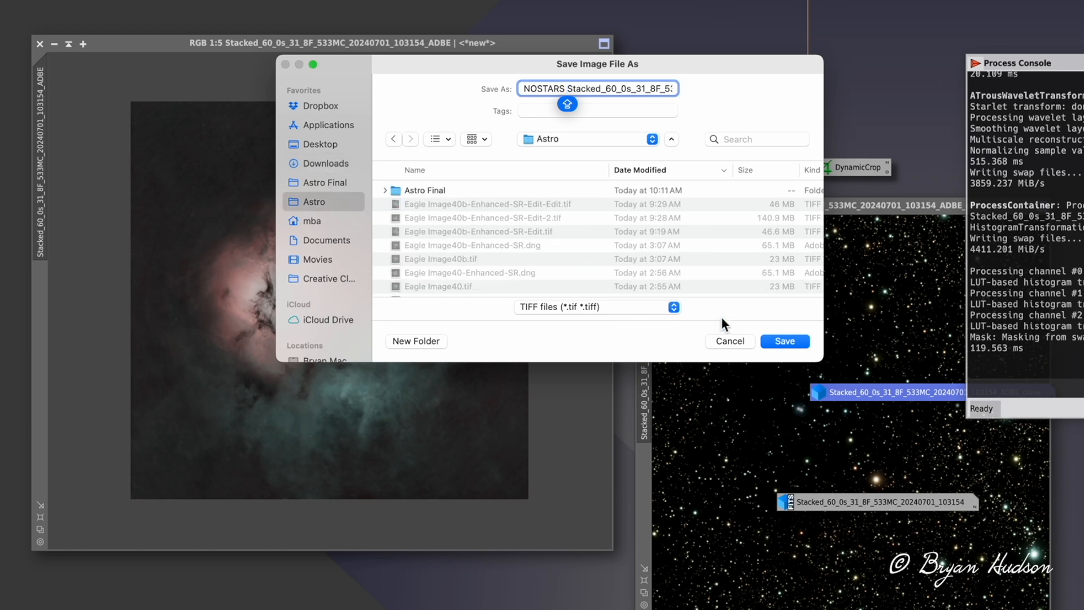
{"action": "left_click", "coordinate": [784, 341]}
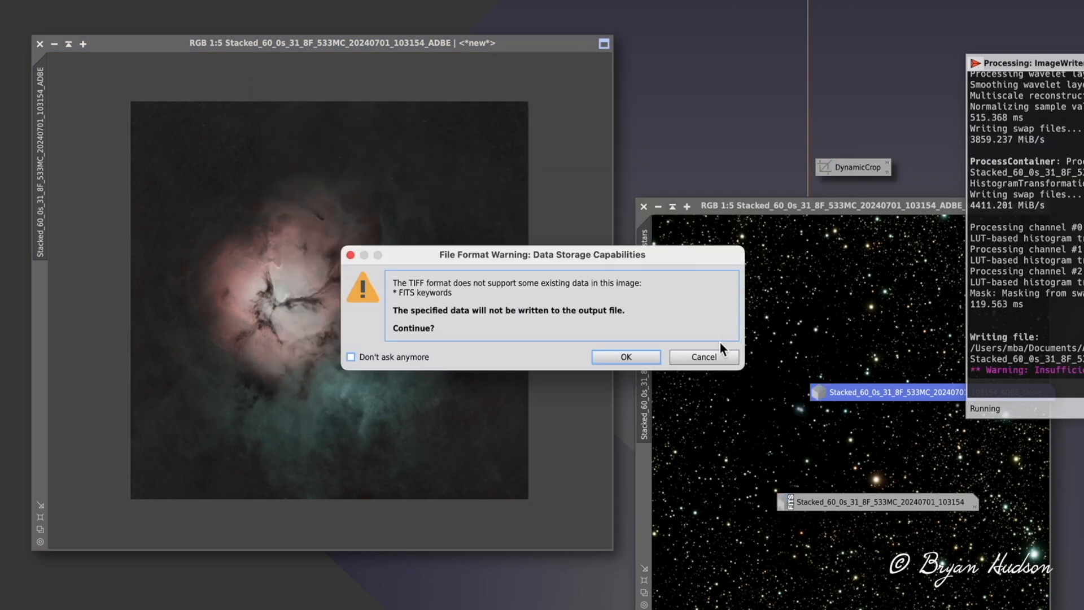
{"action": "left_click", "coordinate": [624, 357]}
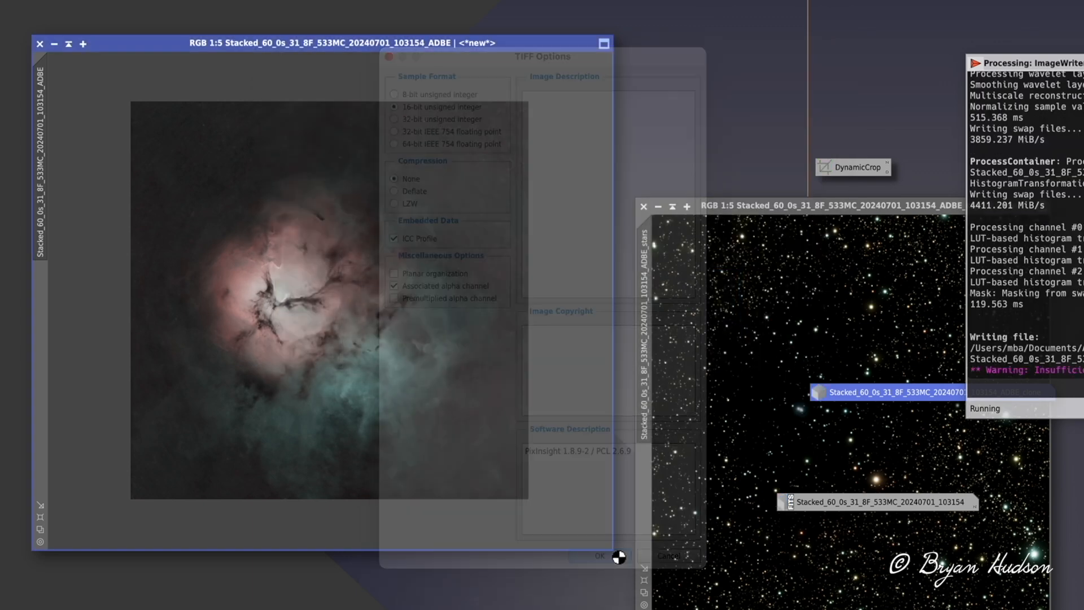
{"action": "left_click", "coordinate": [599, 555]}
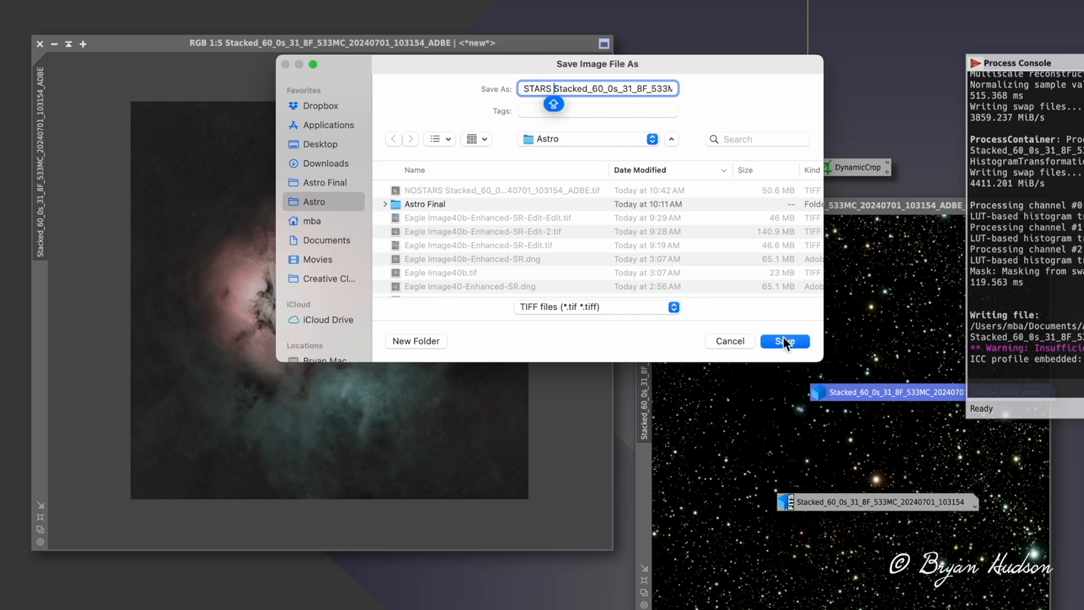
Save the stars-only image as a STARS-prefixed TIFF in the Astro folder.
{"action": "left_click", "coordinate": [783, 341]}
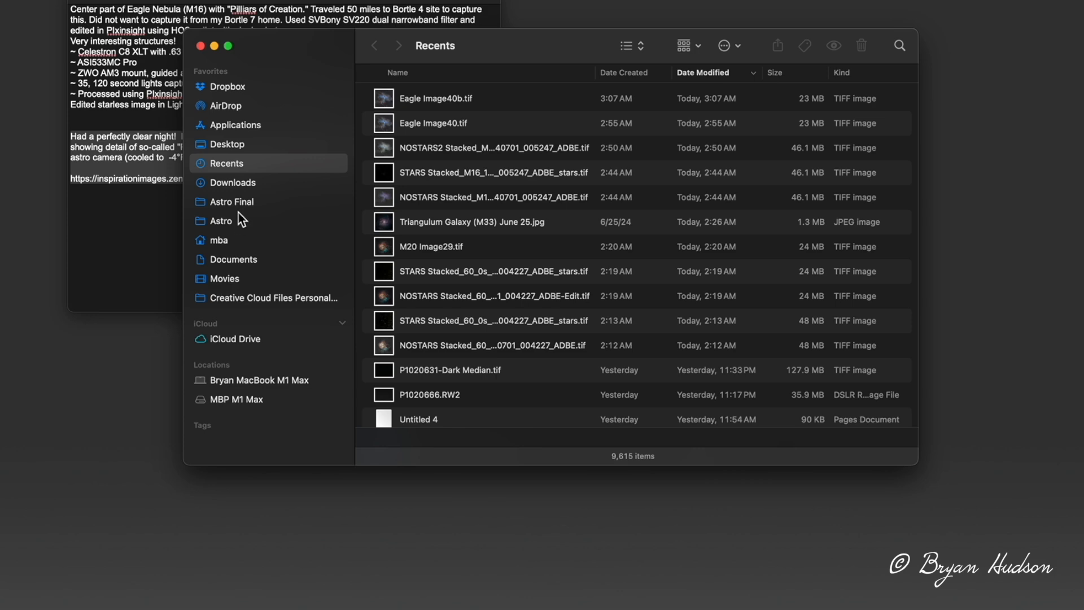
Open the Astro folder from the Finder sidebar Favorites.
{"action": "left_click", "coordinate": [224, 220]}
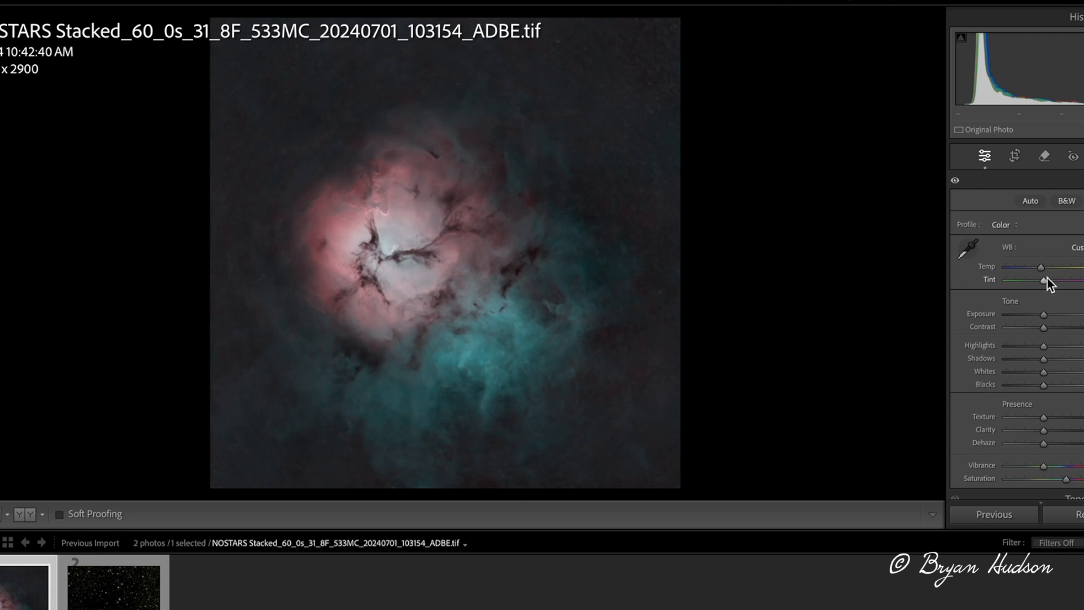
{"action": "mouse_move", "coordinate": [1048, 349]}
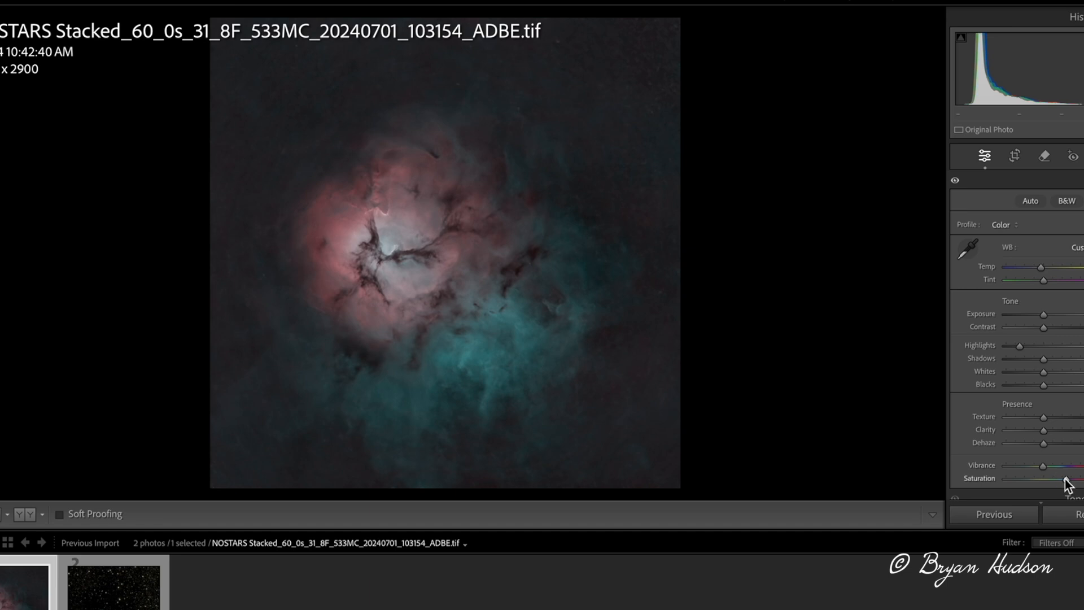
{"action": "mouse_move", "coordinate": [1043, 371]}
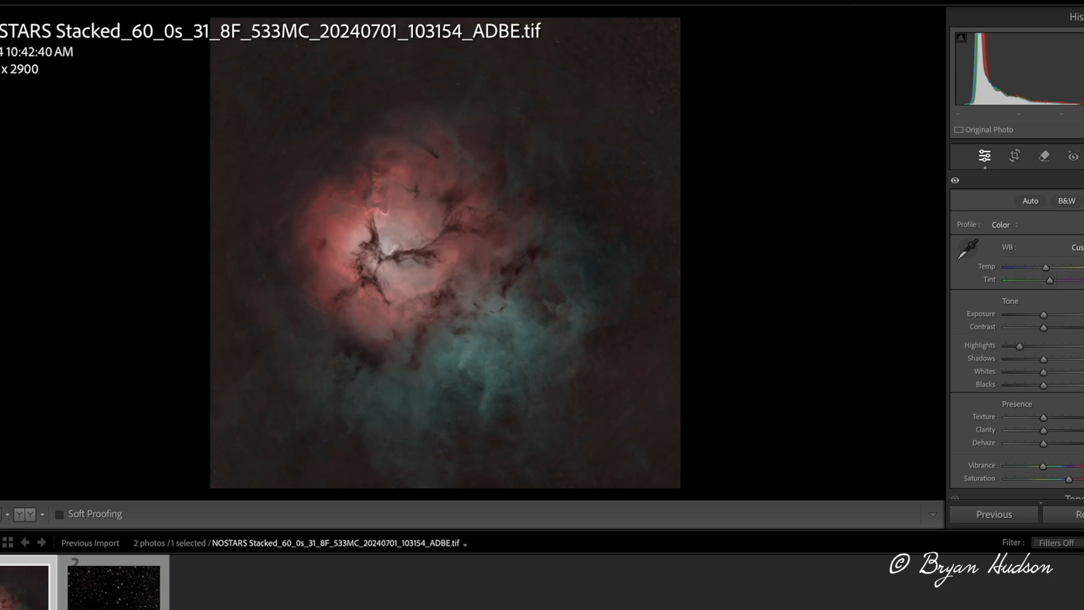
Scroll the Develop Basic panel to reach the Saturation, Clarity and Dehaze sliders.
{"action": "scroll", "scroll_direction": "down", "scroll_amount": 3}
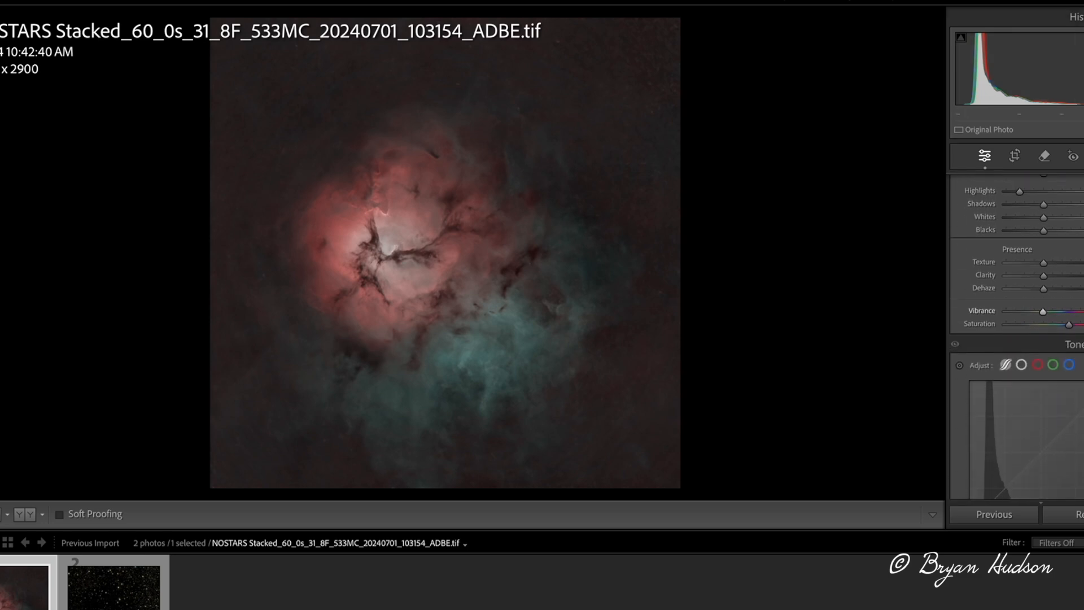
{"action": "scroll", "scroll_direction": "down", "scroll_amount": 3}
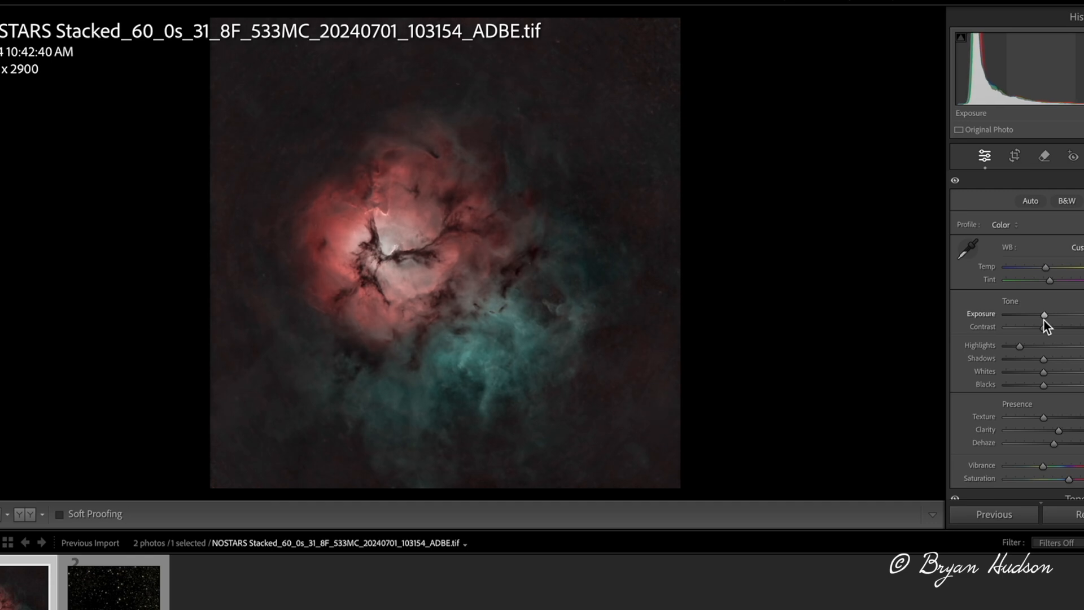
{"action": "mouse_move", "coordinate": [1047, 366]}
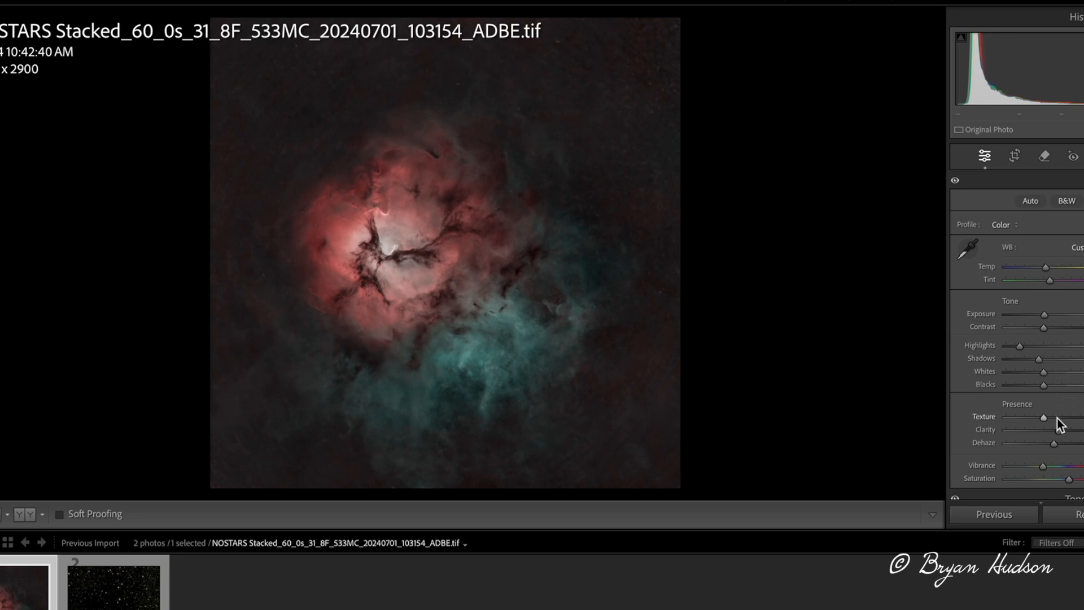
Scroll the Develop panel to reach the Texture slider for the starless image.
{"action": "scroll", "scroll_direction": "down", "scroll_amount": 3}
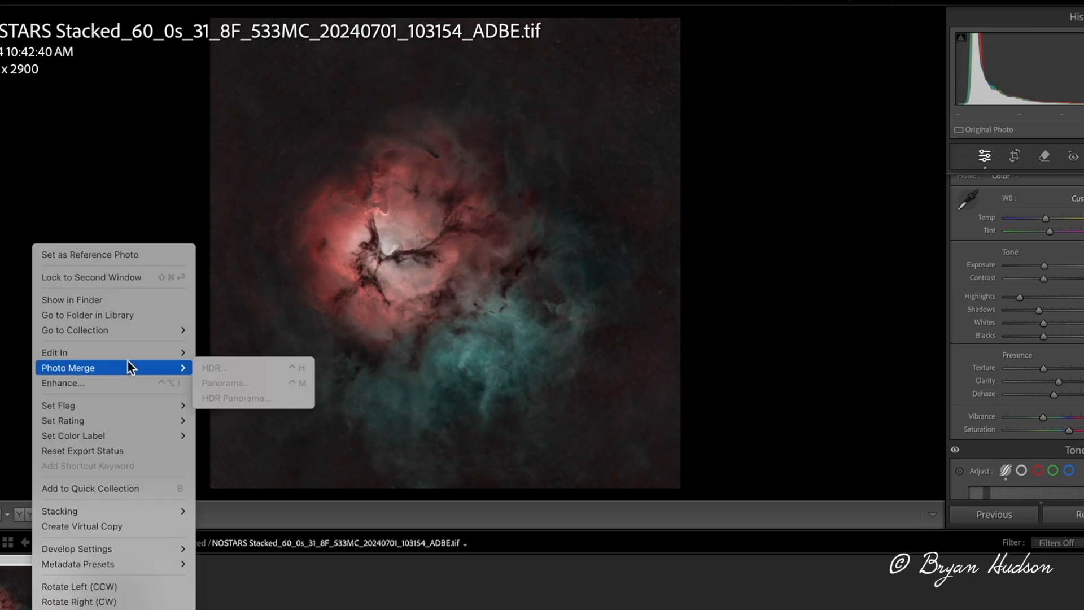
Send the starless photo to Photoshop as a copy keeping the Lightroom adjustments.
{"action": "left_click", "coordinate": [54, 352]}
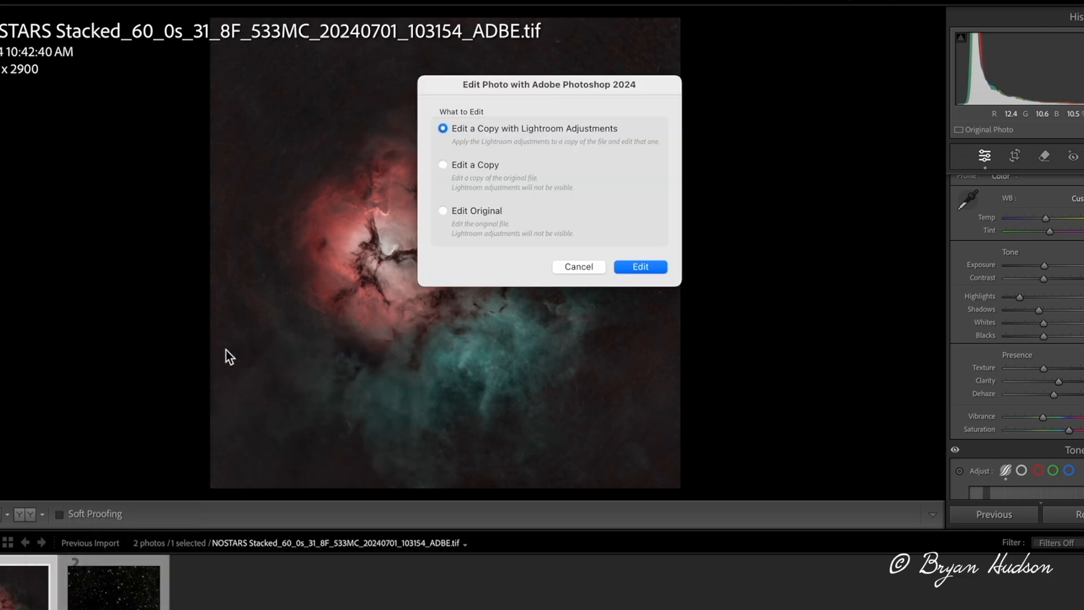
{"action": "left_click", "coordinate": [639, 267]}
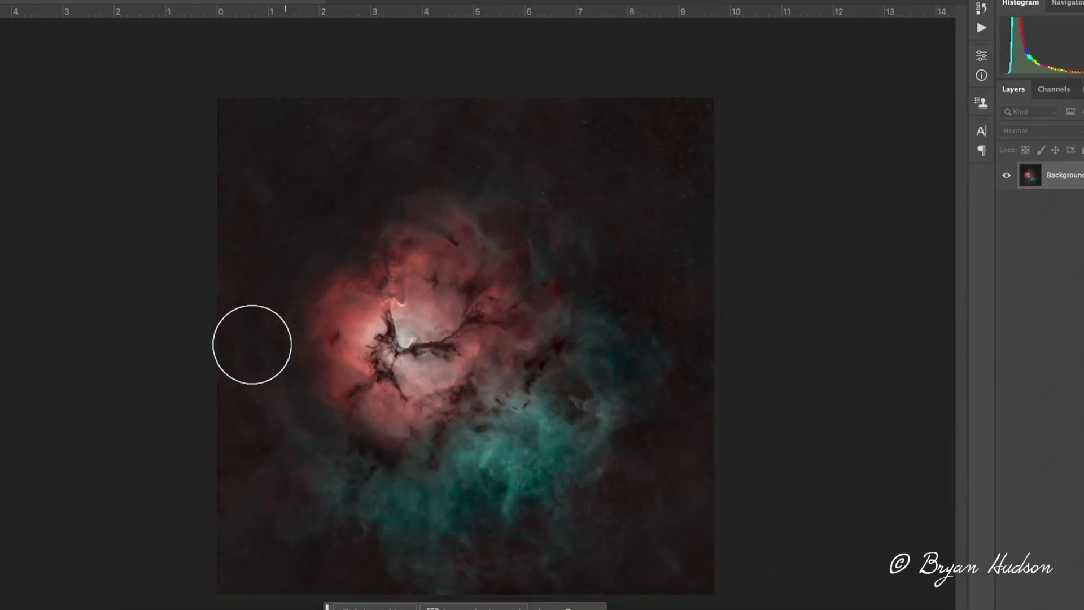
{"action": "mouse_move", "coordinate": [298, 393]}
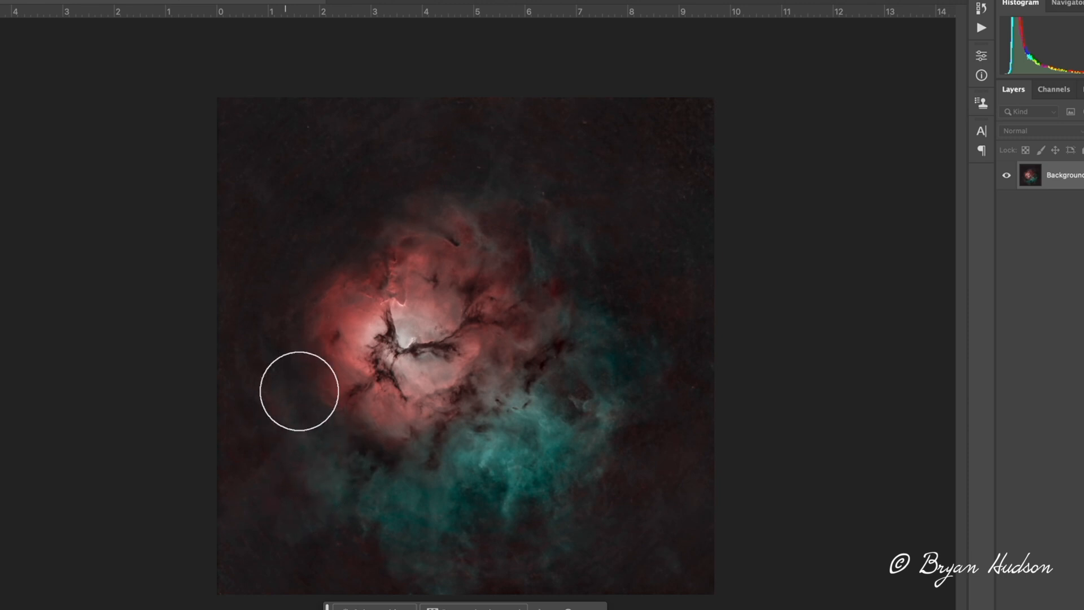
{"action": "mouse_move", "coordinate": [358, 507]}
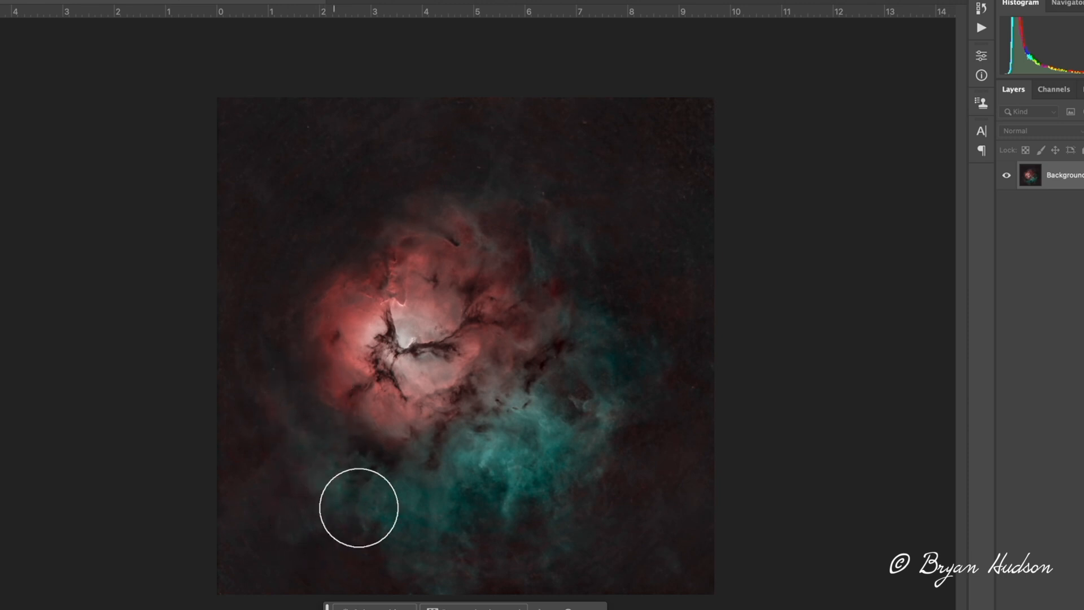
{"action": "mouse_move", "coordinate": [280, 201]}
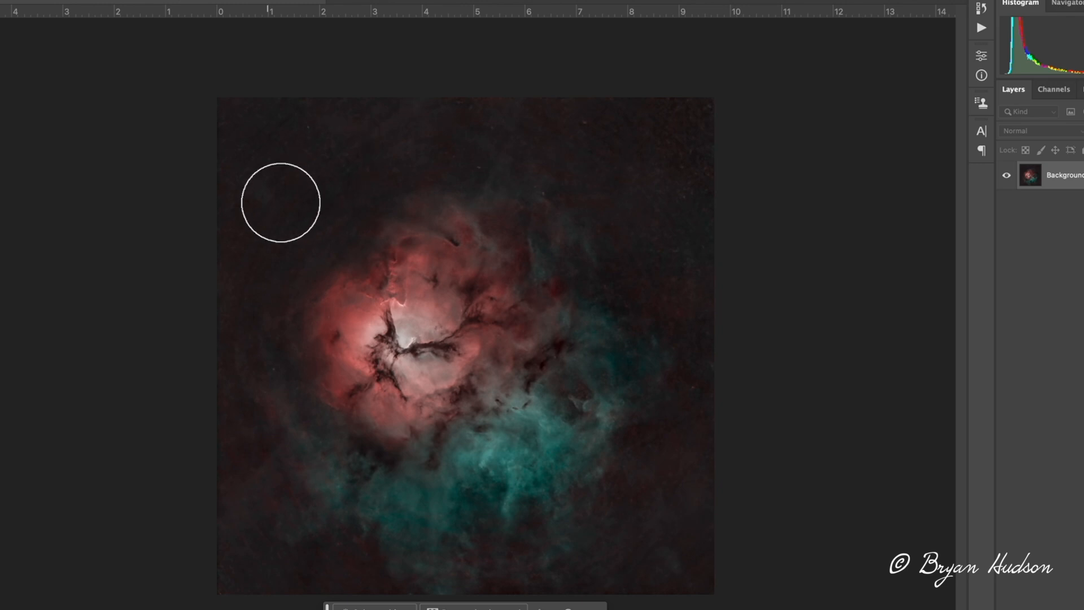
{"action": "mouse_move", "coordinate": [517, 156]}
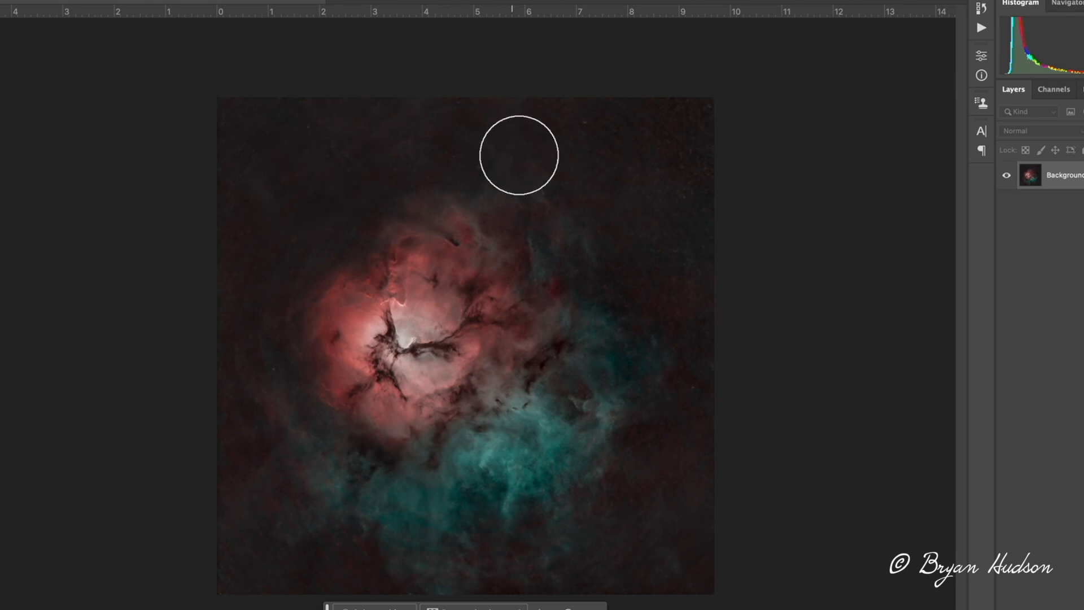
{"action": "mouse_move", "coordinate": [544, 569]}
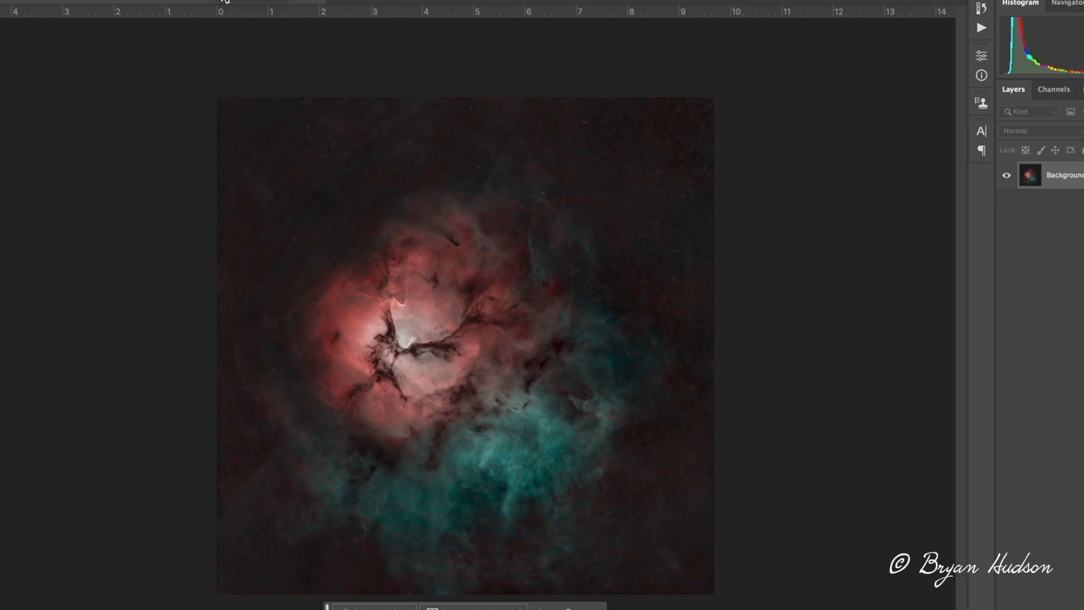
{"action": "mouse_move", "coordinate": [264, 532]}
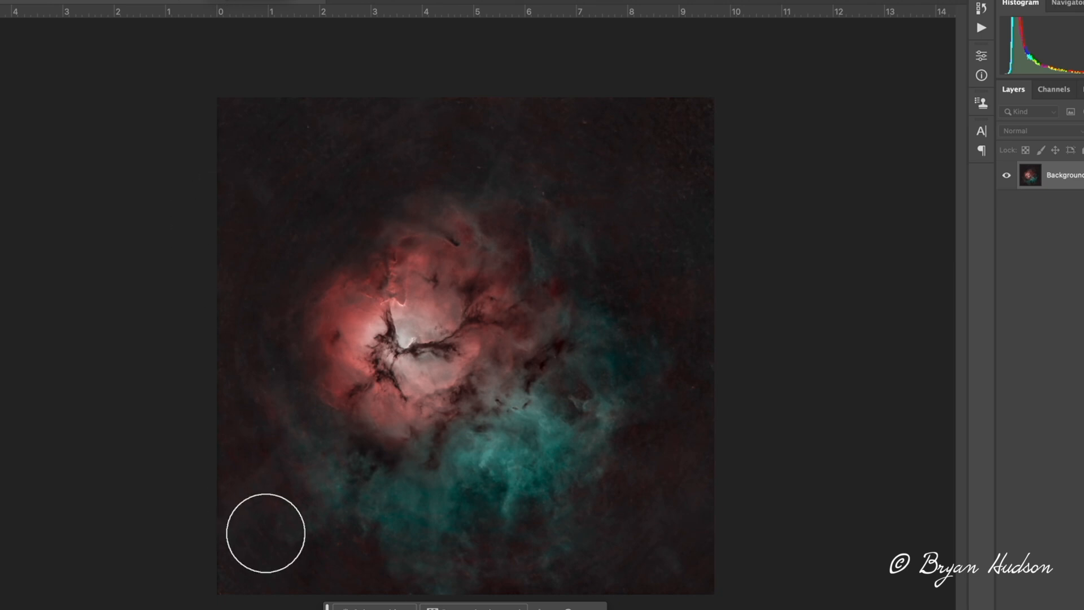
{"action": "mouse_move", "coordinate": [541, 561]}
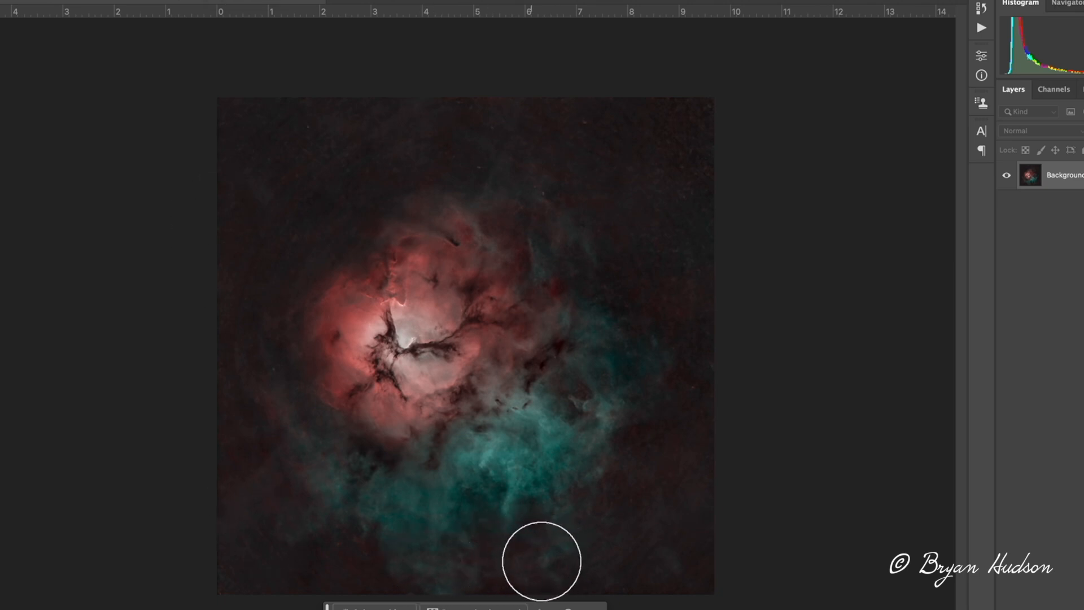
{"action": "mouse_move", "coordinate": [547, 583]}
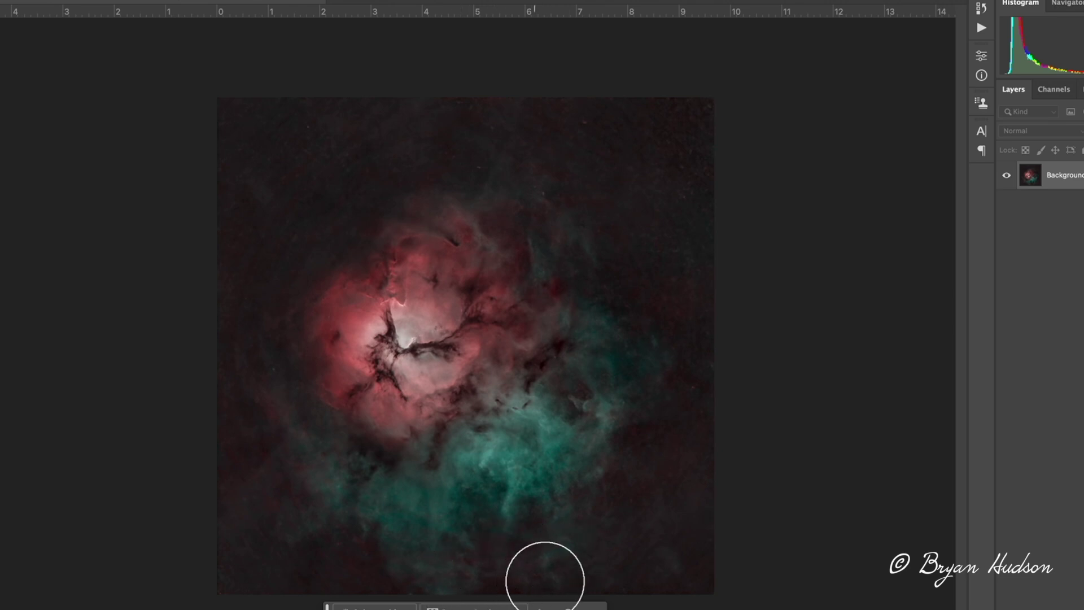
{"action": "mouse_move", "coordinate": [686, 363]}
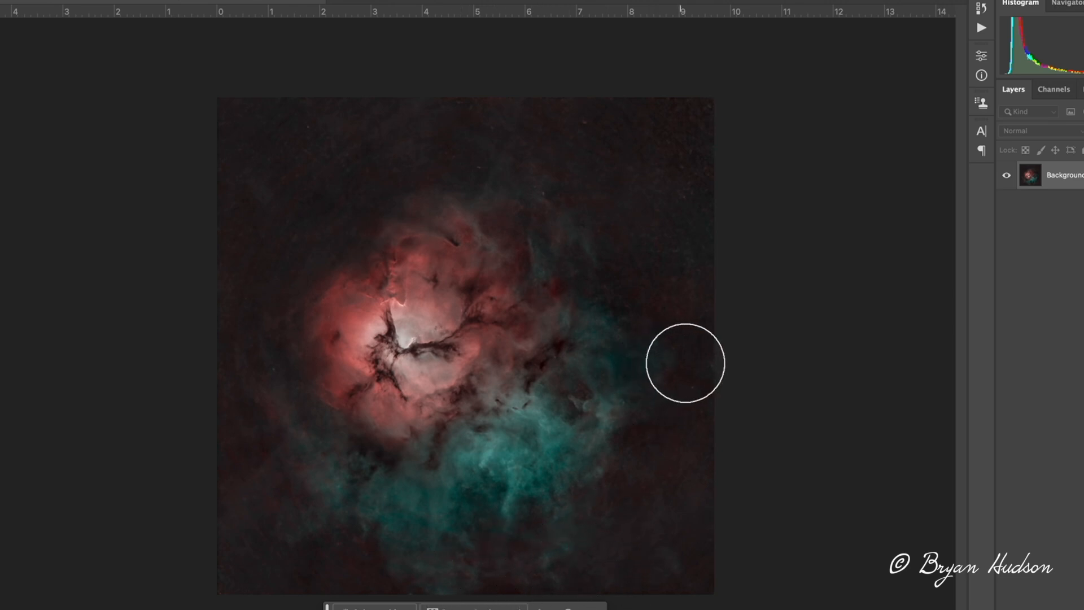
{"action": "mouse_move", "coordinate": [258, 491]}
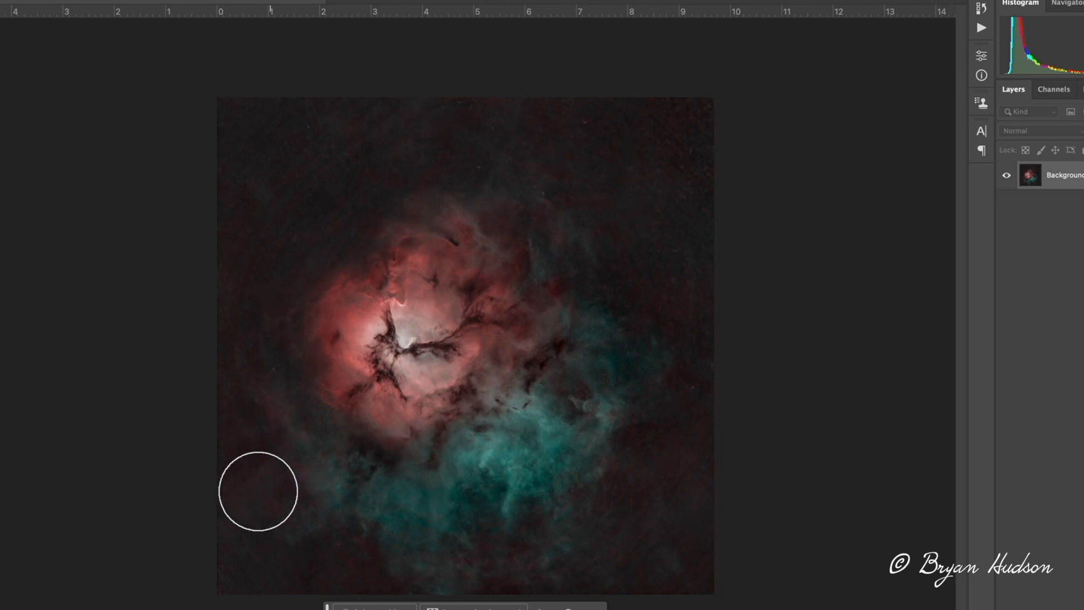
{"action": "mouse_move", "coordinate": [314, 293]}
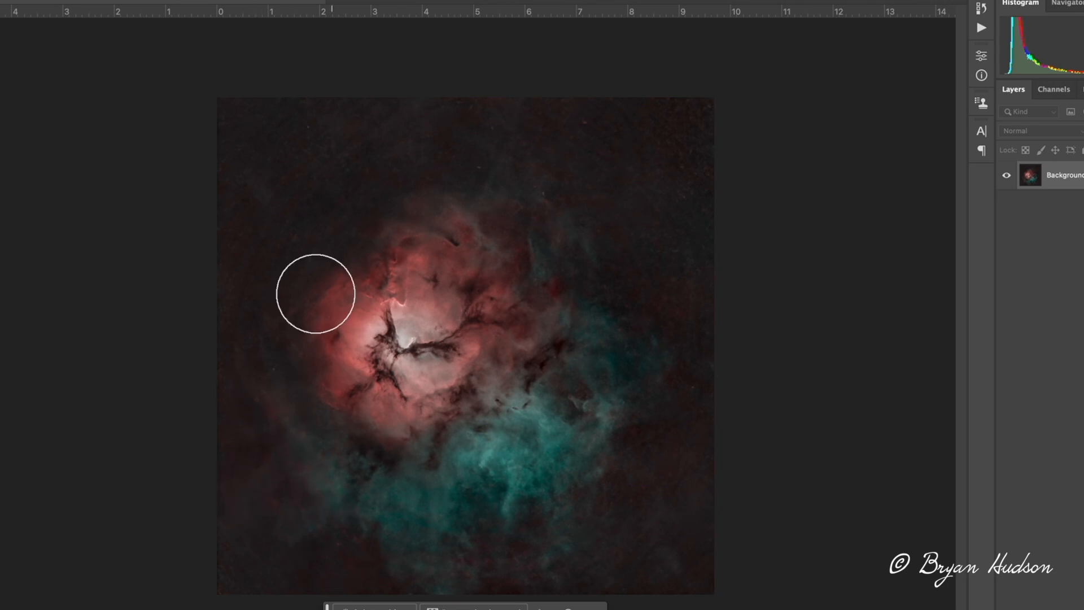
{"action": "mouse_move", "coordinate": [514, 200]}
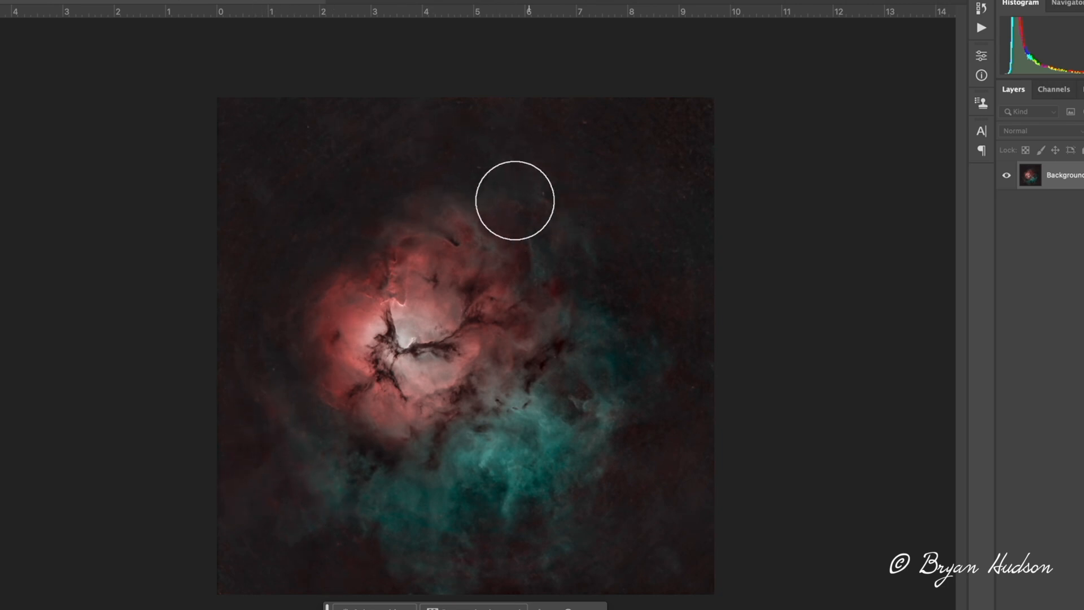
{"action": "mouse_move", "coordinate": [554, 257]}
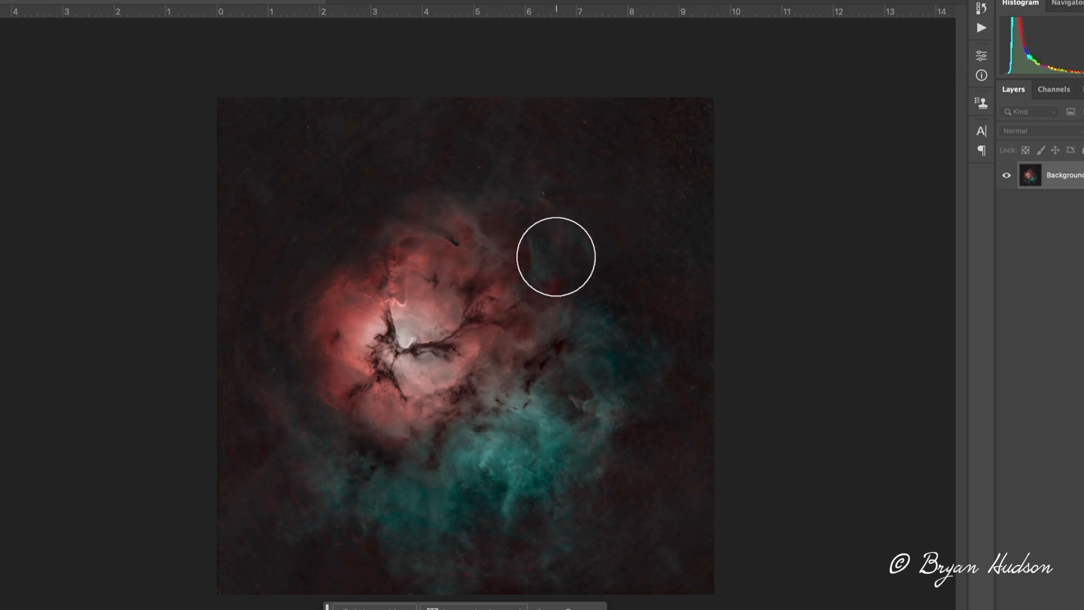
{"action": "mouse_move", "coordinate": [652, 363]}
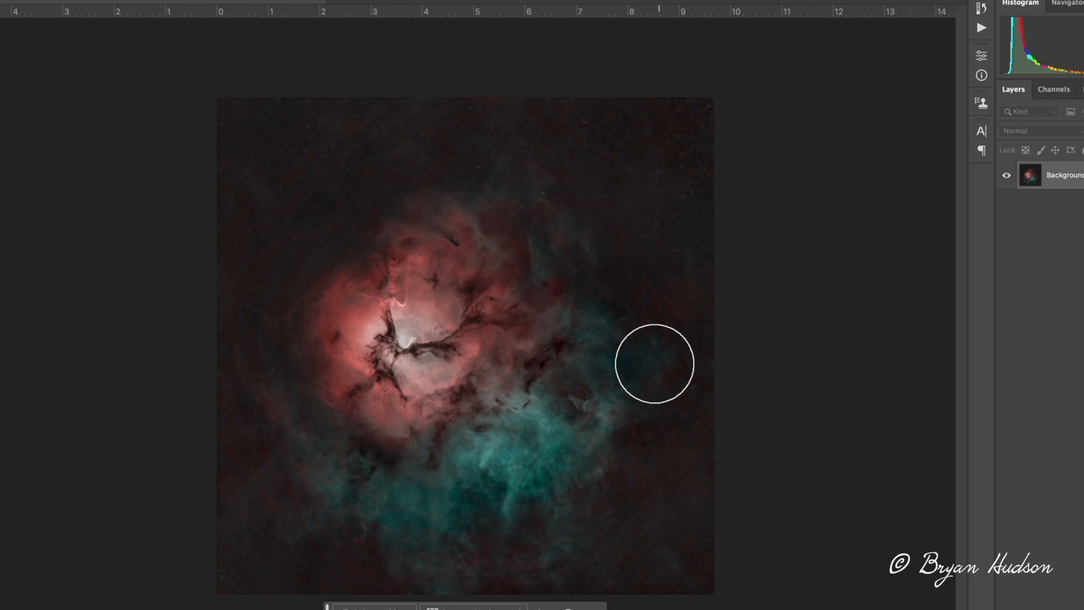
{"action": "mouse_move", "coordinate": [641, 362]}
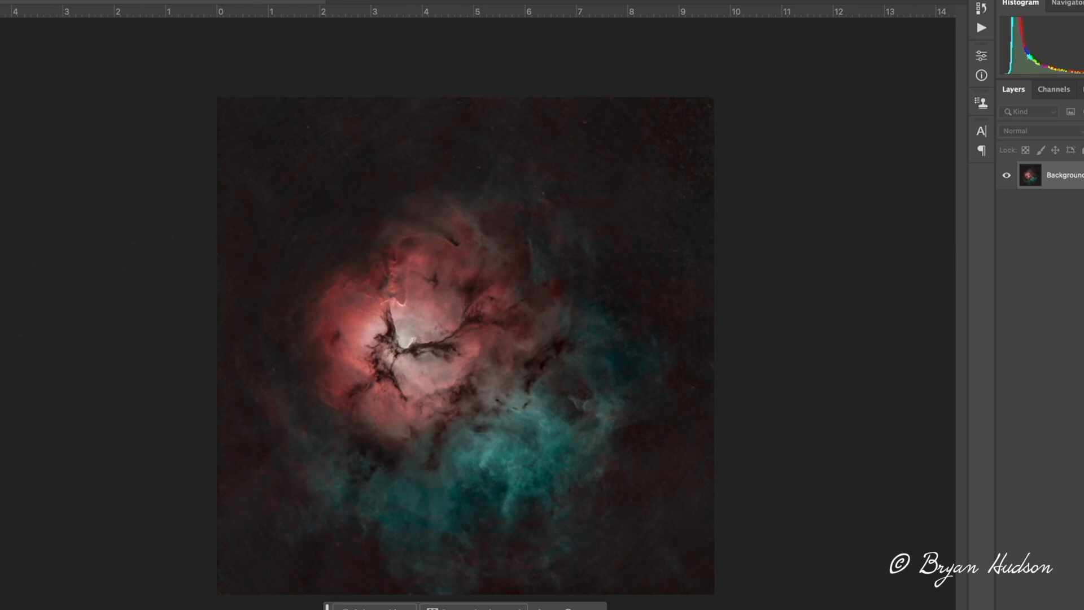
Bring up the Image menu to reach Photoshop's colour and tone adjustments.
{"action": "left_click", "coordinate": [91, 17]}
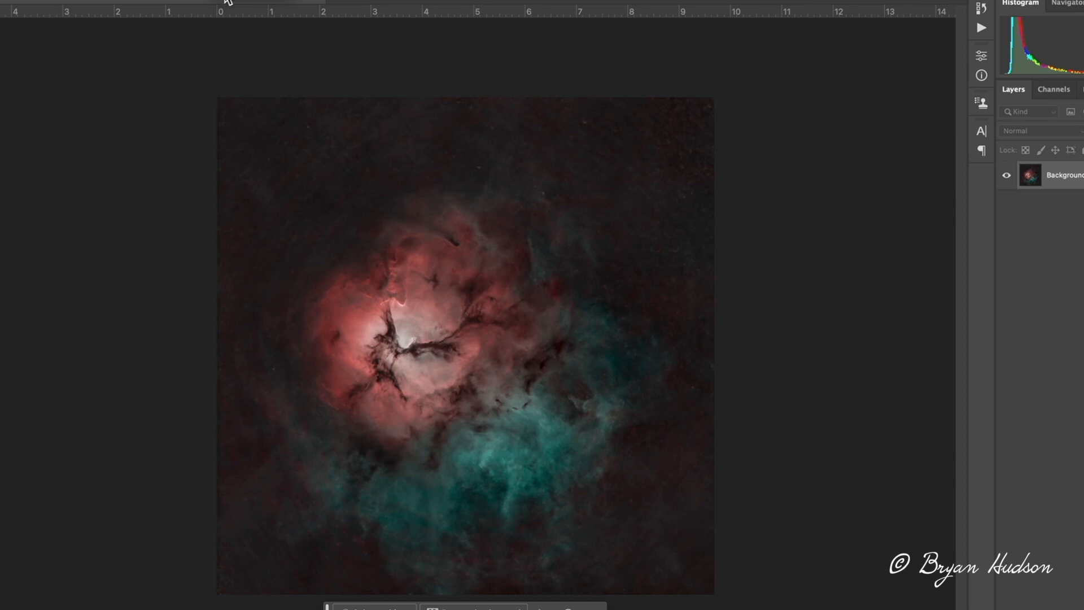
{"action": "mouse_move", "coordinate": [300, 125]}
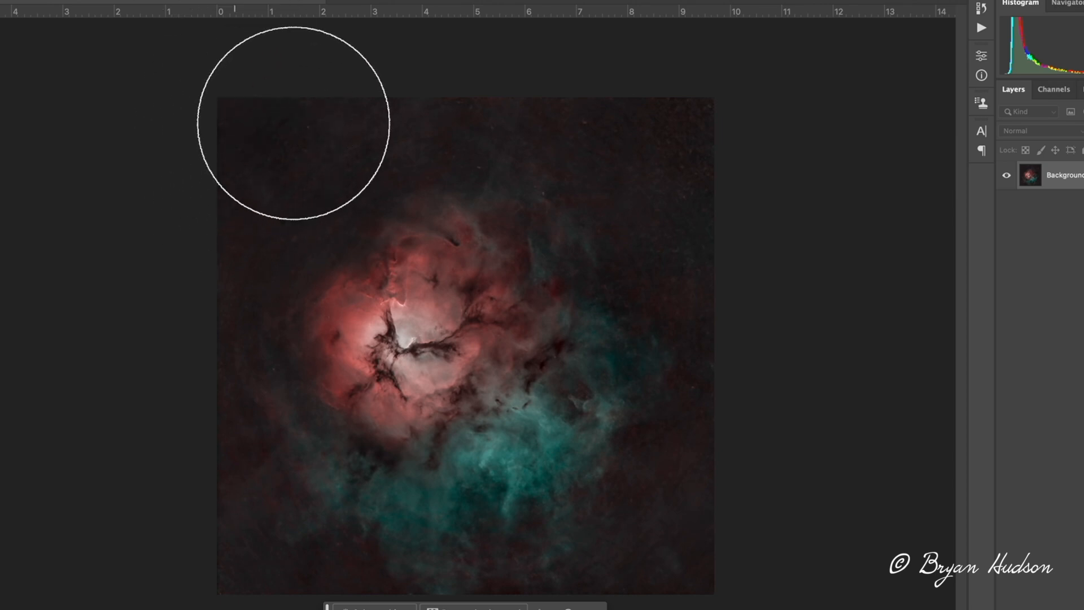
{"action": "mouse_move", "coordinate": [731, 364]}
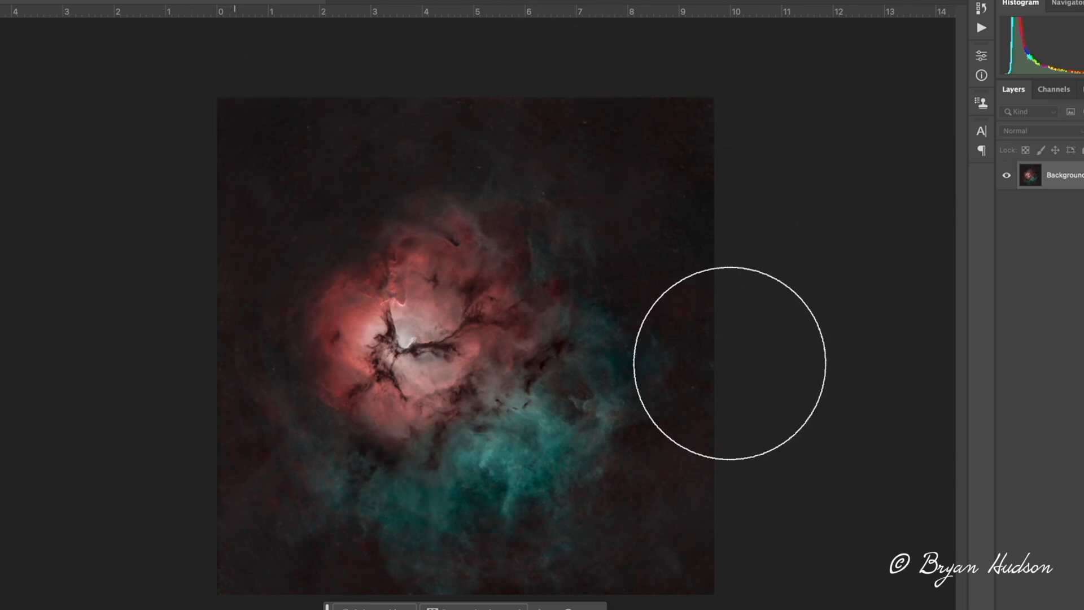
{"action": "mouse_move", "coordinate": [193, 508]}
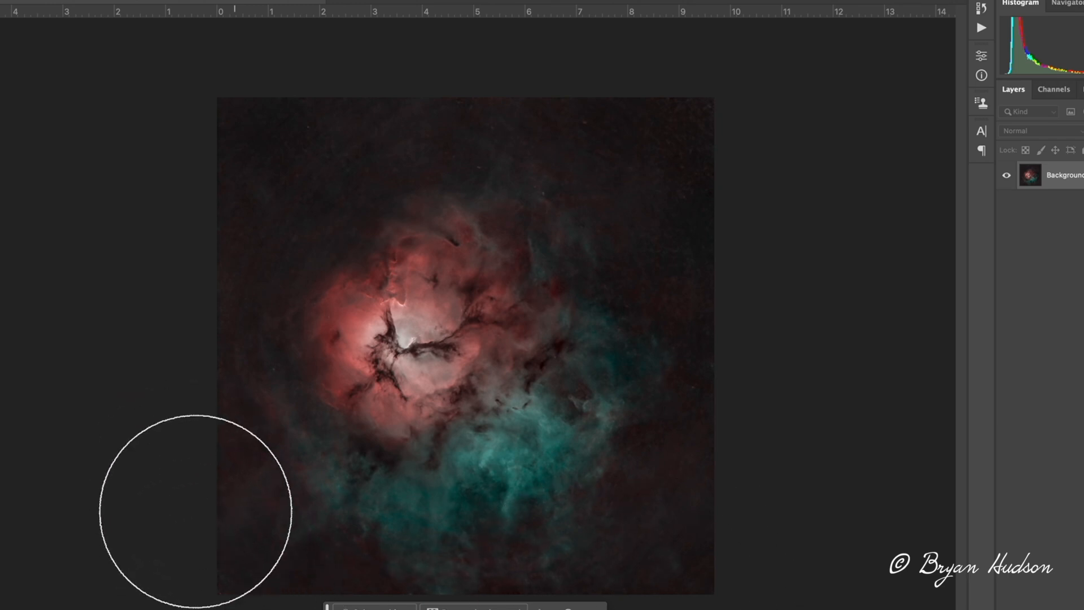
{"action": "mouse_move", "coordinate": [719, 153]}
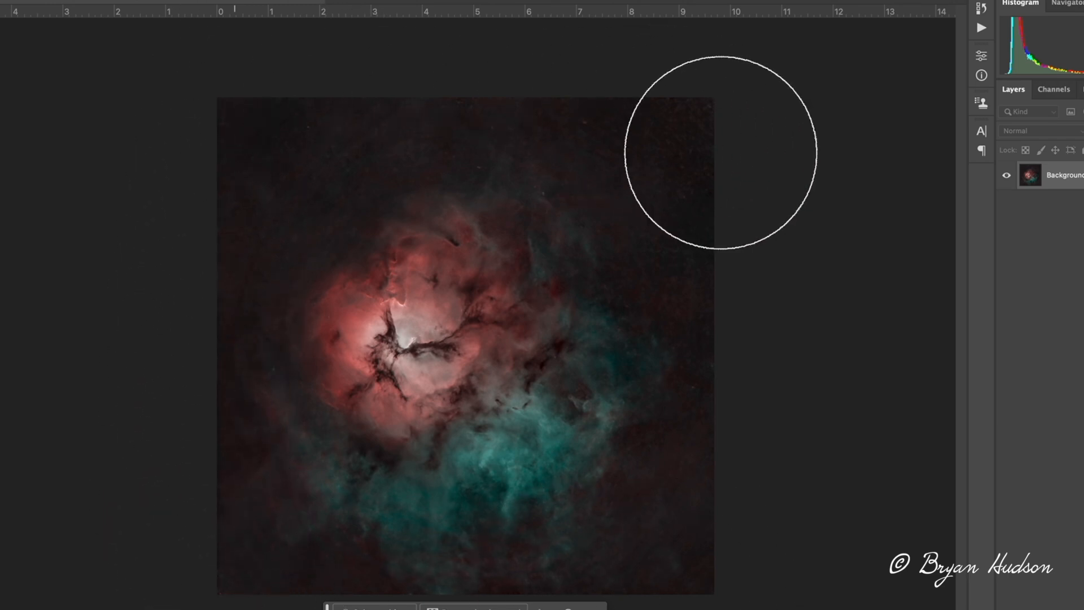
{"action": "mouse_move", "coordinate": [795, 546]}
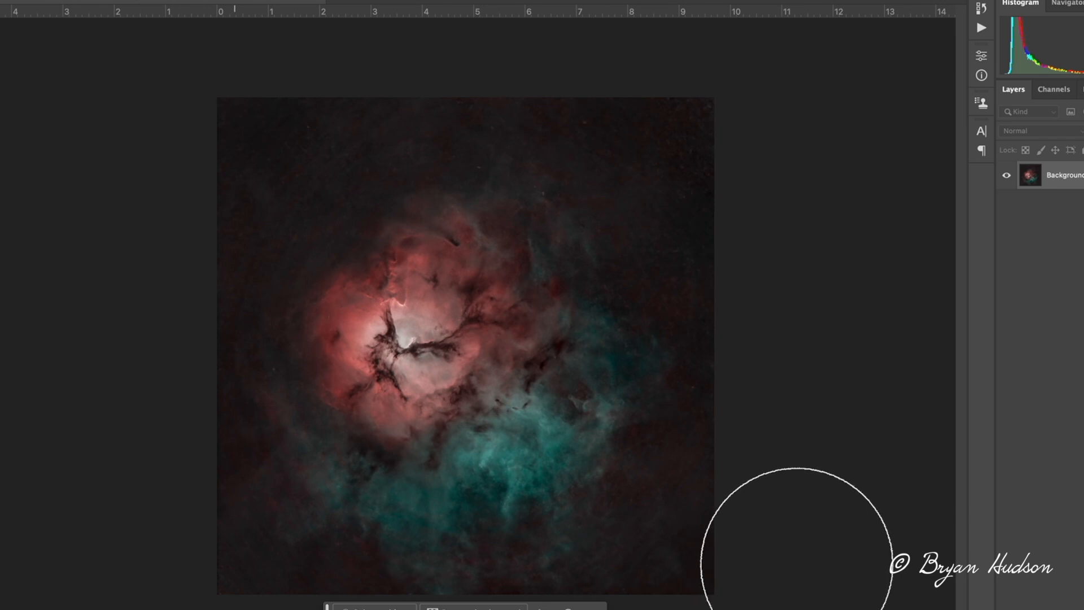
{"action": "mouse_move", "coordinate": [842, 421]}
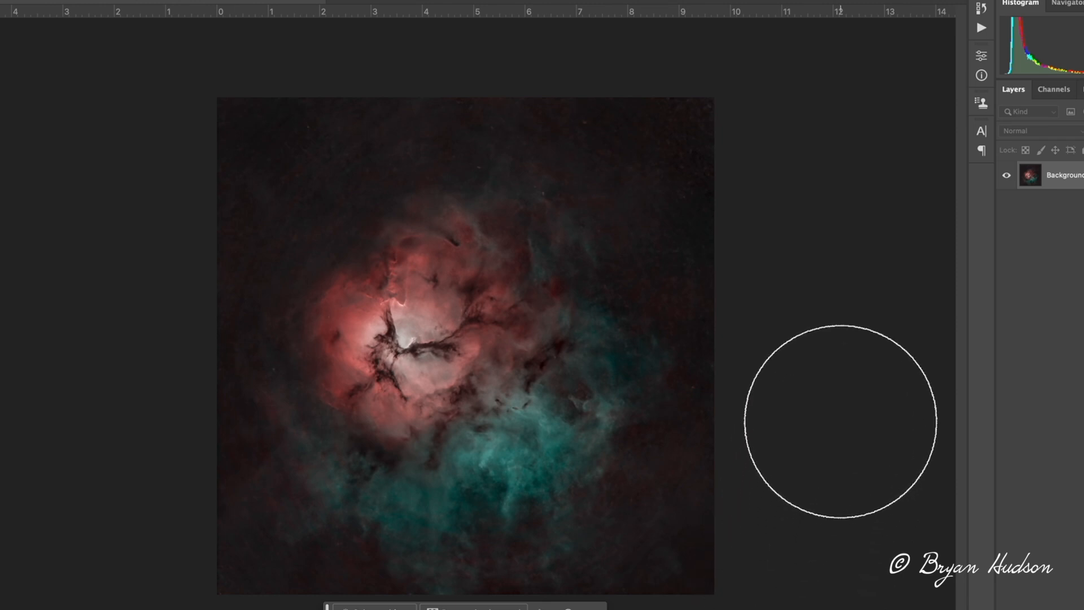
{"action": "mouse_move", "coordinate": [774, 104]}
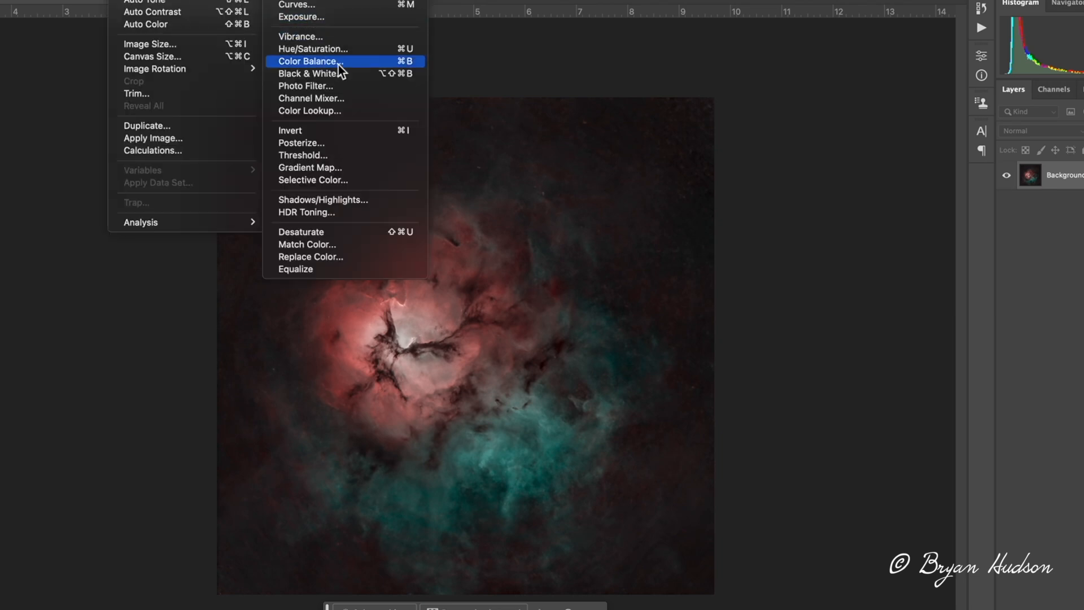
{"action": "left_click", "coordinate": [313, 49]}
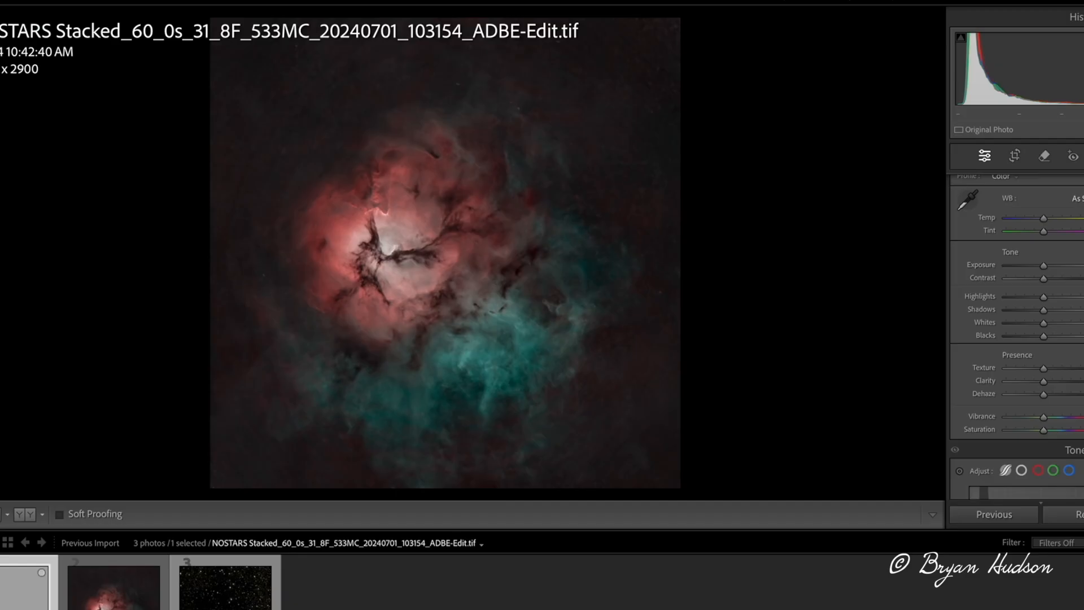
{"action": "mouse_move", "coordinate": [114, 587]}
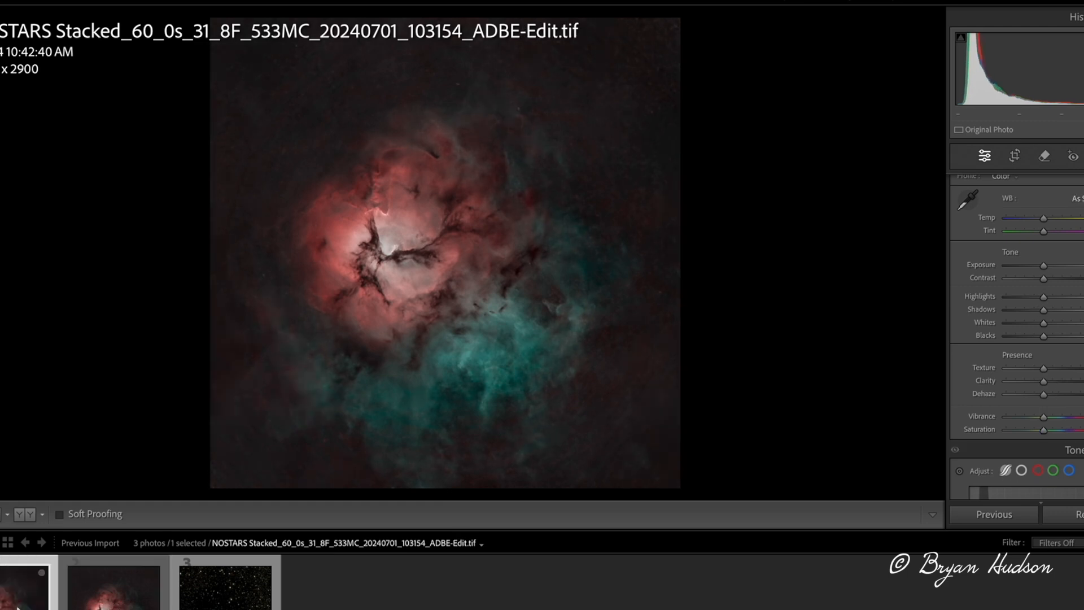
Switch to the stars-only image and lower its Texture.
{"action": "left_click", "coordinate": [225, 586]}
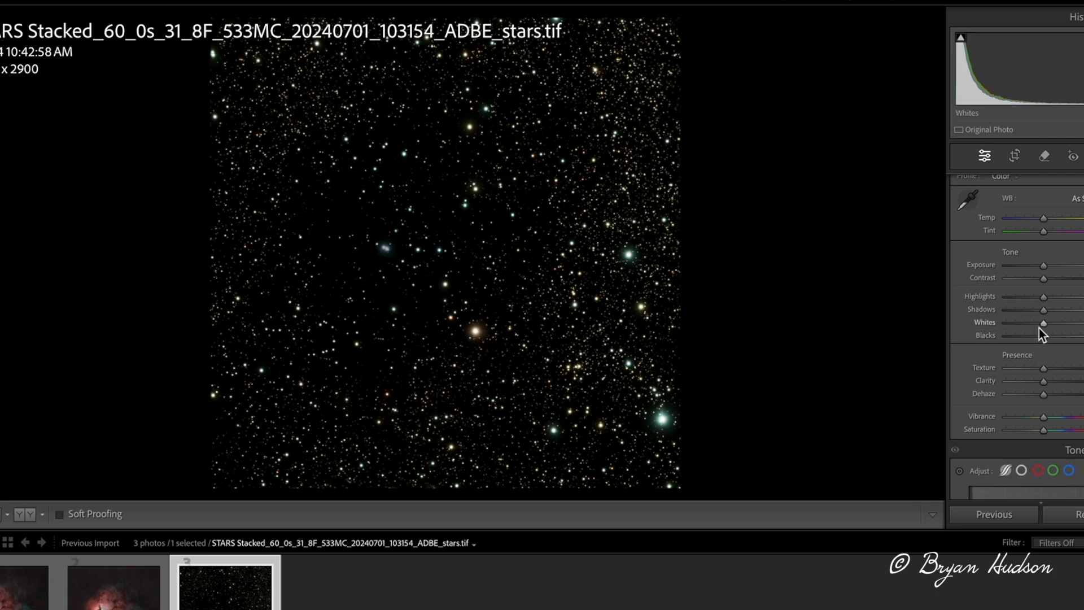
{"action": "mouse_move", "coordinate": [1048, 289]}
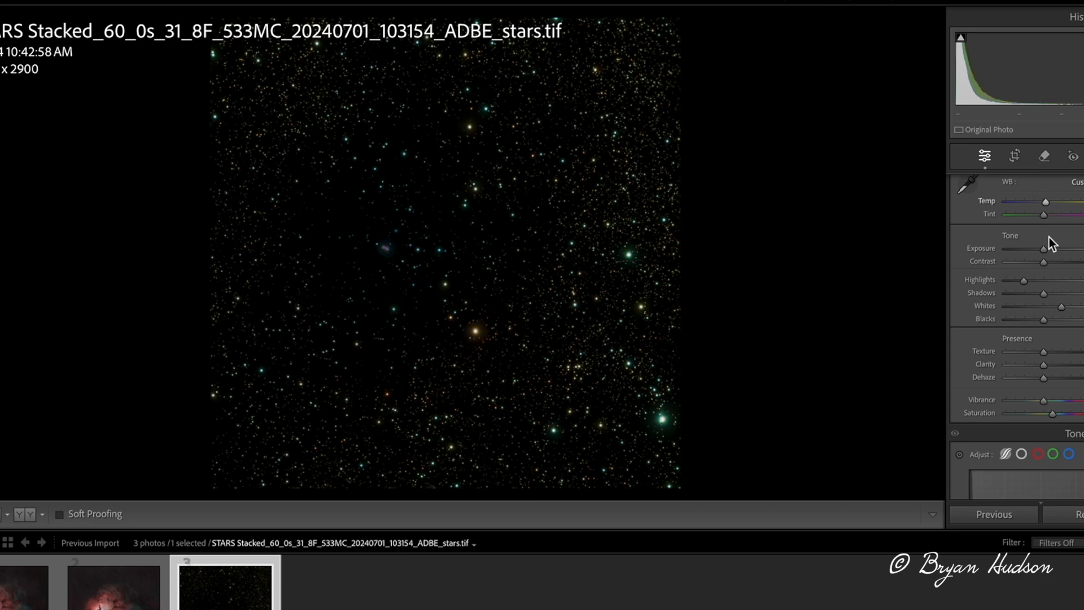
{"action": "mouse_move", "coordinate": [1048, 355]}
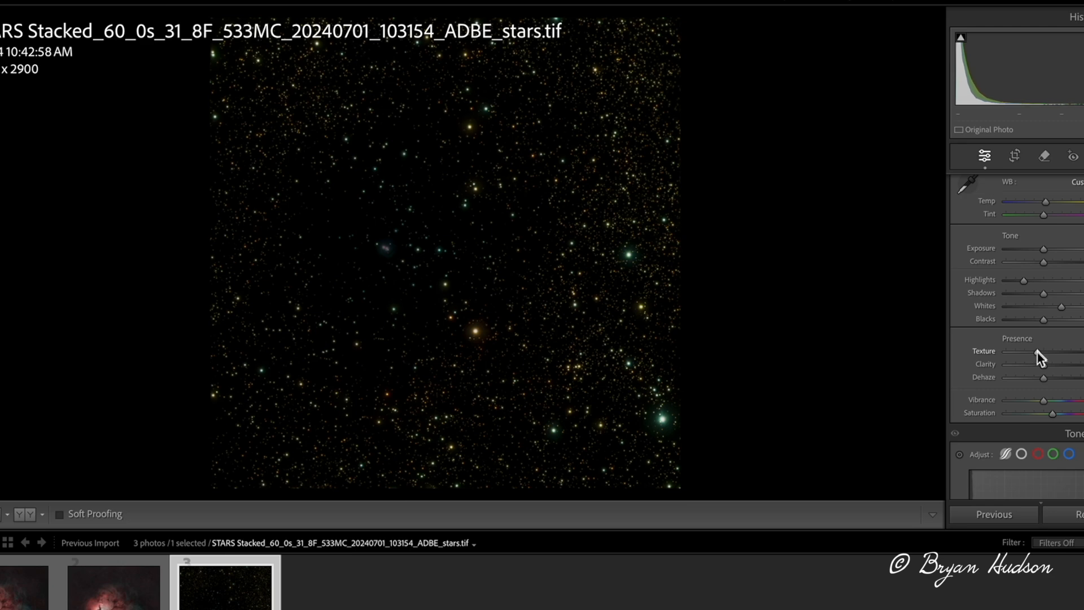
{"action": "left_click", "coordinate": [111, 587]}
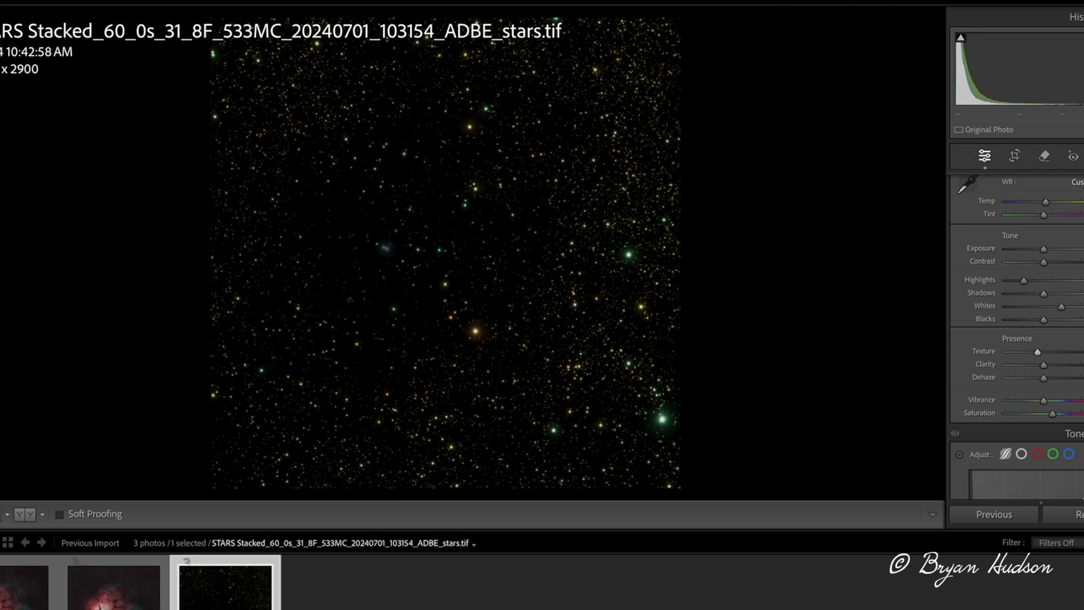
Export both edited images from Lightroom as TIFF files.
{"action": "left_click", "coordinate": [24, 587]}
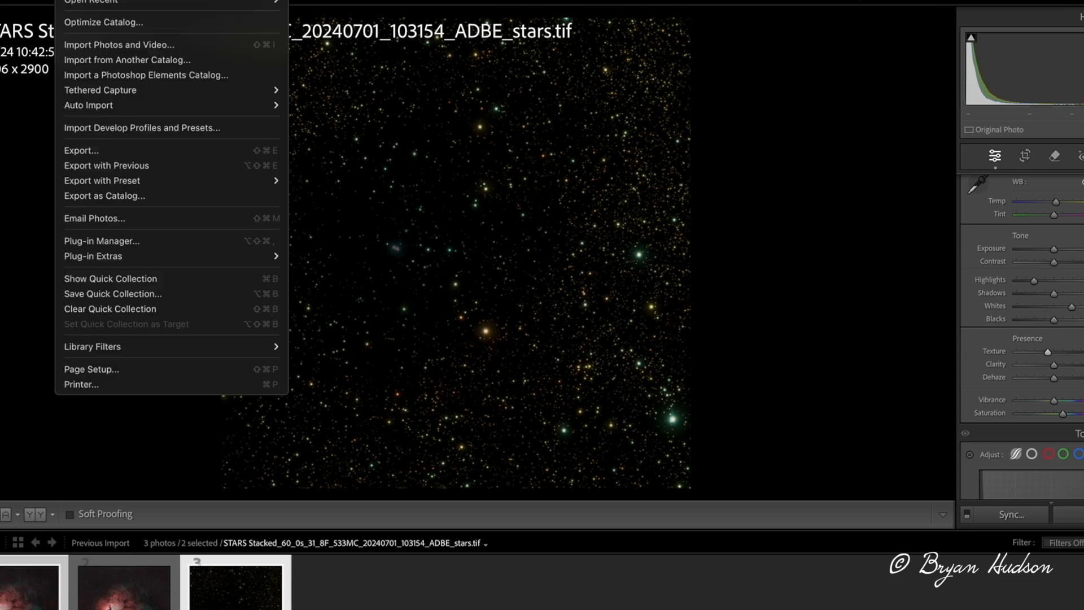
{"action": "mouse_move", "coordinate": [110, 158]}
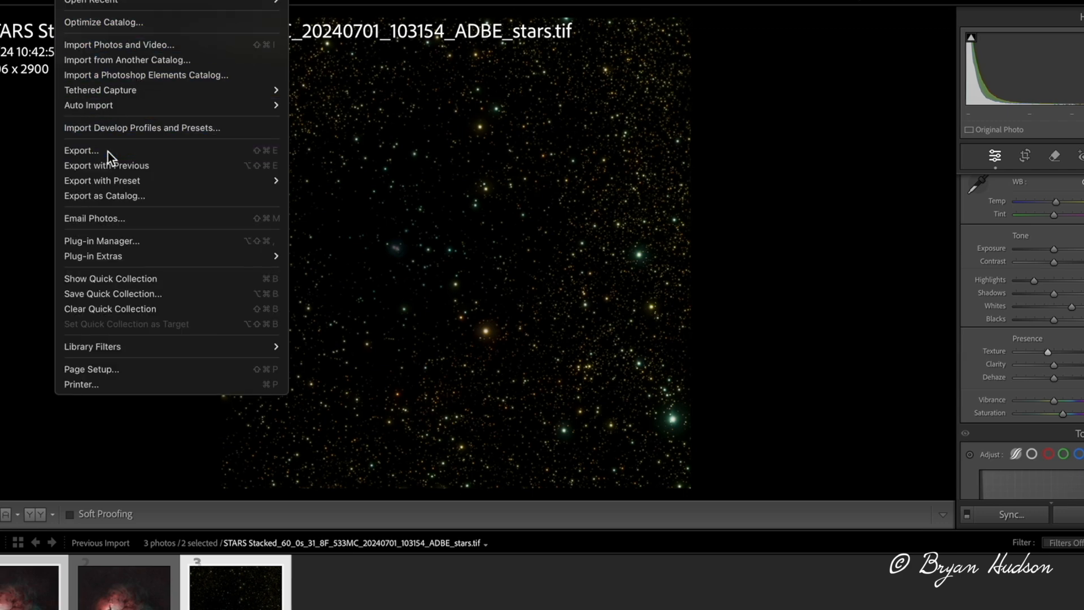
{"action": "left_click", "coordinate": [81, 151]}
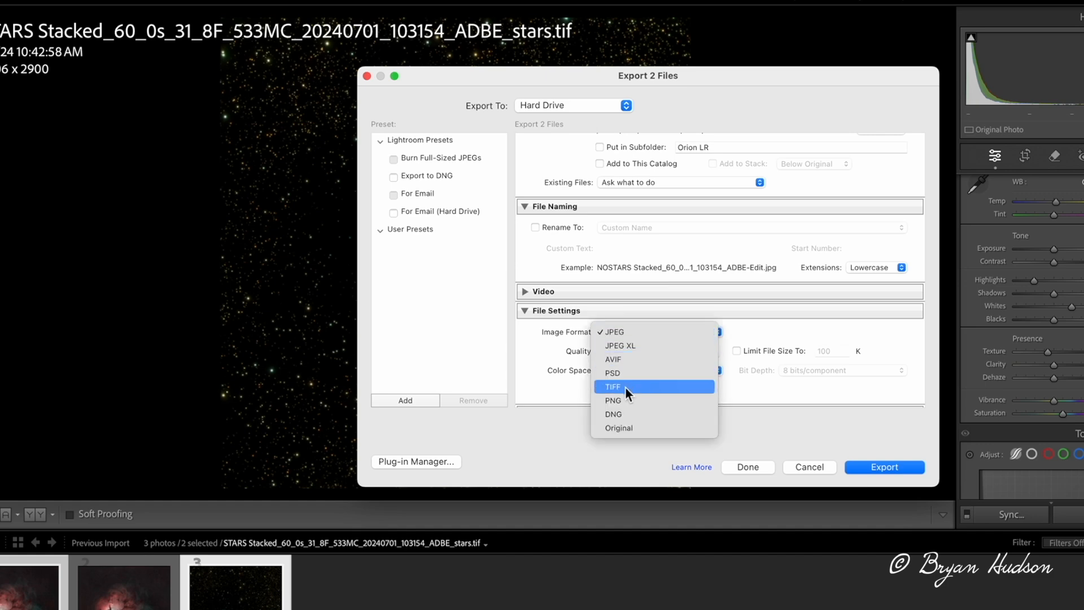
{"action": "left_click", "coordinate": [612, 387]}
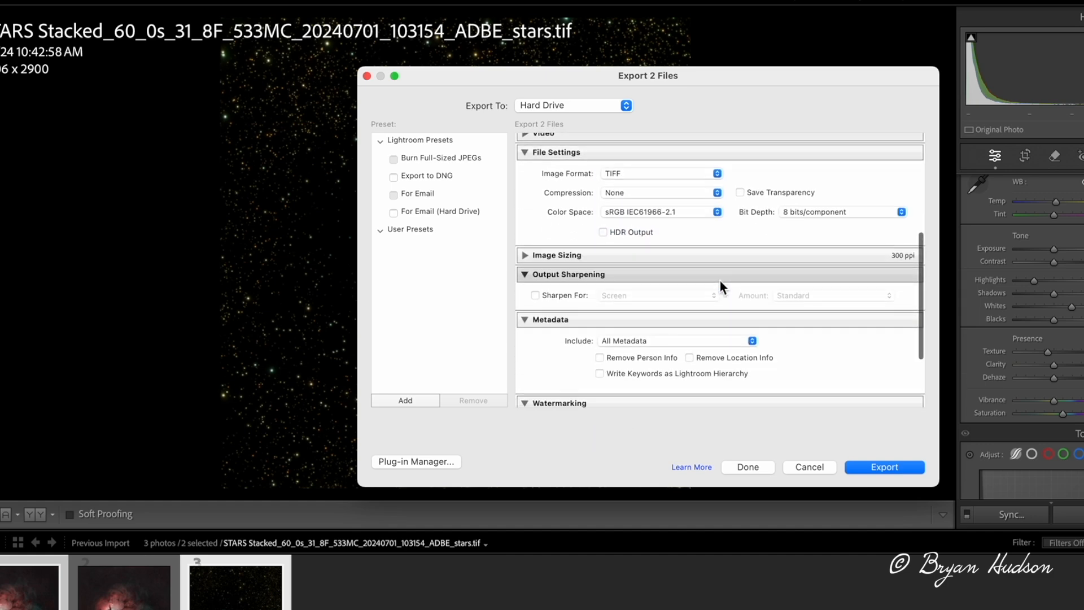
{"action": "scroll", "scroll_direction": "down", "scroll_amount": 3}
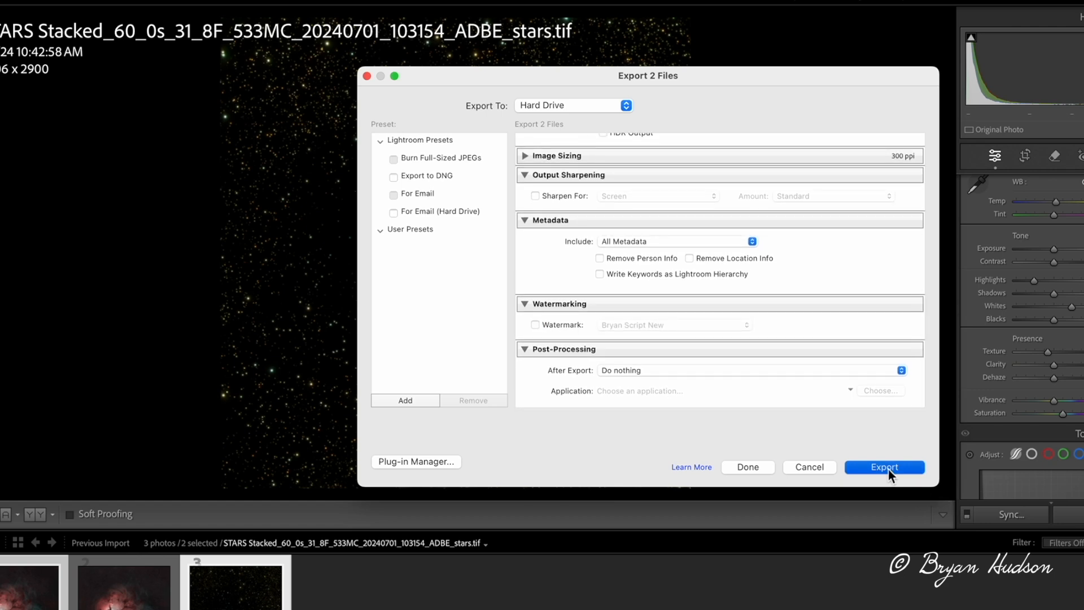
{"action": "left_click", "coordinate": [883, 466]}
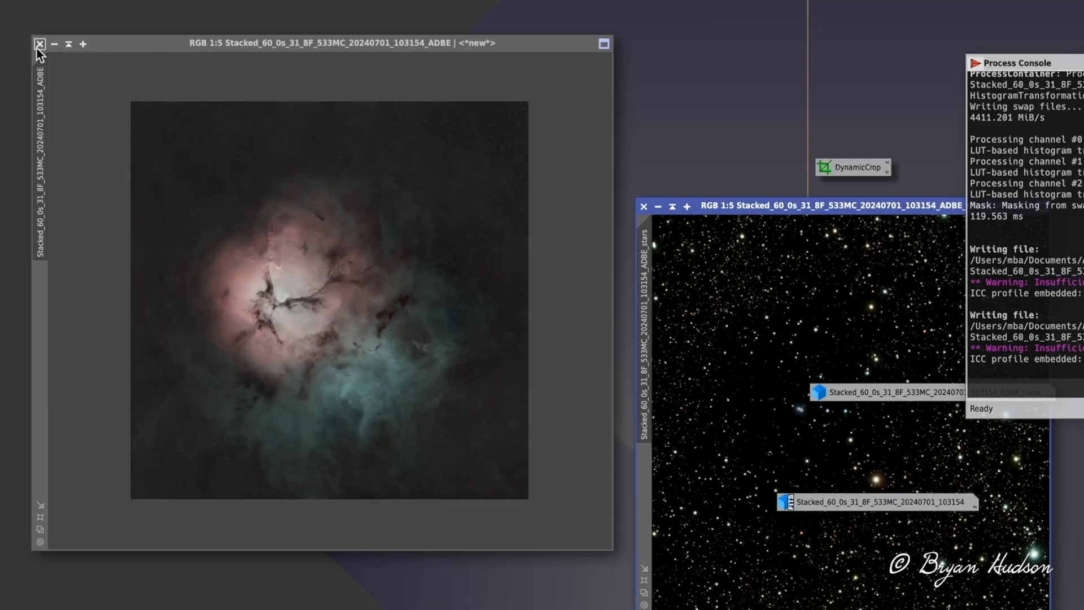
Close the unsaved starless and recombined clone images without saving.
{"action": "left_click", "coordinate": [41, 44]}
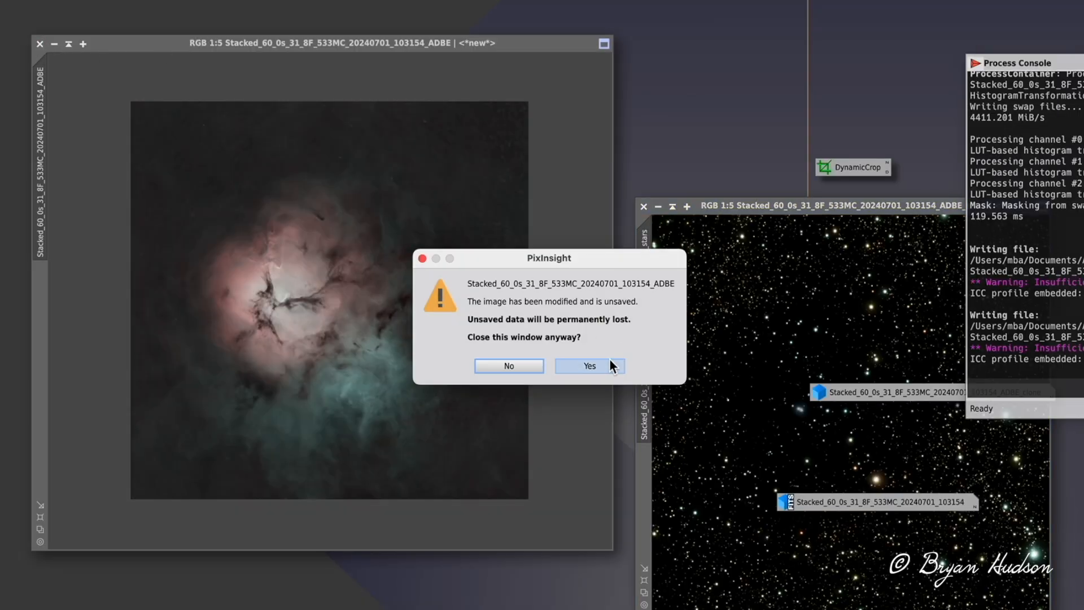
{"action": "left_click", "coordinate": [589, 366]}
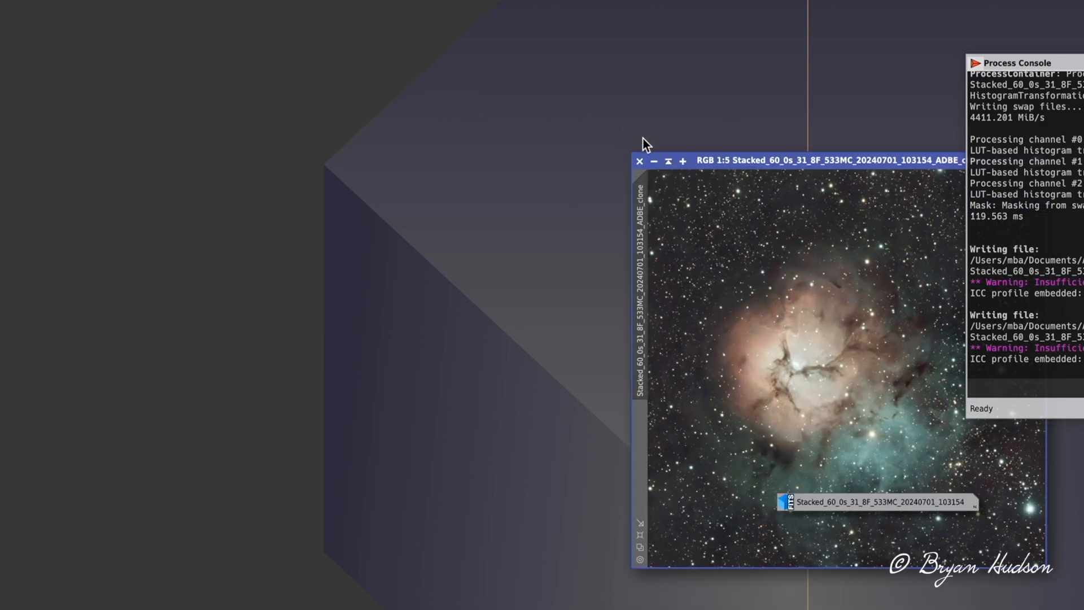
{"action": "left_click", "coordinate": [638, 161]}
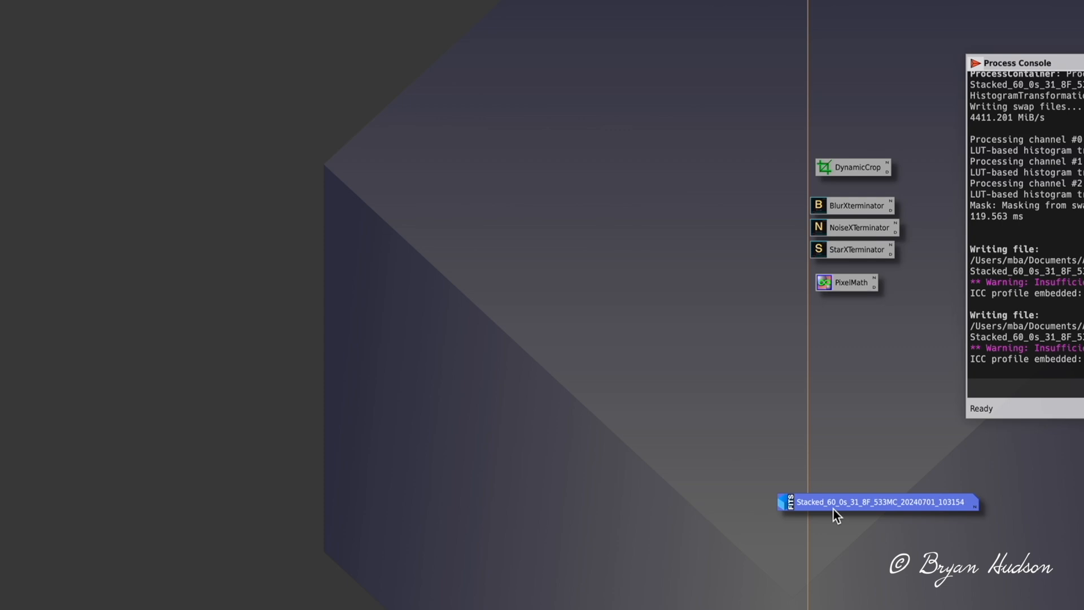
Restore the original stacked image from its icon and discard it unsaved.
{"action": "double_click", "coordinate": [882, 501]}
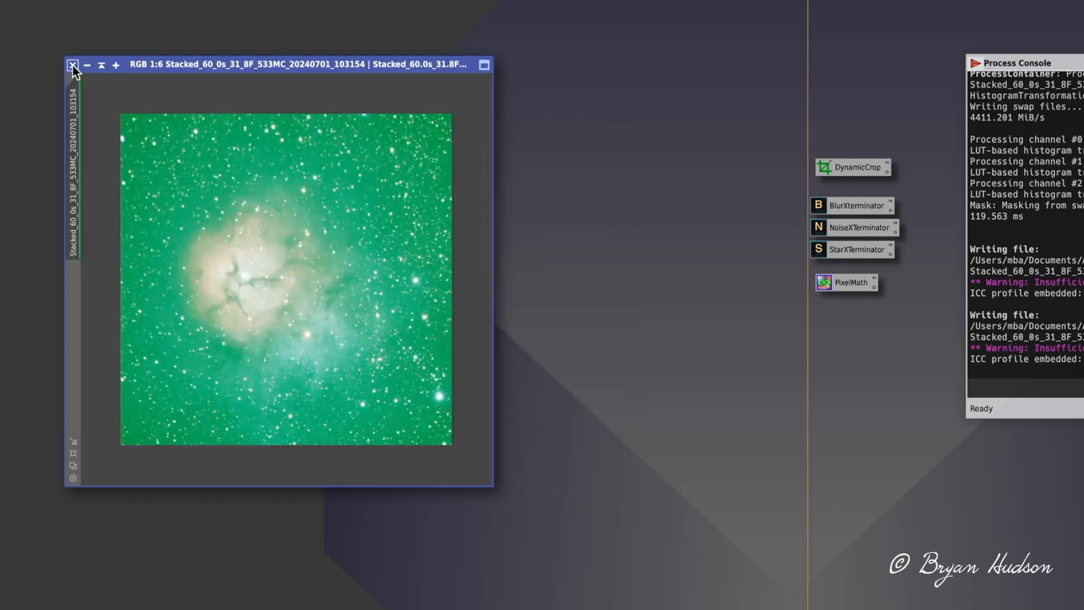
{"action": "left_click", "coordinate": [73, 65]}
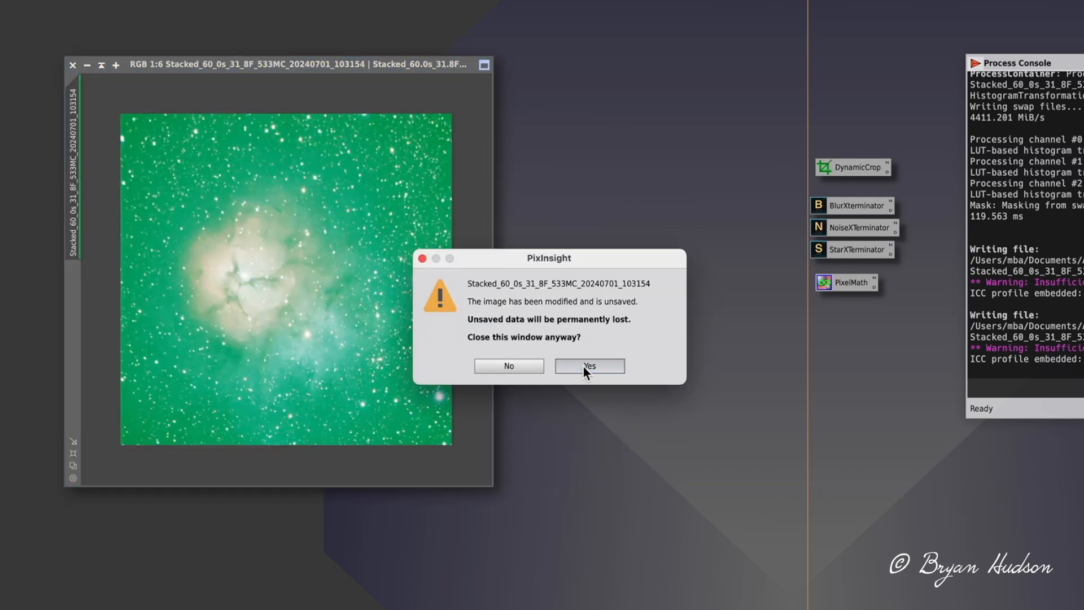
{"action": "left_click", "coordinate": [588, 365]}
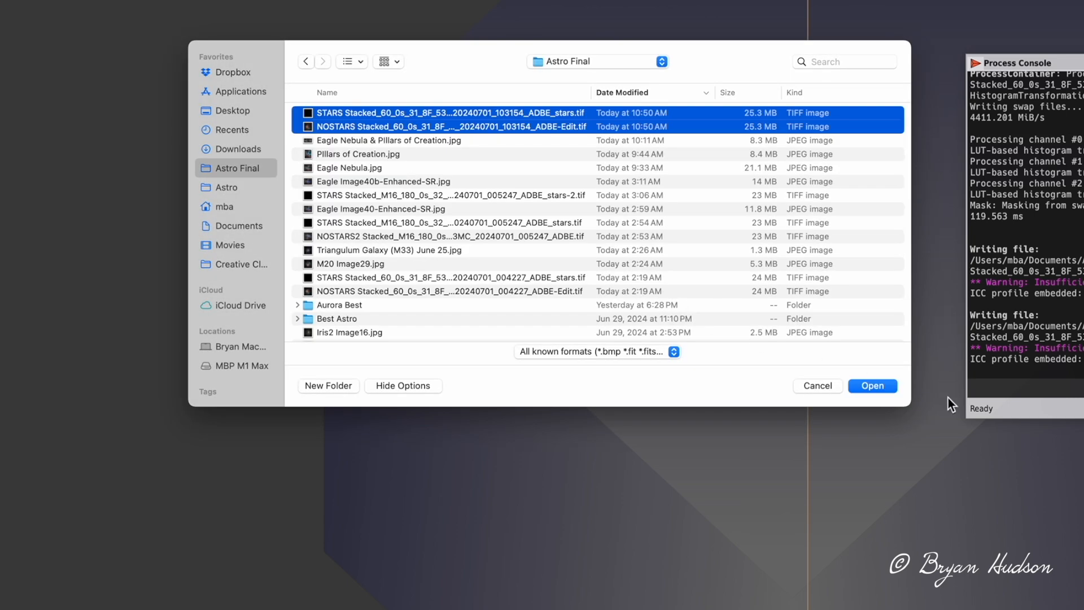
{"action": "mouse_move", "coordinate": [870, 385]}
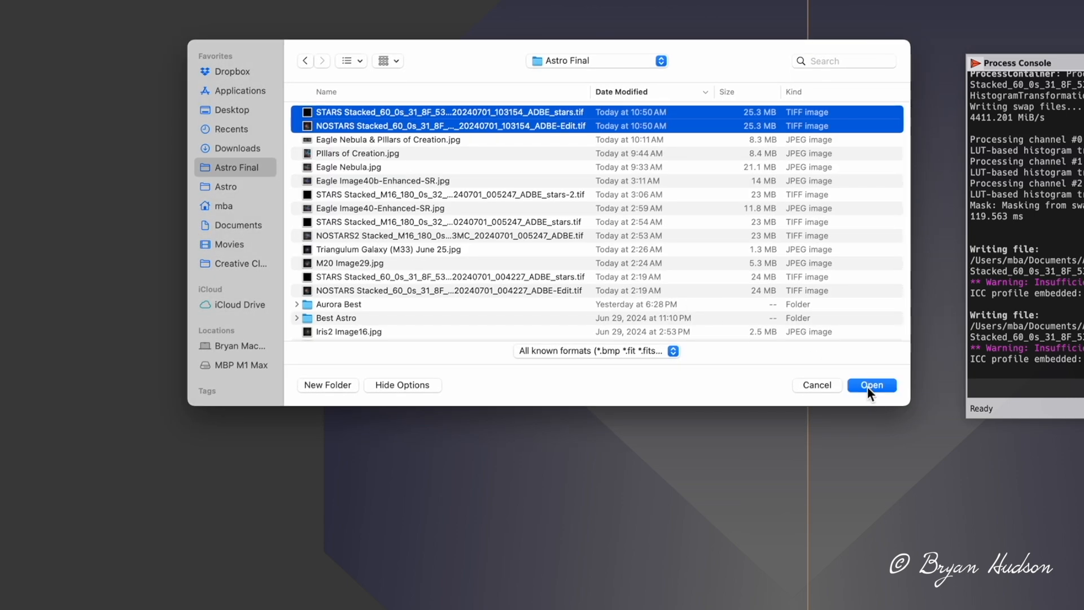
Load the exported STARS and NOSTARS TIFFs into PixInsight.
{"action": "left_click", "coordinate": [870, 385]}
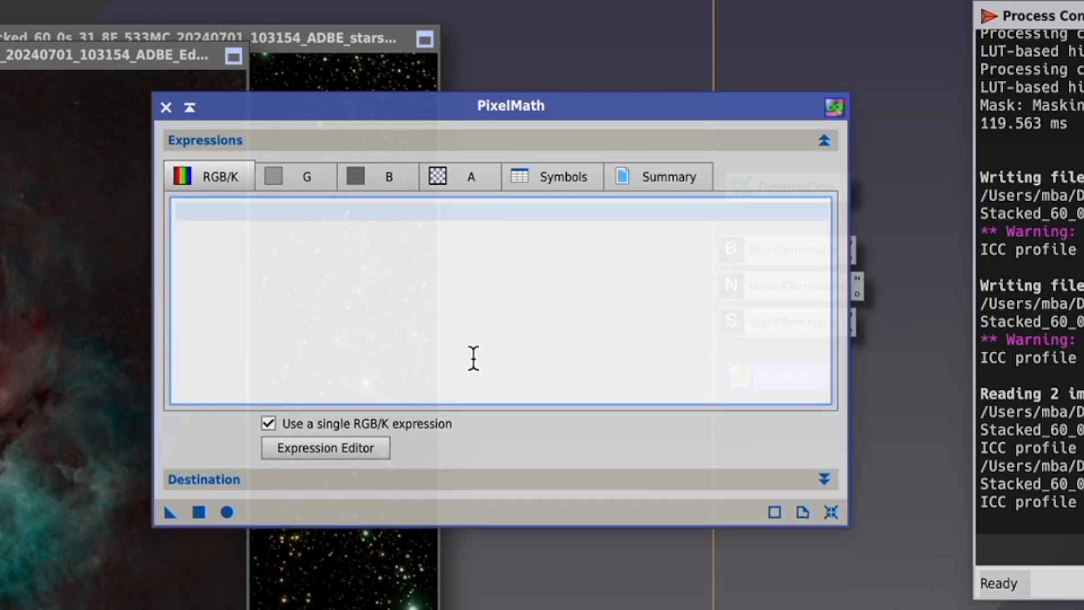
Run PixelMath with NOSTARS + STARS, creating the result as a new image.
{"action": "left_click", "coordinate": [824, 478]}
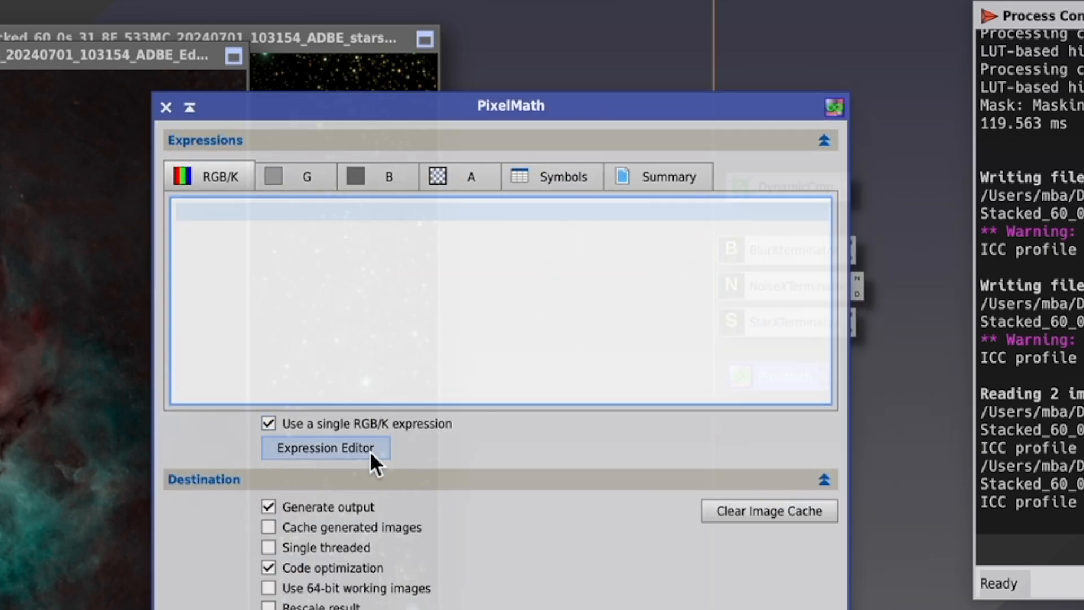
{"action": "left_click", "coordinate": [325, 448]}
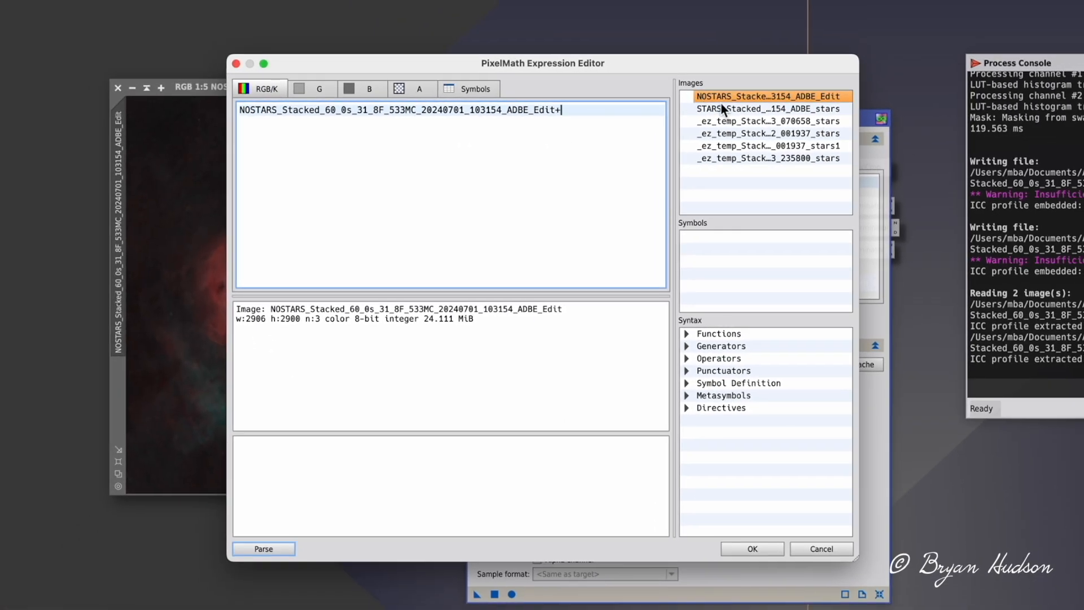
{"action": "double_click", "coordinate": [765, 109]}
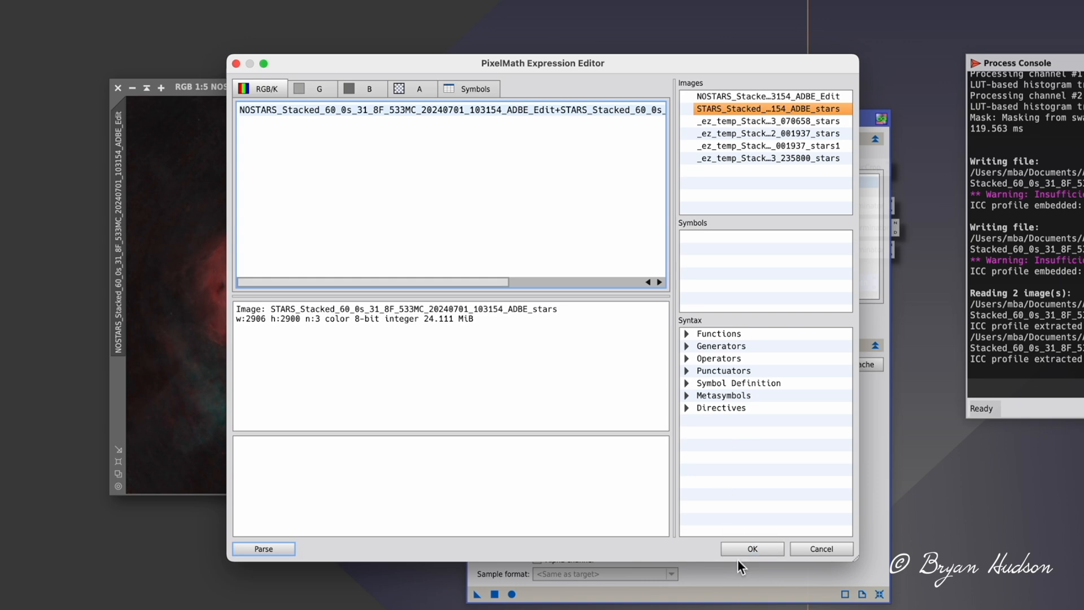
{"action": "left_click", "coordinate": [751, 549]}
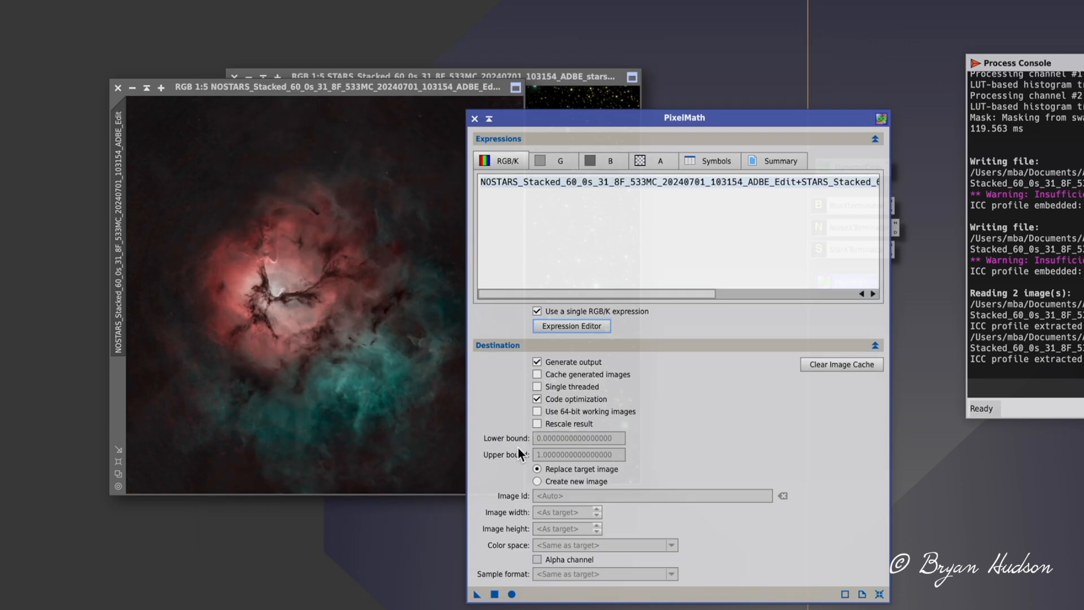
{"action": "left_click", "coordinate": [537, 481]}
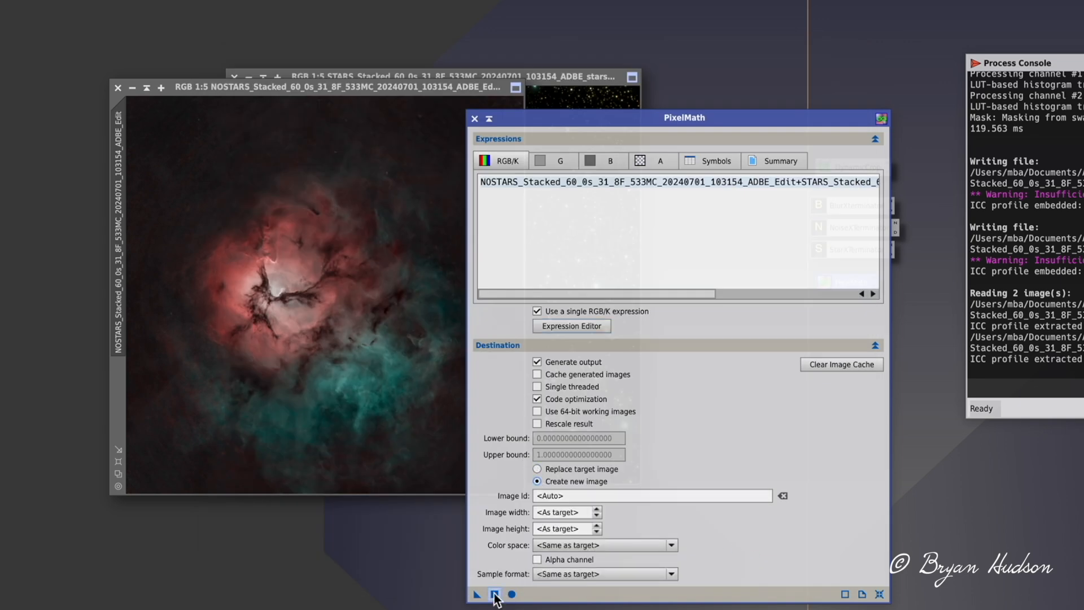
{"action": "left_click", "coordinate": [476, 595]}
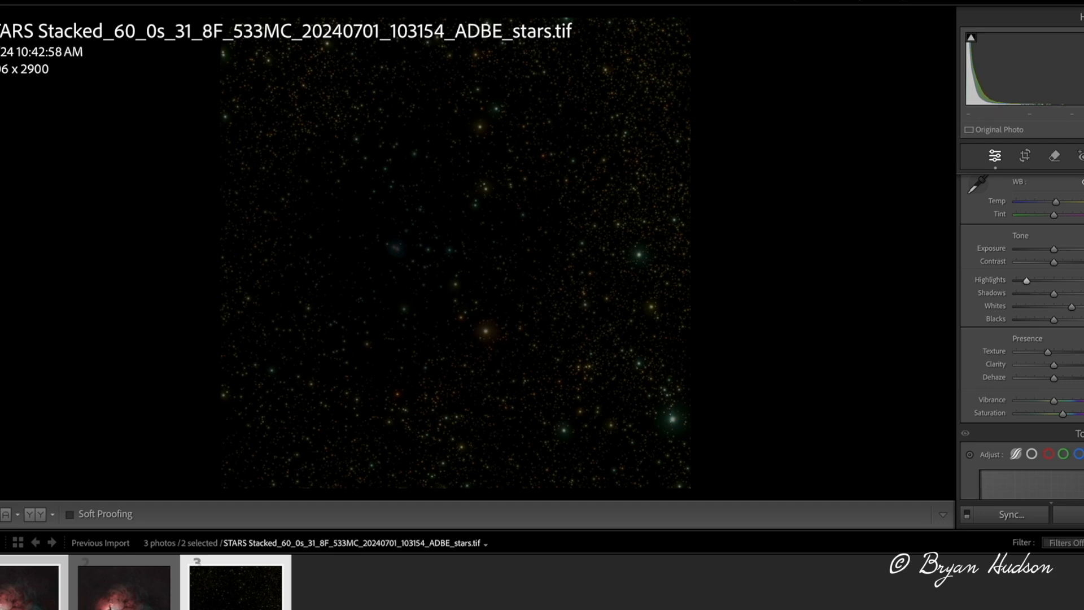
{"action": "mouse_move", "coordinate": [80, 150]}
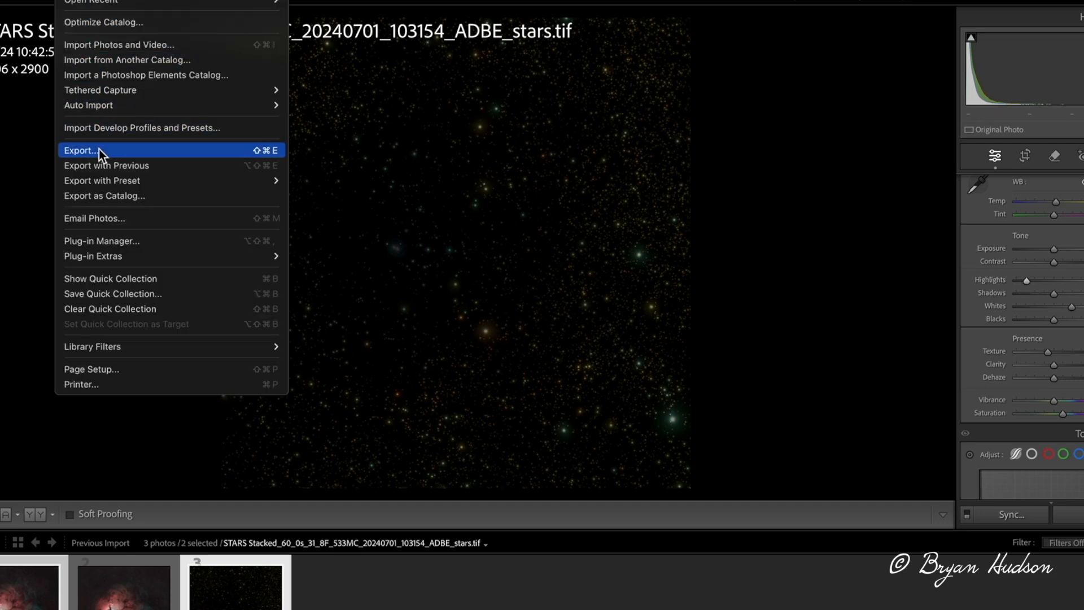
Export the two selected star TIFFs from Lightroom with the current settings.
{"action": "left_click", "coordinate": [79, 150]}
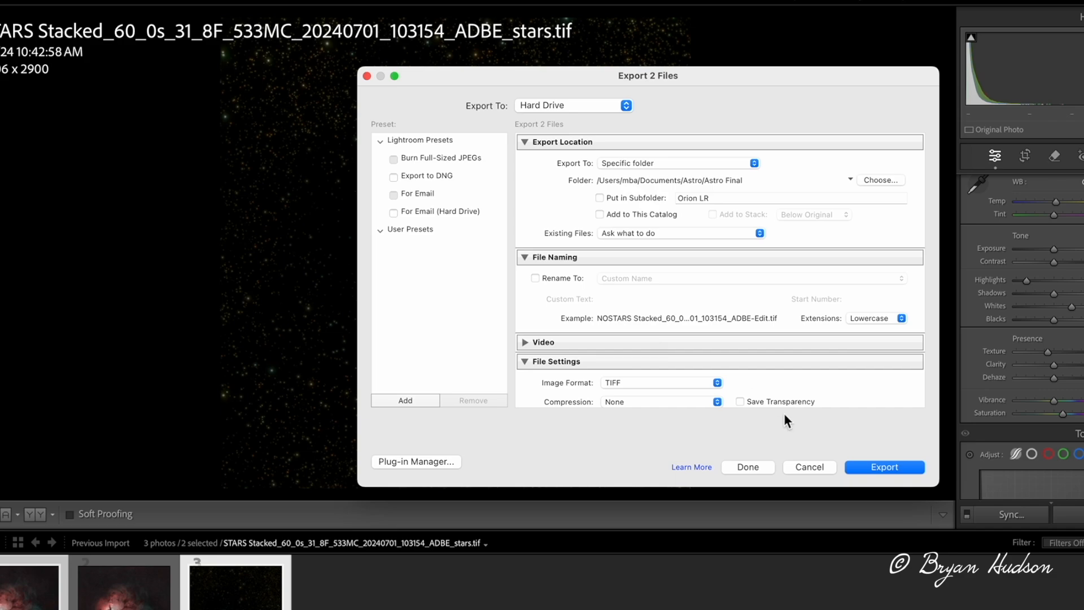
{"action": "left_click", "coordinate": [883, 467]}
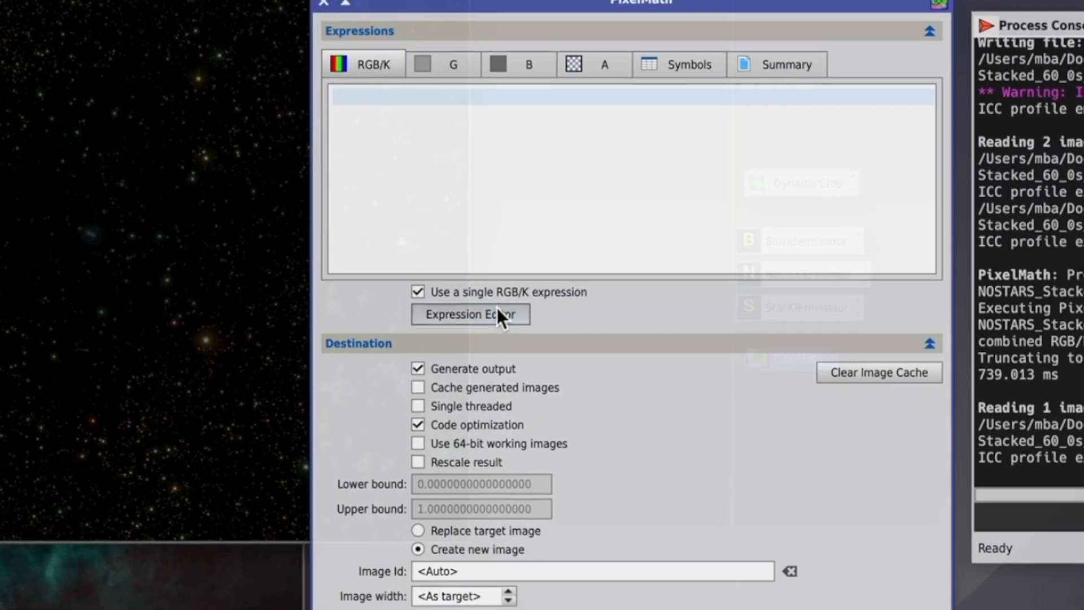
Bring up the PixelMath expression editor for the recombination into Image19.
{"action": "left_click", "coordinate": [470, 315]}
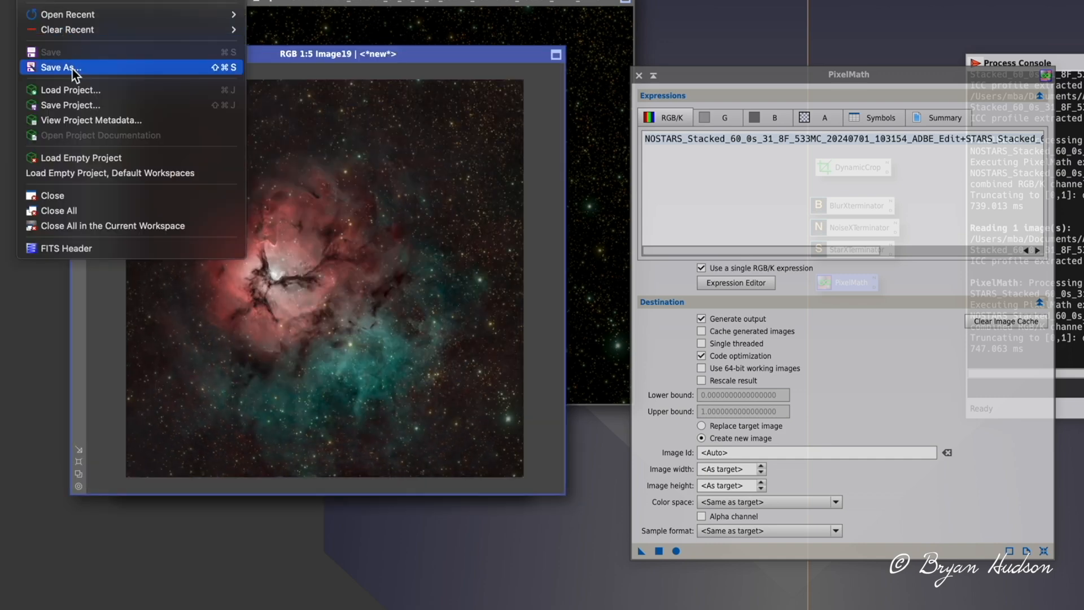
Save the recombined Trifid image as 'M20c Image19.tif' in the Astro folder.
{"action": "left_click", "coordinate": [59, 66]}
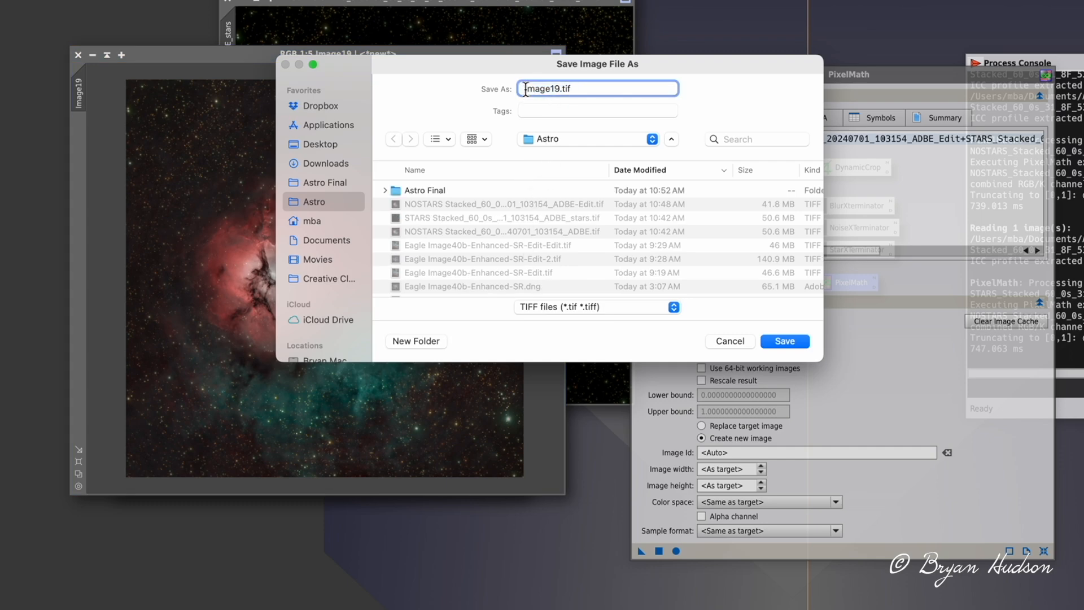
{"action": "type", "text": "M2"}
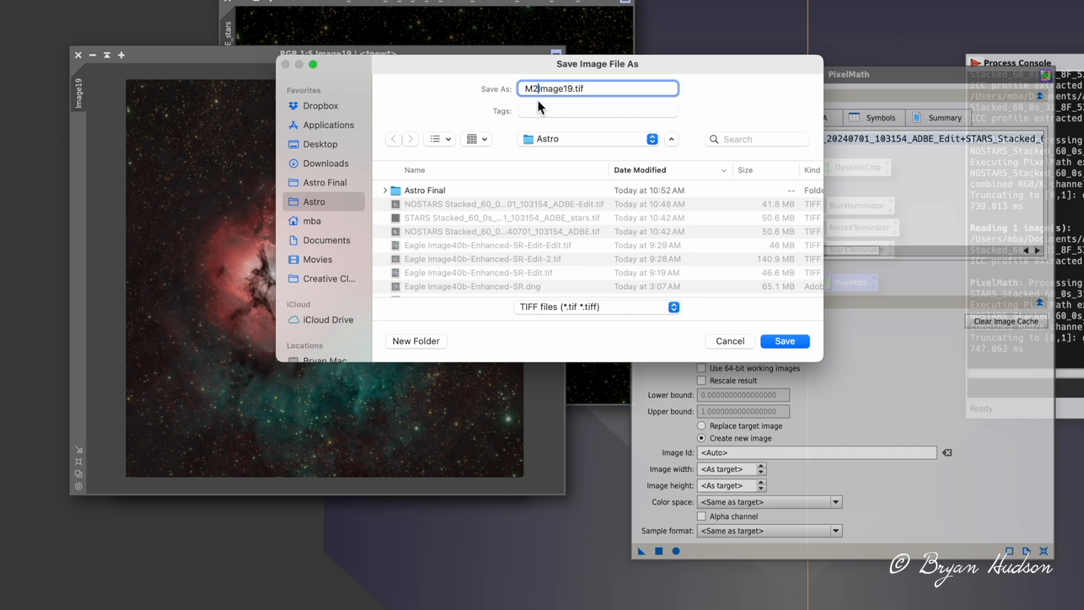
{"action": "type", "text": "0c"}
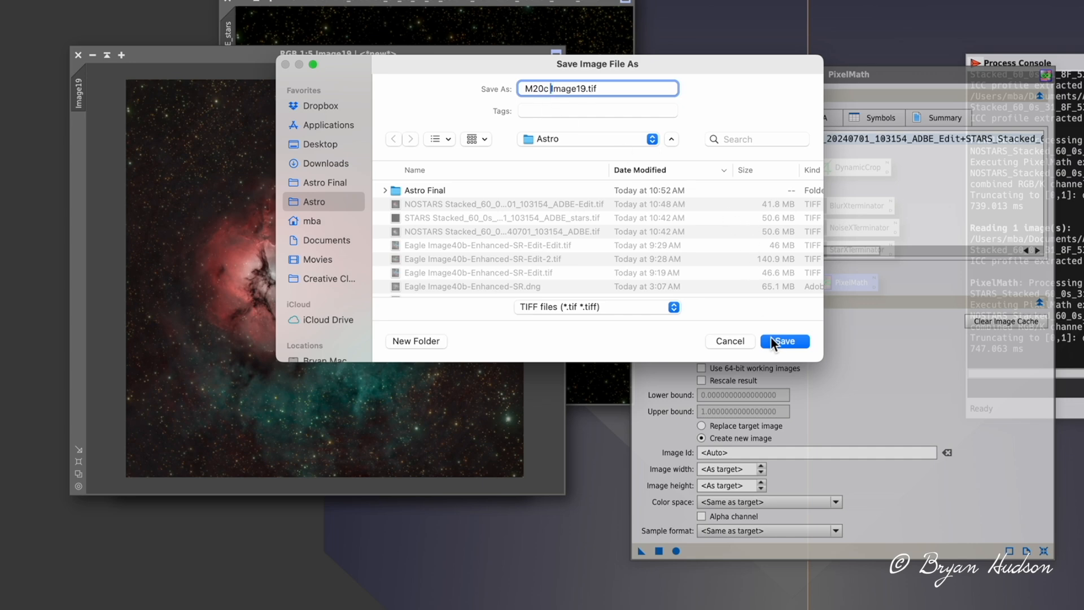
{"action": "left_click", "coordinate": [784, 341]}
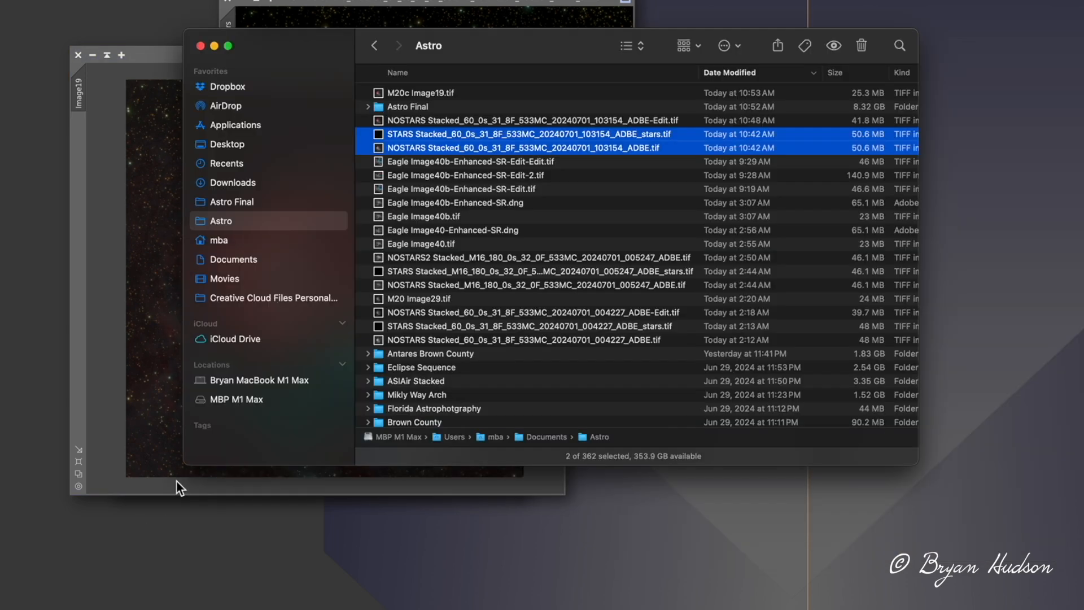
Import M20c Image19.tif from the Astro folder and bring it into the Develop module.
{"action": "left_click", "coordinate": [449, 93]}
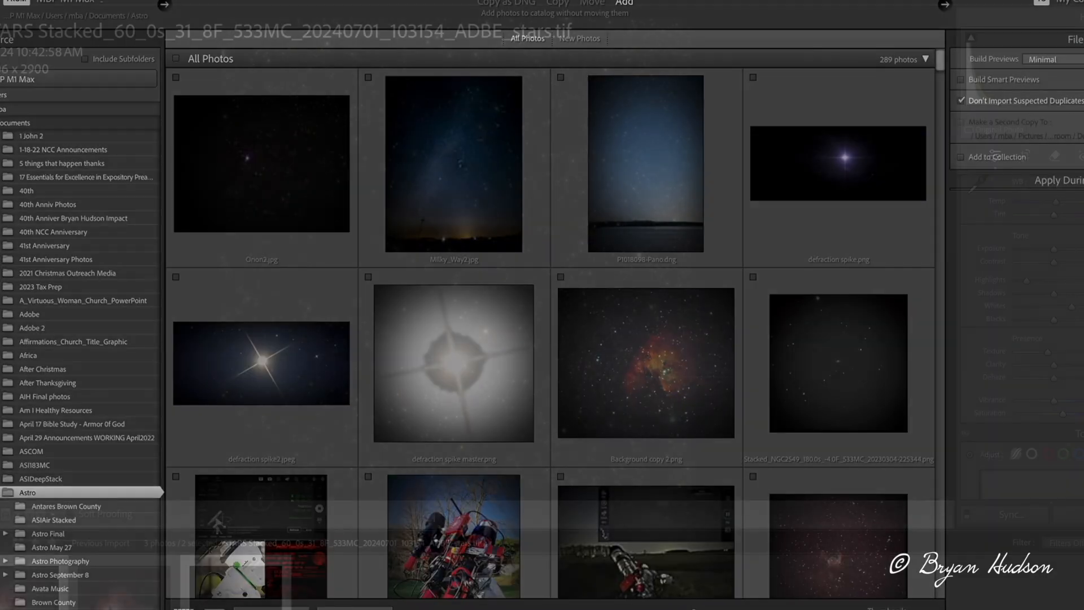
{"action": "left_click", "coordinate": [621, 3]}
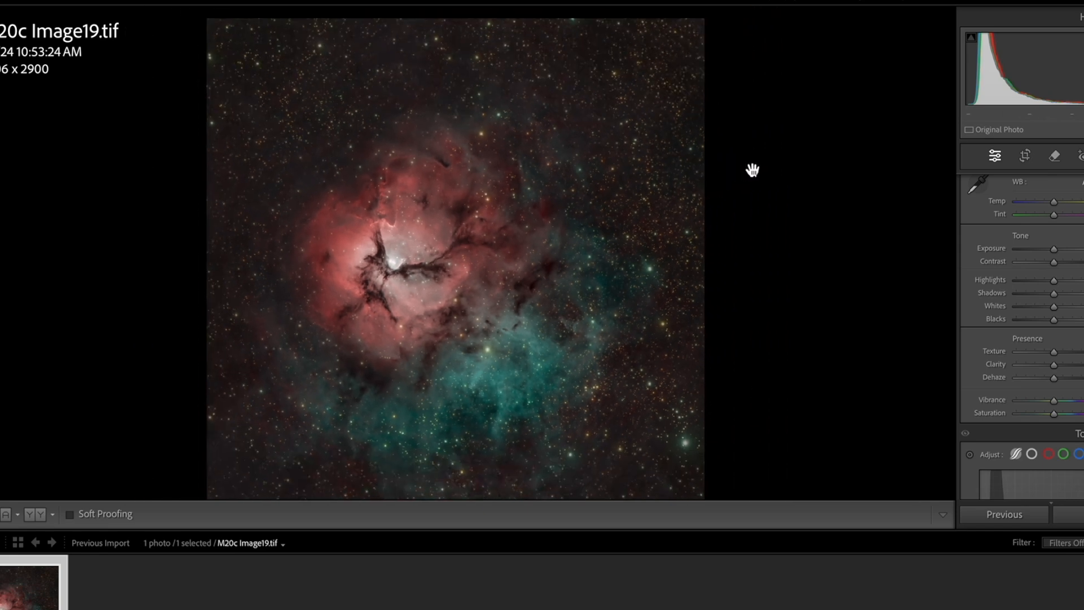
{"action": "mouse_move", "coordinate": [1058, 374]}
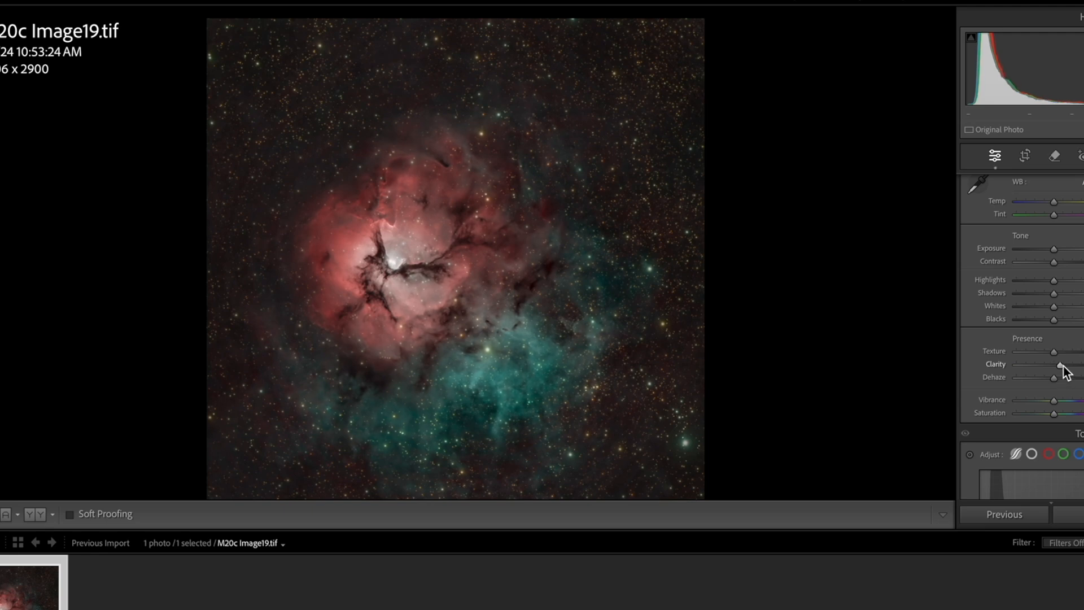
{"action": "mouse_move", "coordinate": [1057, 309]}
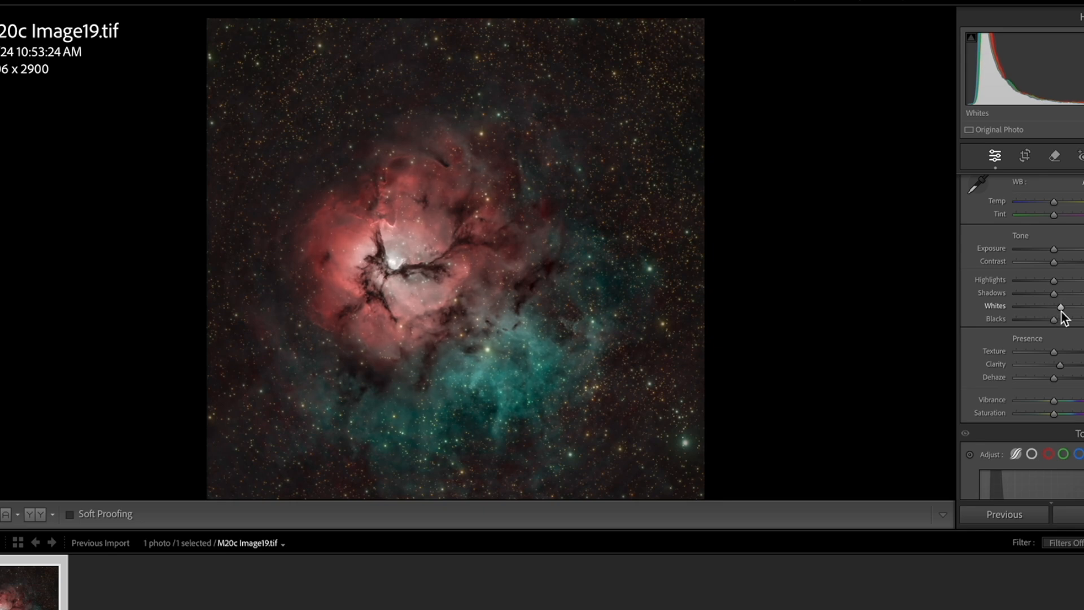
{"action": "mouse_move", "coordinate": [1053, 293]}
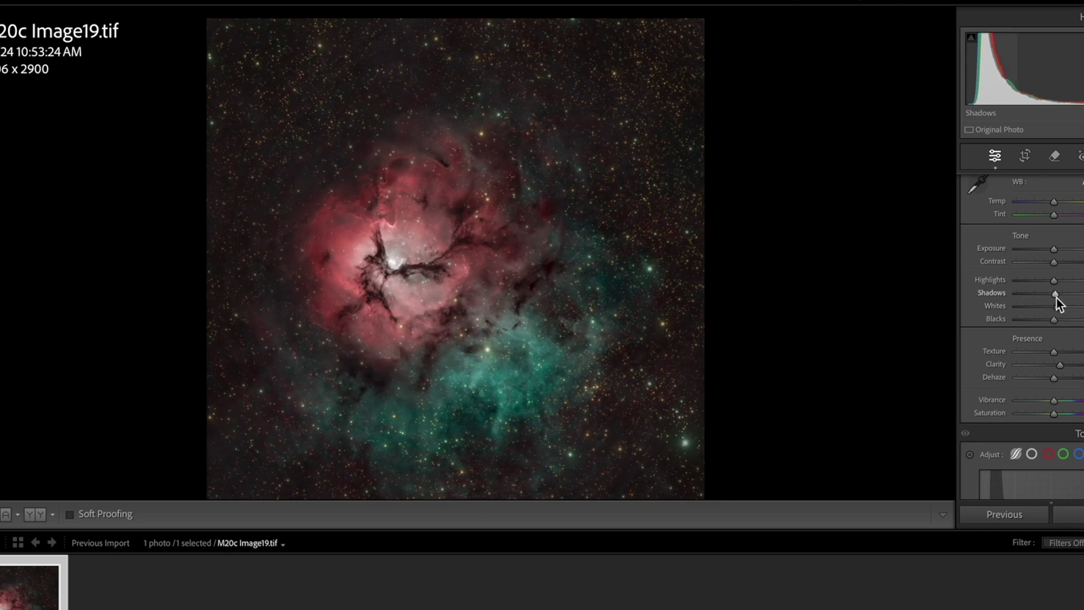
Adjust Clarity, Whites, Shadows, Dehaze, Temp, Tone Curve and Aqua/Blue saturation, then rotate the nebula left.
{"action": "scroll", "scroll_direction": "down", "scroll_amount": 3}
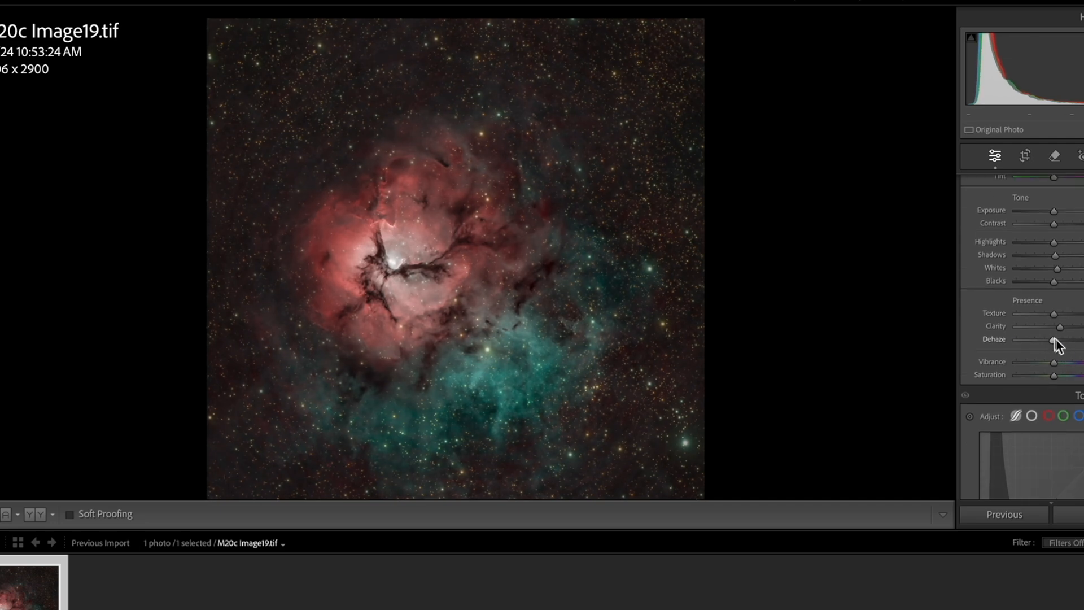
{"action": "scroll", "scroll_direction": "up", "scroll_amount": 3}
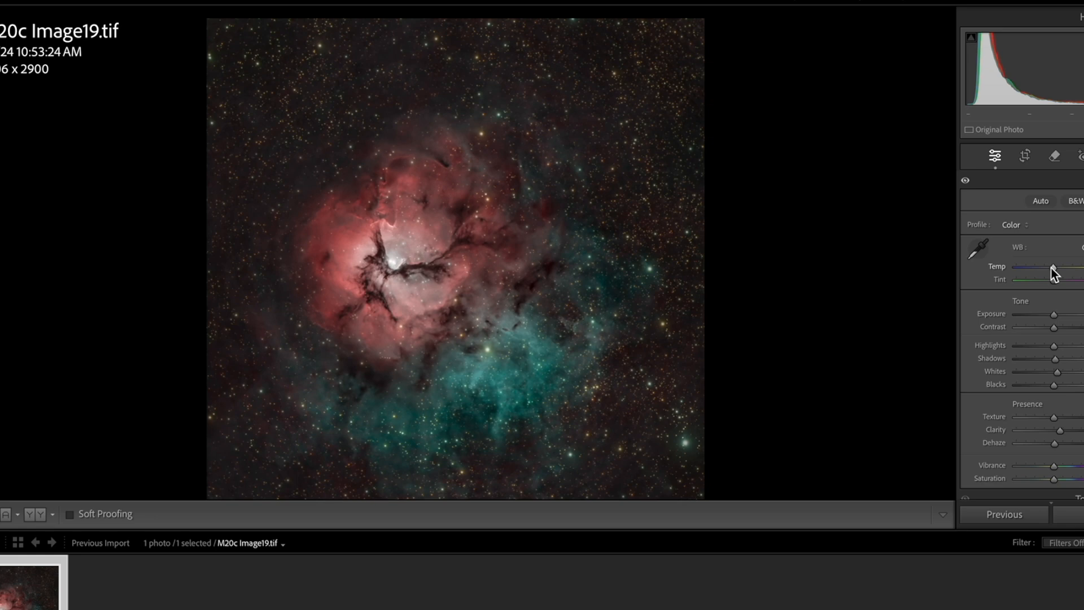
{"action": "mouse_move", "coordinate": [1054, 446]}
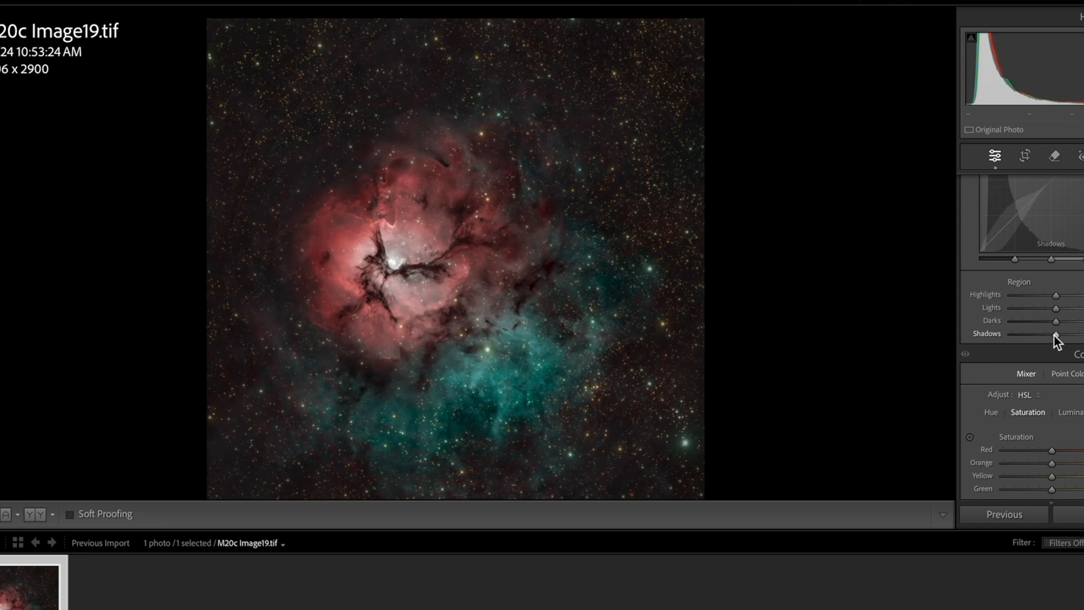
{"action": "mouse_move", "coordinate": [1055, 325]}
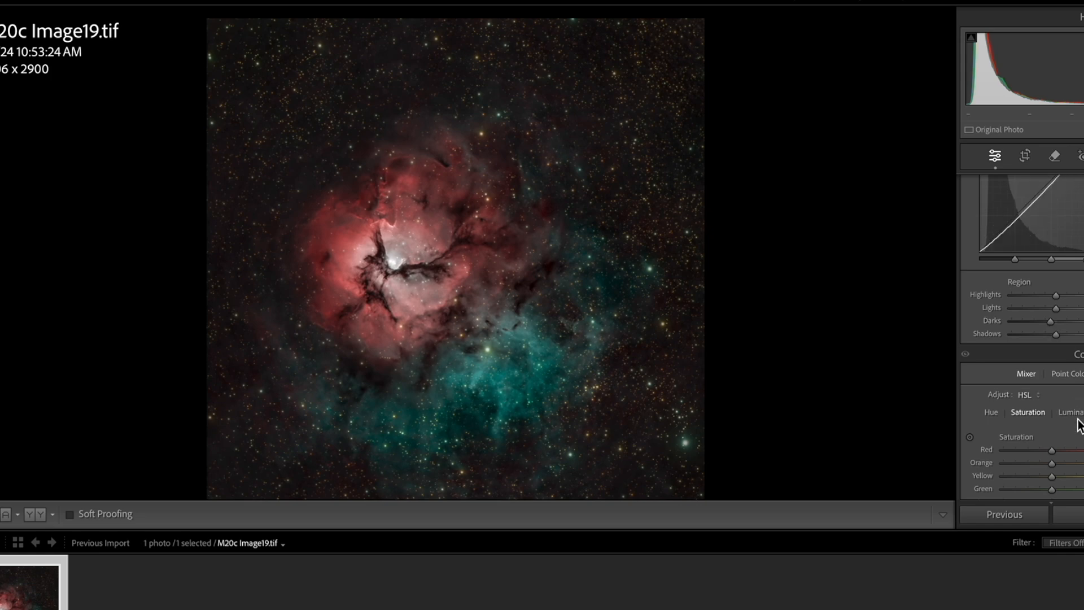
{"action": "scroll", "scroll_direction": "up", "scroll_amount": 3}
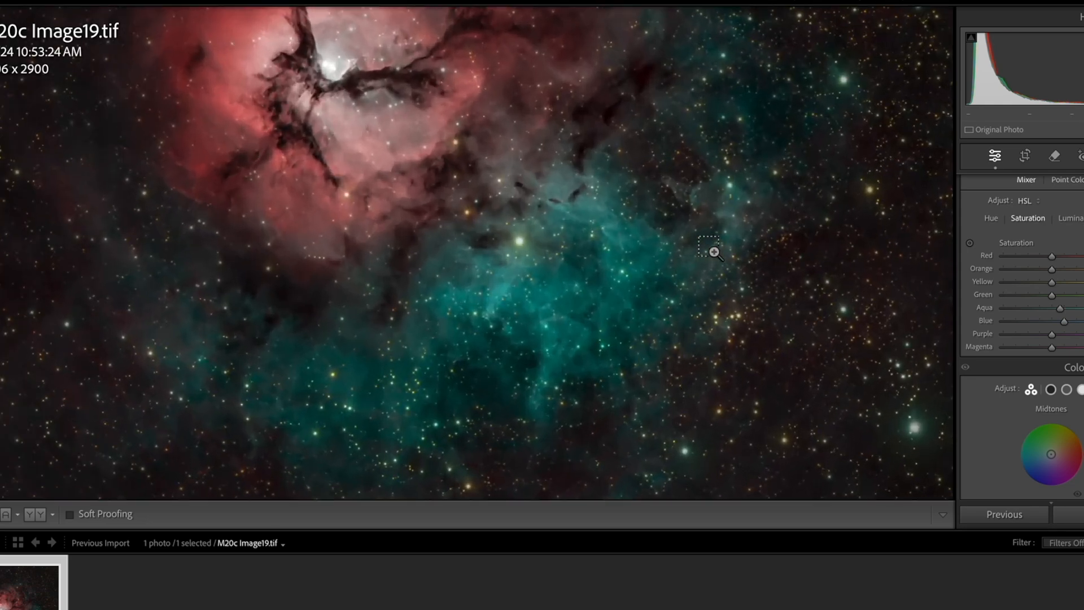
{"action": "left_click", "coordinate": [709, 250]}
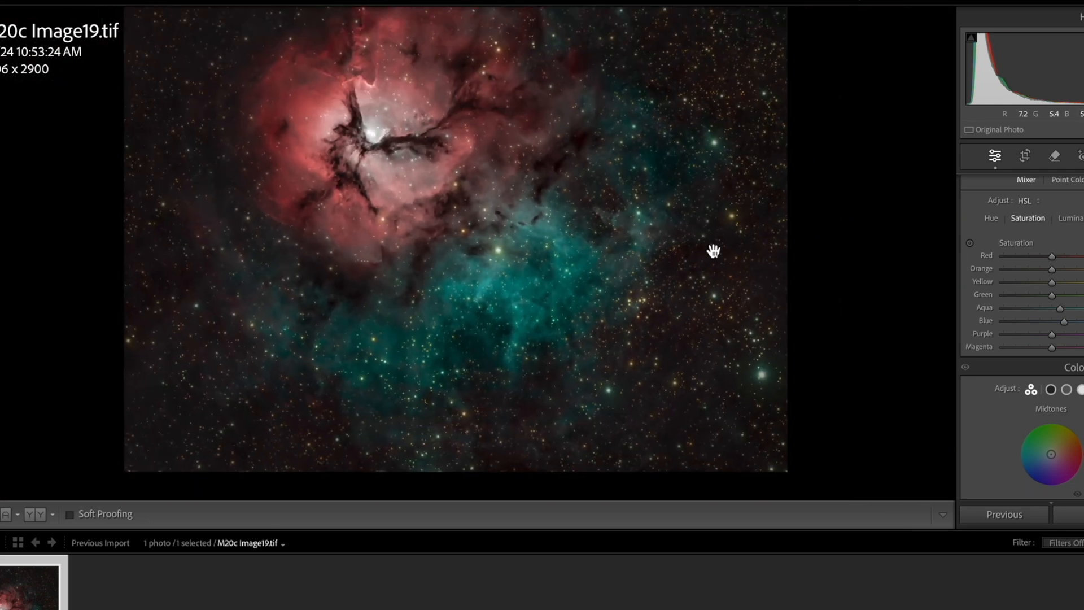
{"action": "scroll", "scroll_direction": "down", "scroll_amount": 3}
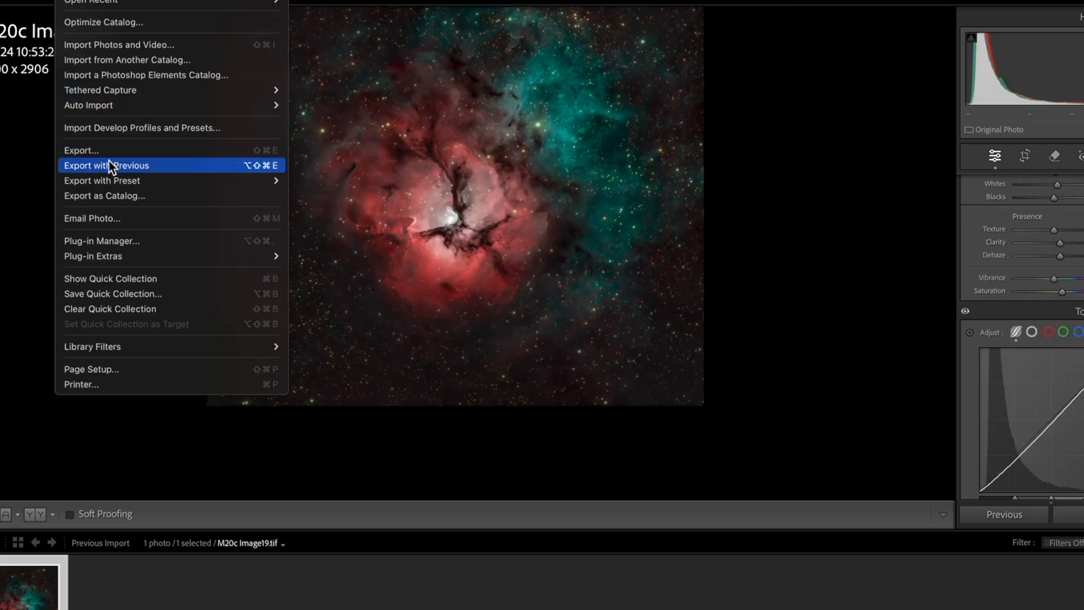
Start an export with previous settings as a 100-quality JPEG and enable the watermark.
{"action": "left_click", "coordinate": [82, 150]}
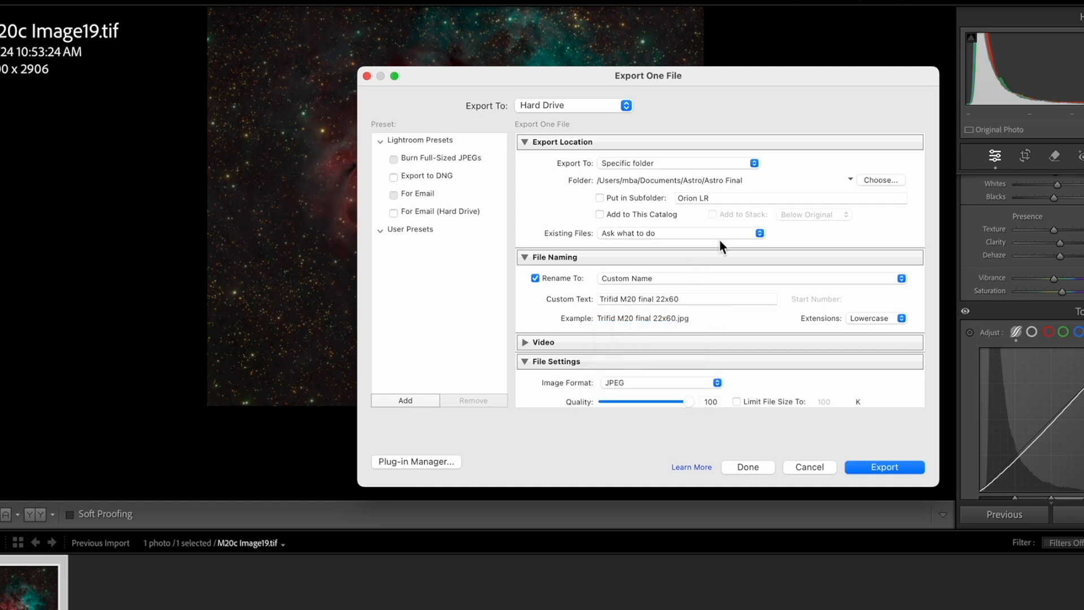
{"action": "scroll", "scroll_direction": "down", "scroll_amount": 3}
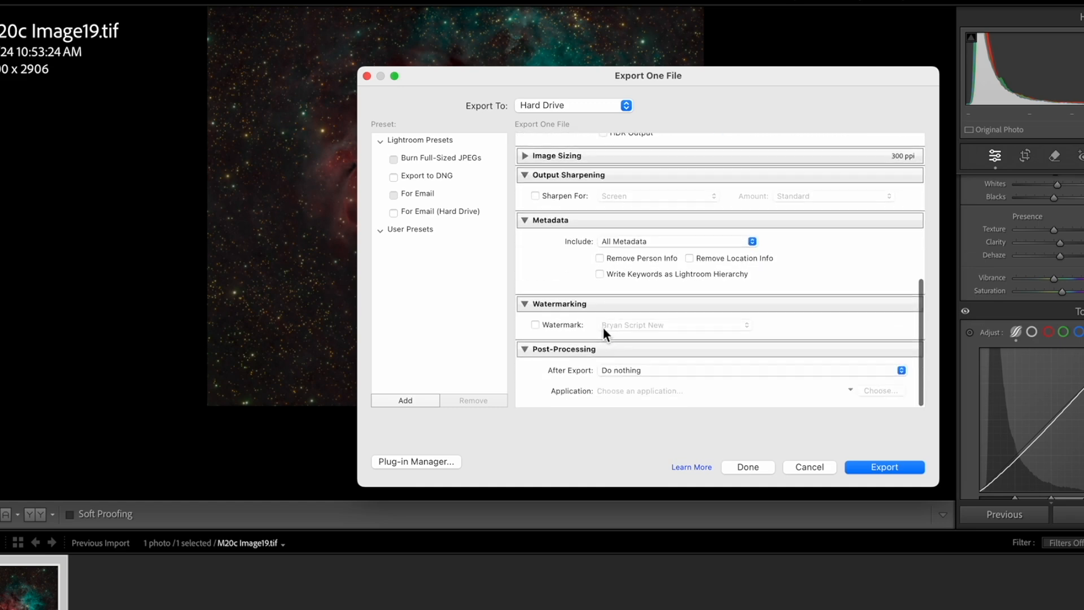
{"action": "left_click", "coordinate": [536, 326]}
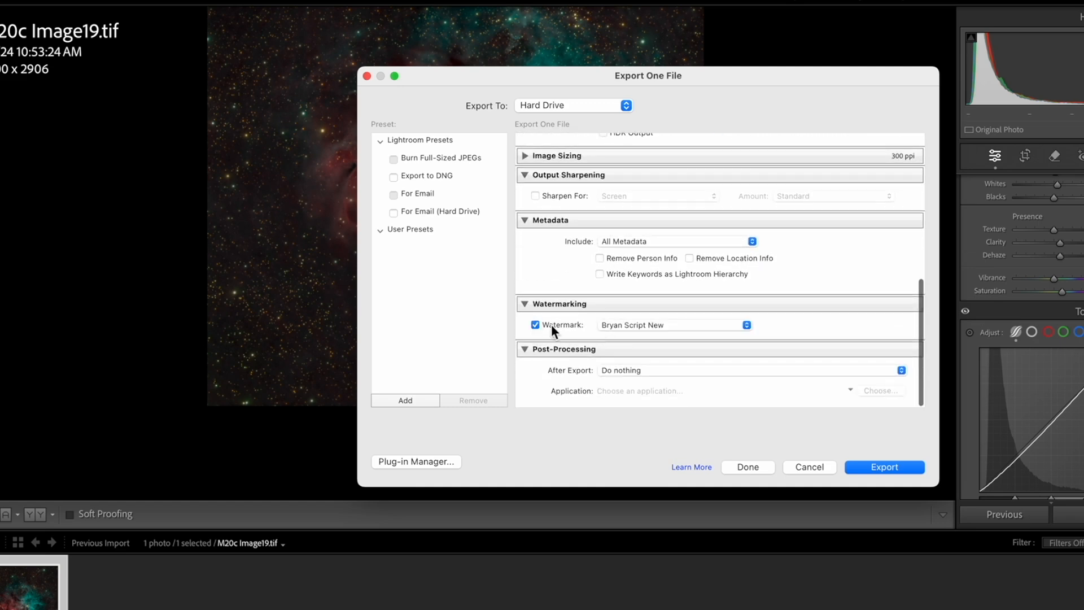
{"action": "scroll", "scroll_direction": "up", "scroll_amount": 3}
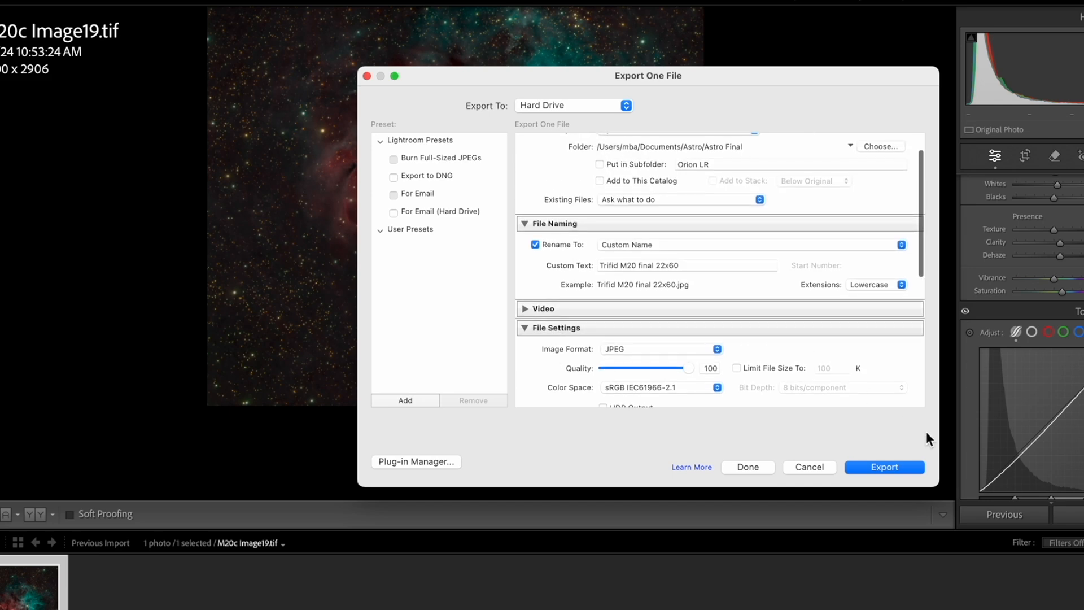